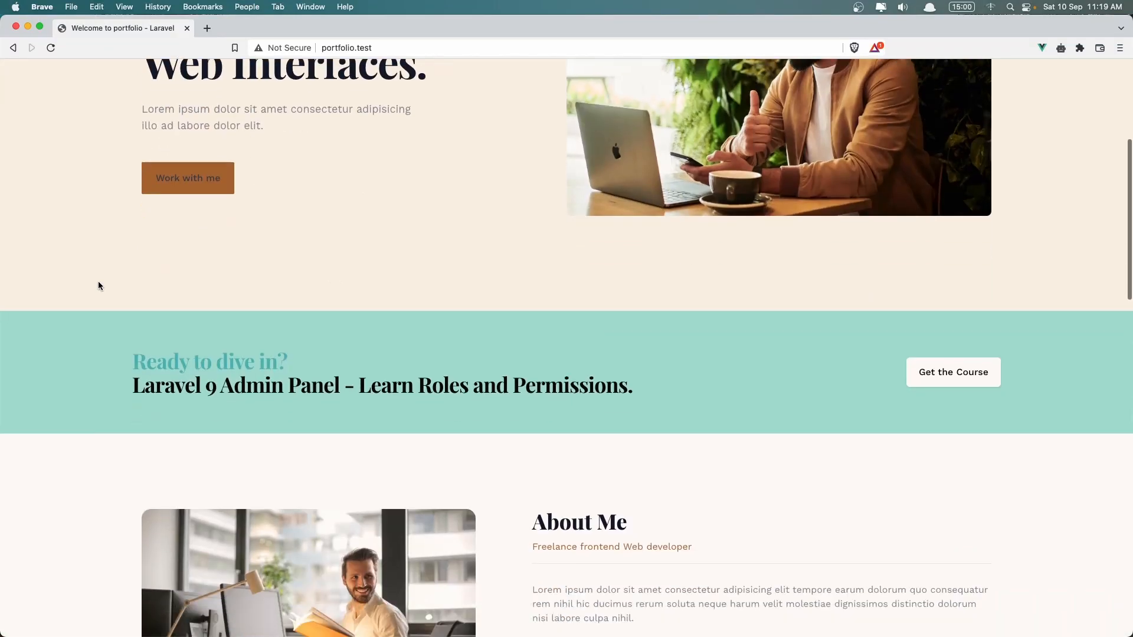
# Expand resources > js > Pages, reach Welcome.vue, and expand Components > Frontend.
pyautogui.scroll(-3)
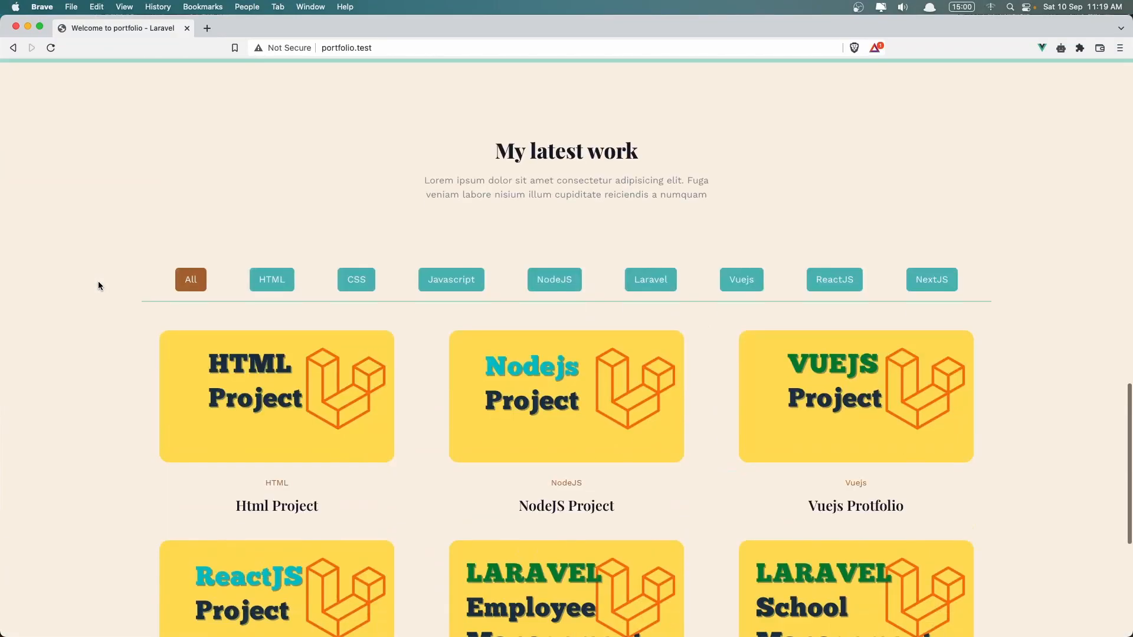
pyautogui.moveTo(488, 271)
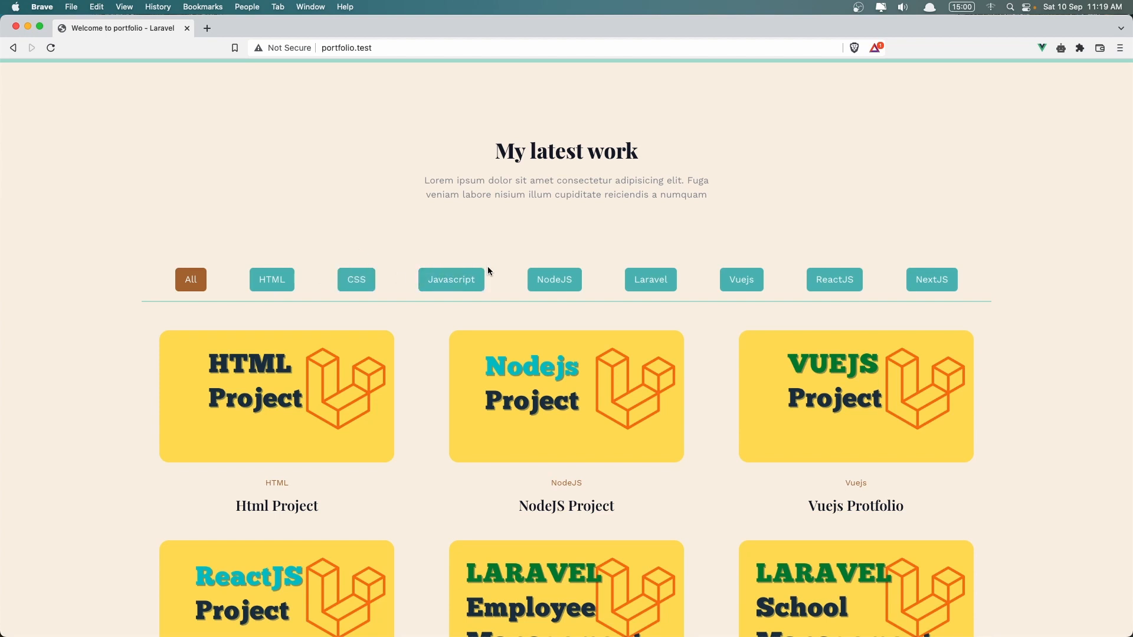
pyautogui.moveTo(618, 246)
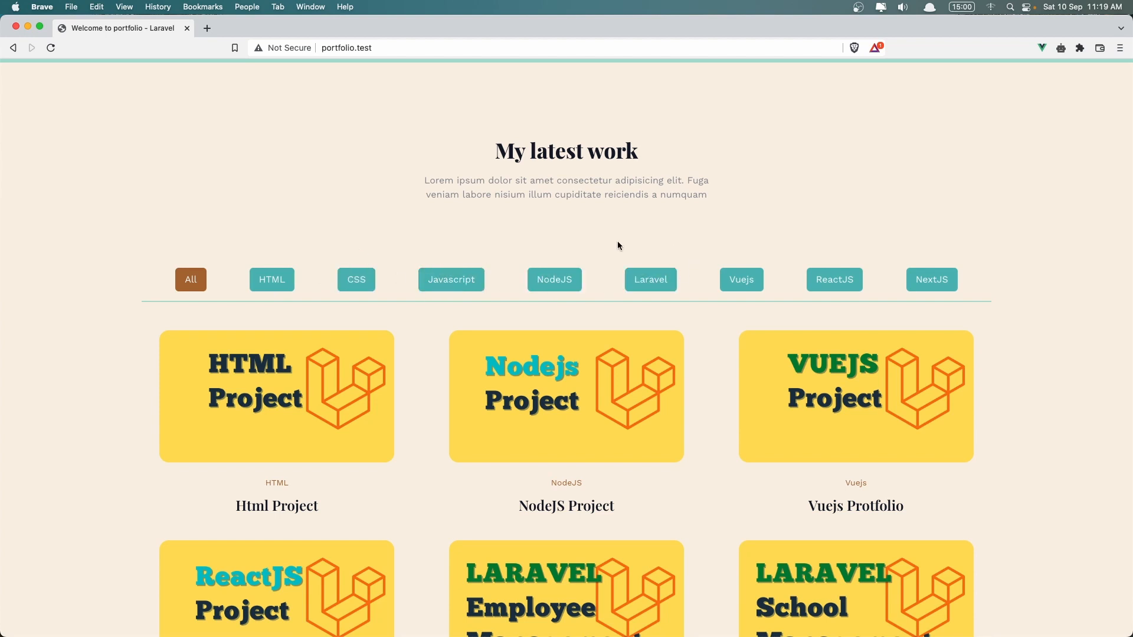
pyautogui.moveTo(130, 394)
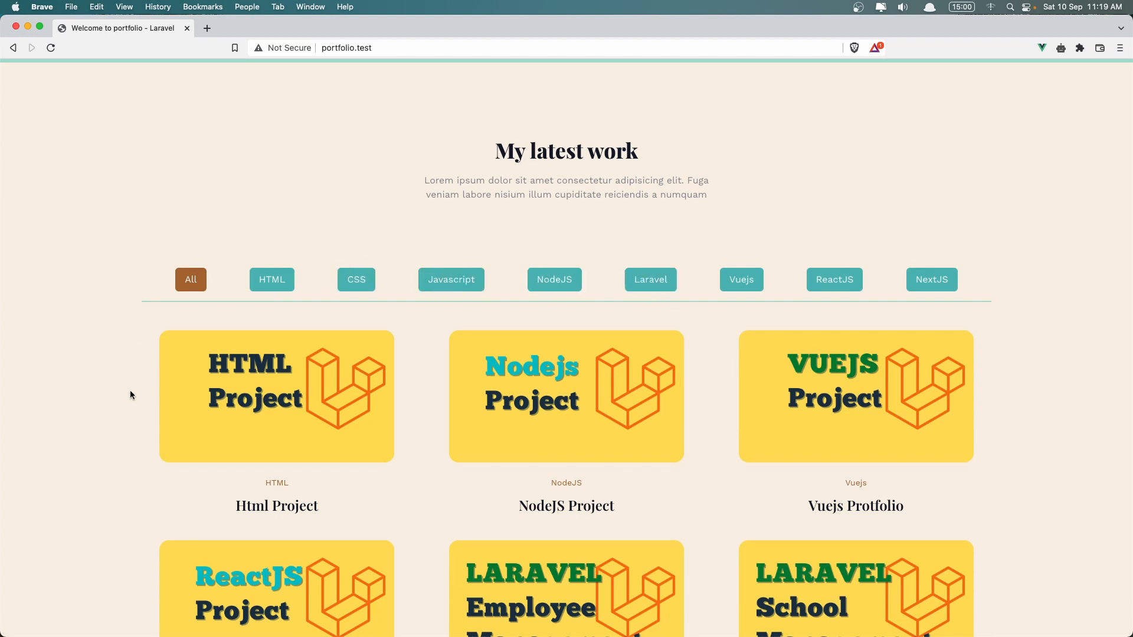
pyautogui.scroll(-3)
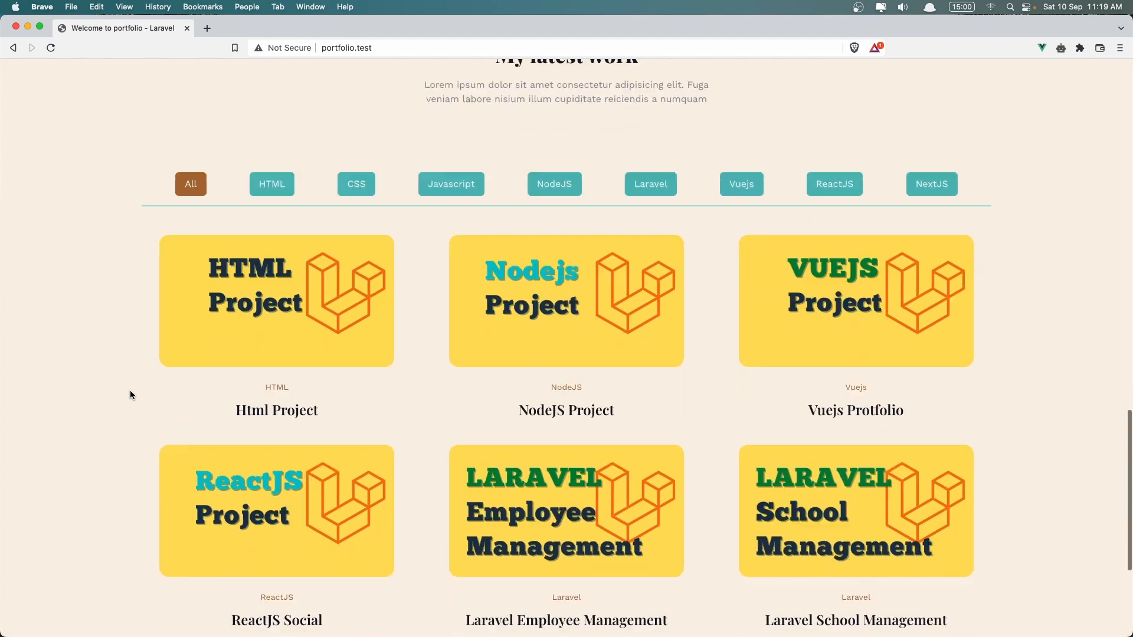
pyautogui.scroll(-3)
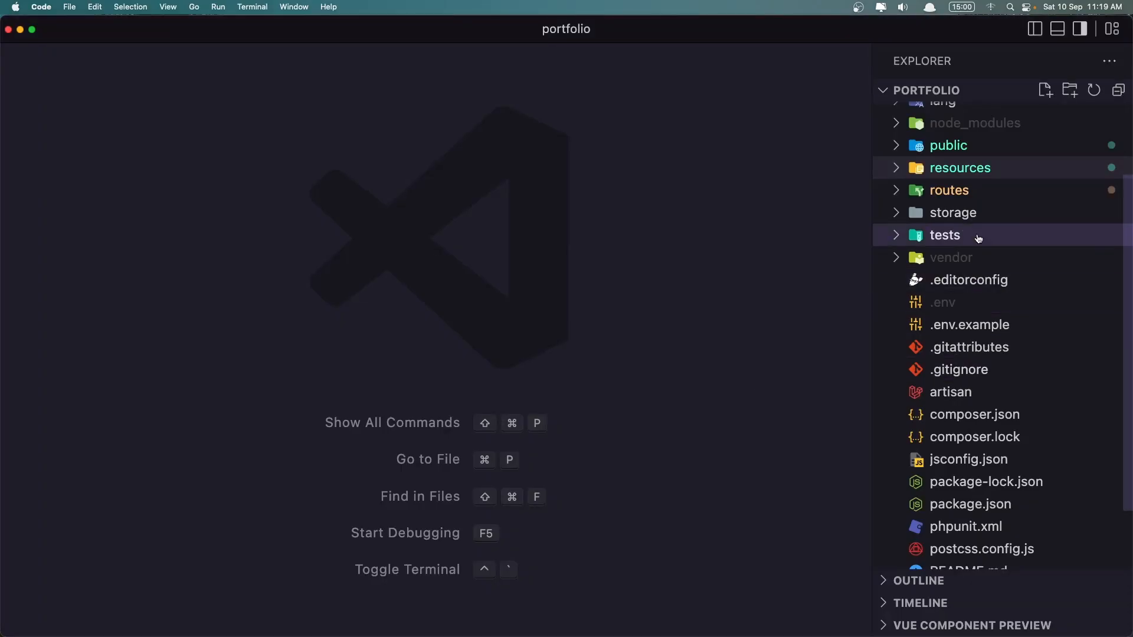
pyautogui.click(960, 167)
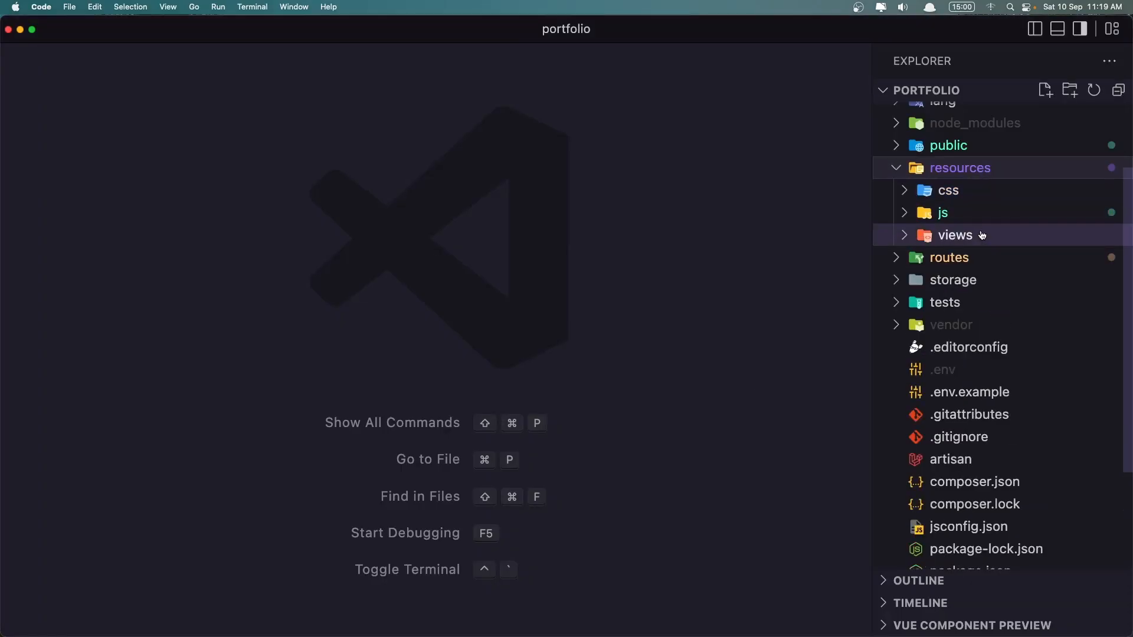
pyautogui.click(943, 213)
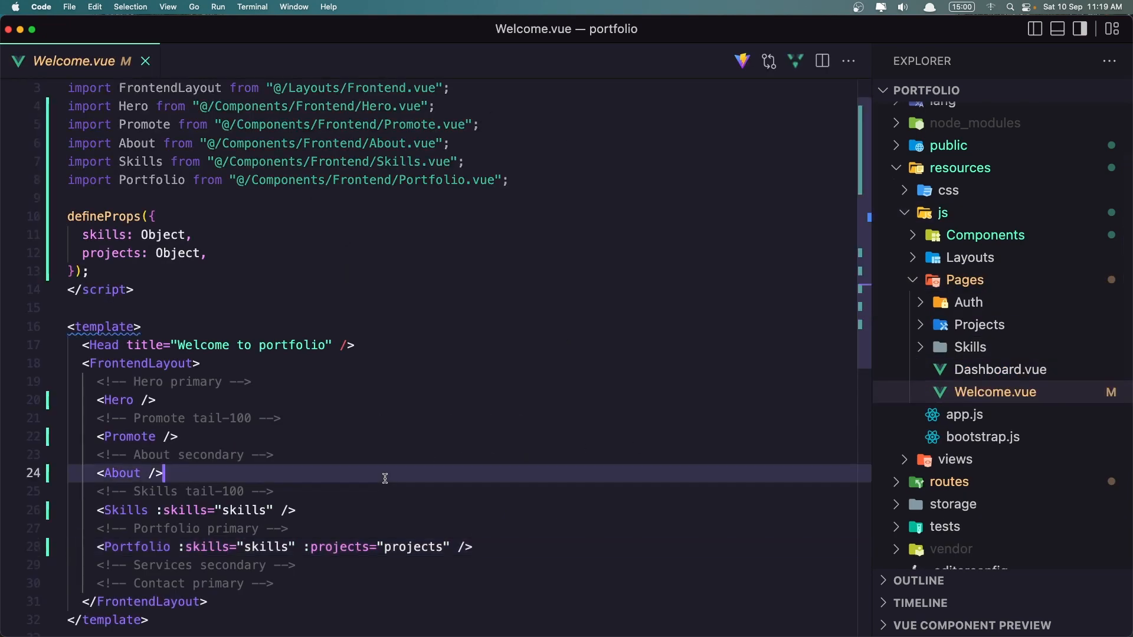
pyautogui.scroll(-3)
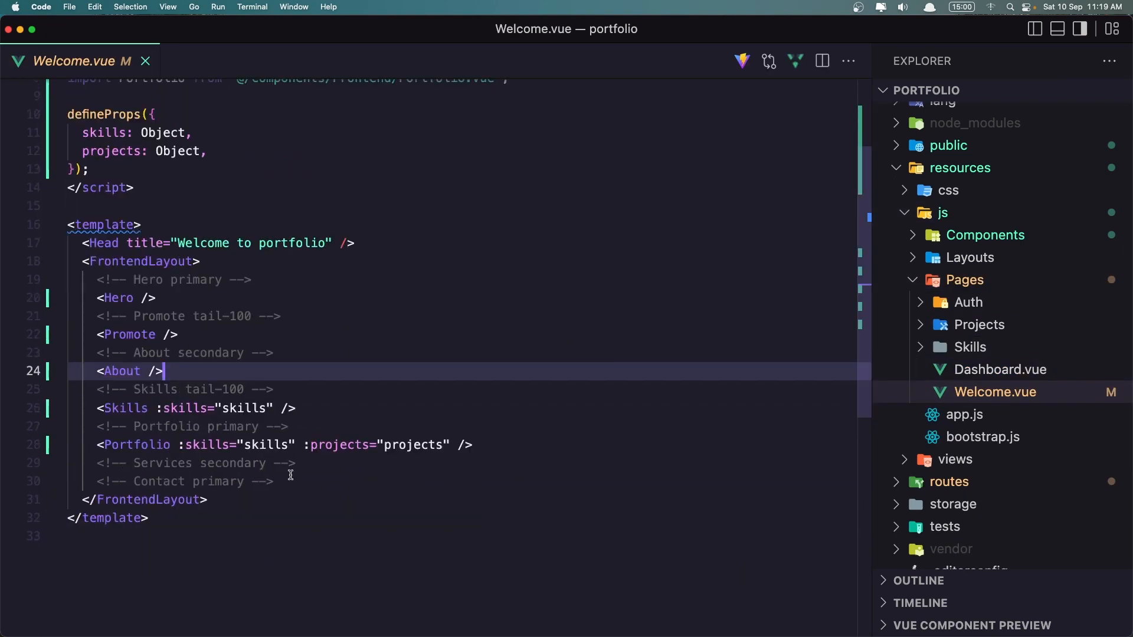
pyautogui.moveTo(453, 432)
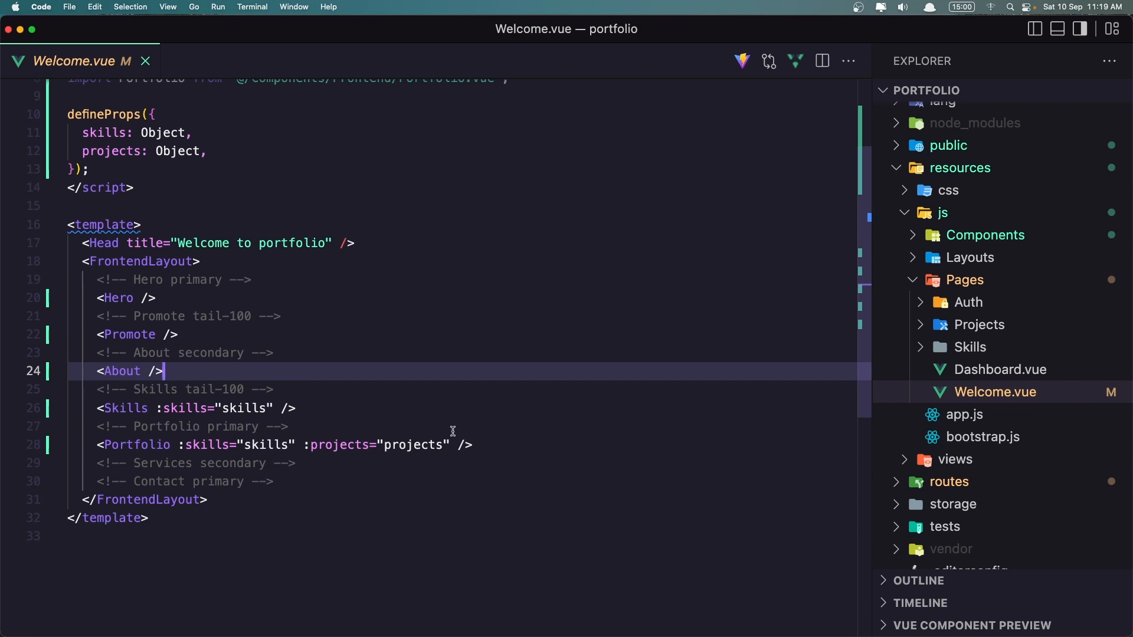
pyautogui.click(985, 234)
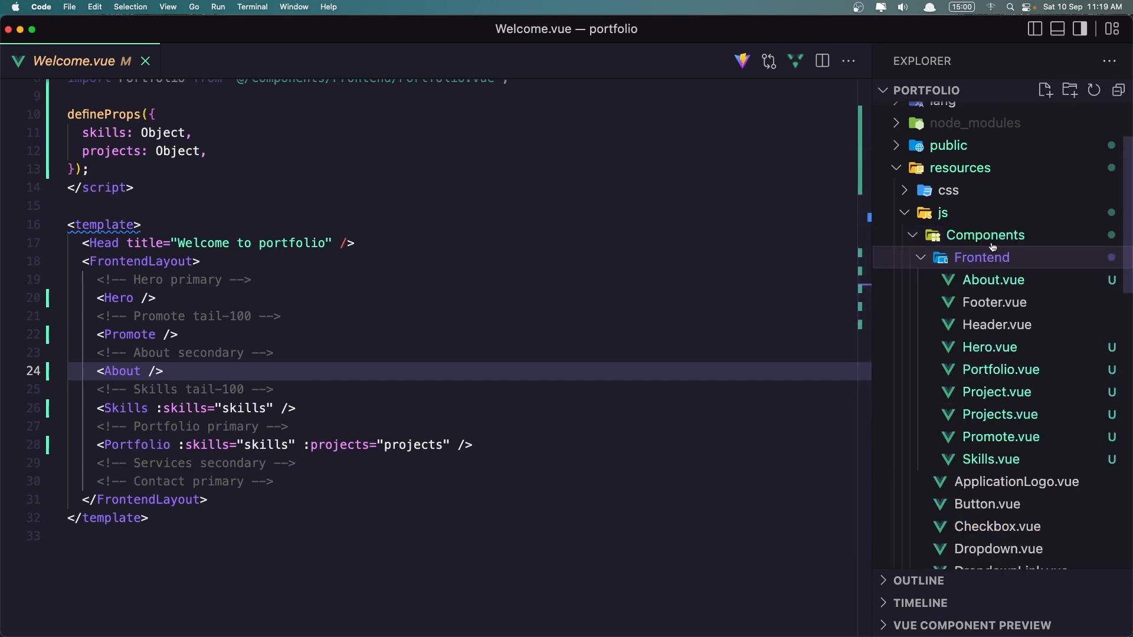
# Create a new file named Services.vue in the Frontend folder.
pyautogui.click(1045, 90)
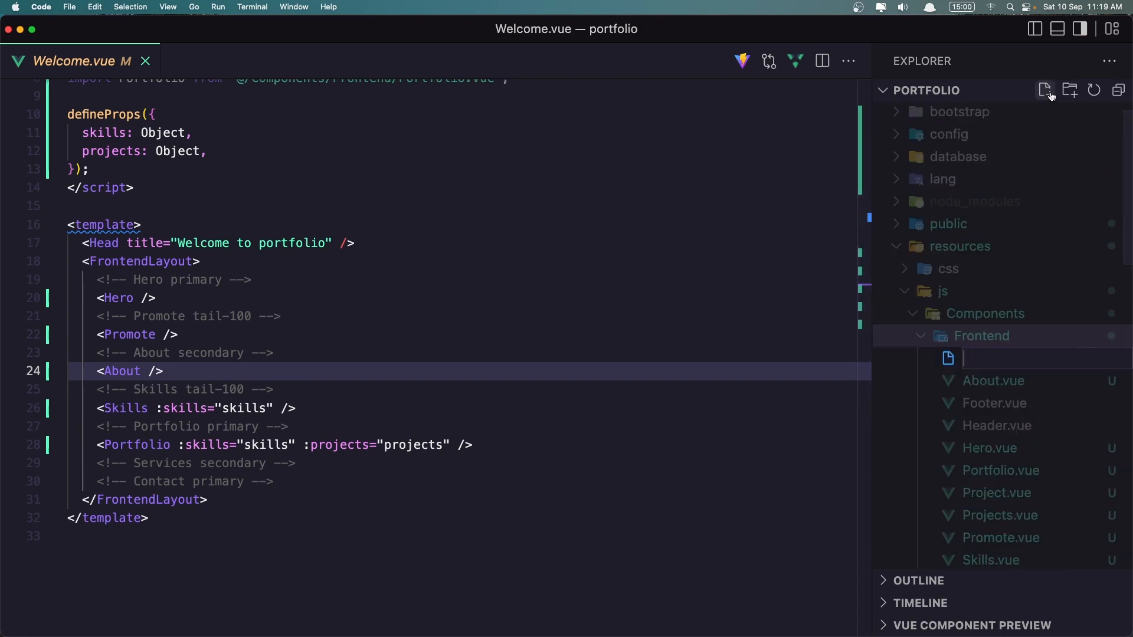
pyautogui.write('Servi')
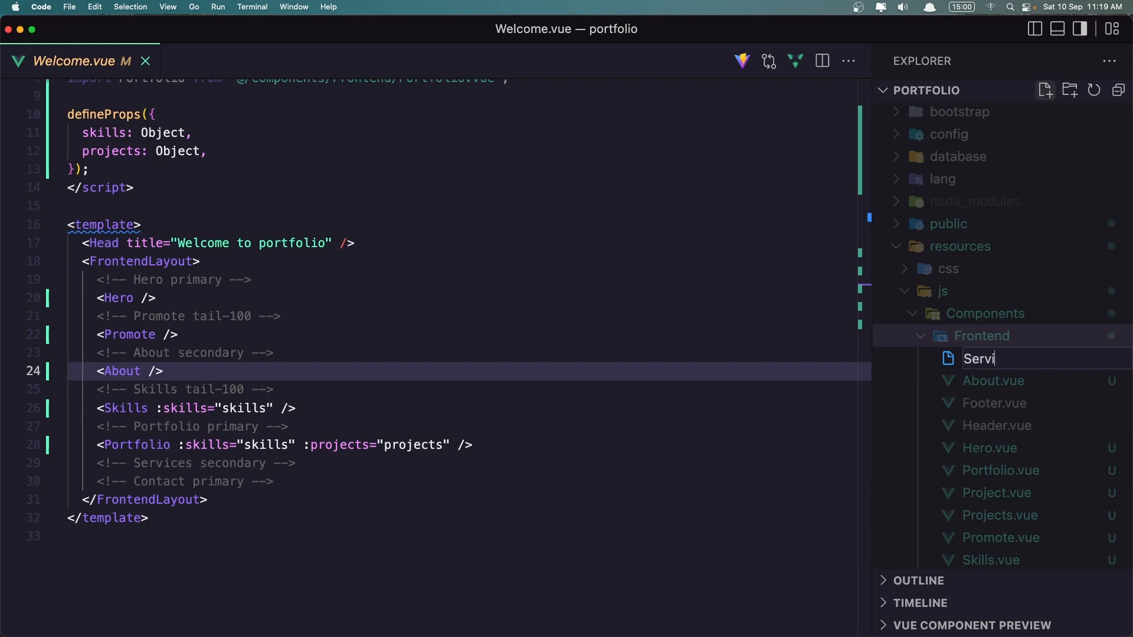
pyautogui.write('ces.vue')
pyautogui.write('<')
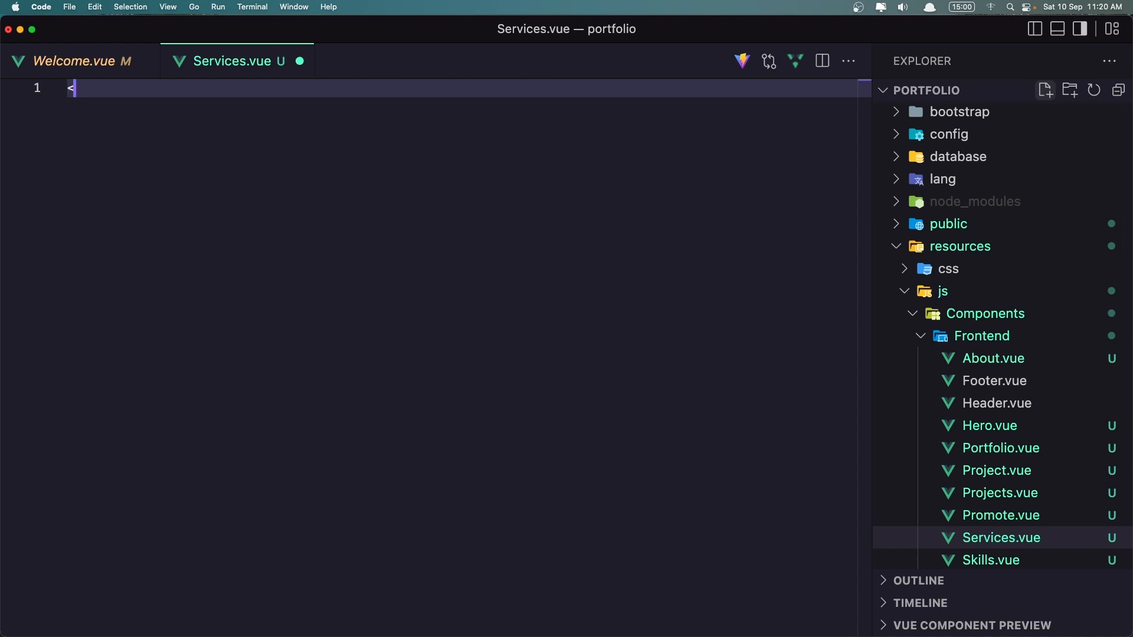
# Add a script setup block and an empty template tag to Services.vue and save.
pyautogui.write('scr')
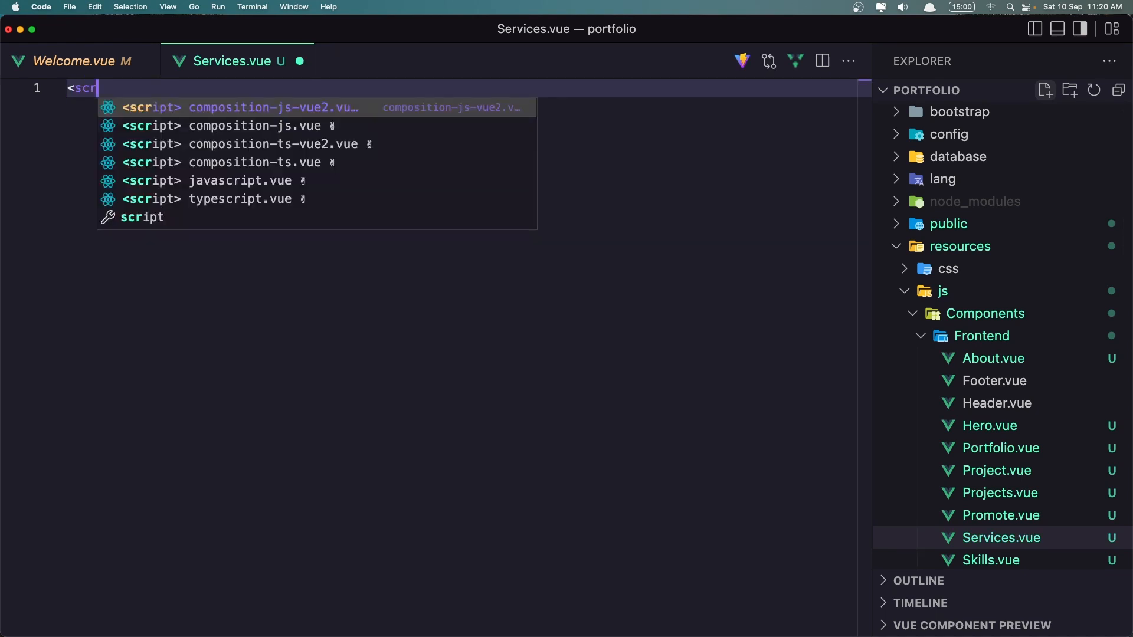
pyautogui.write('ip s')
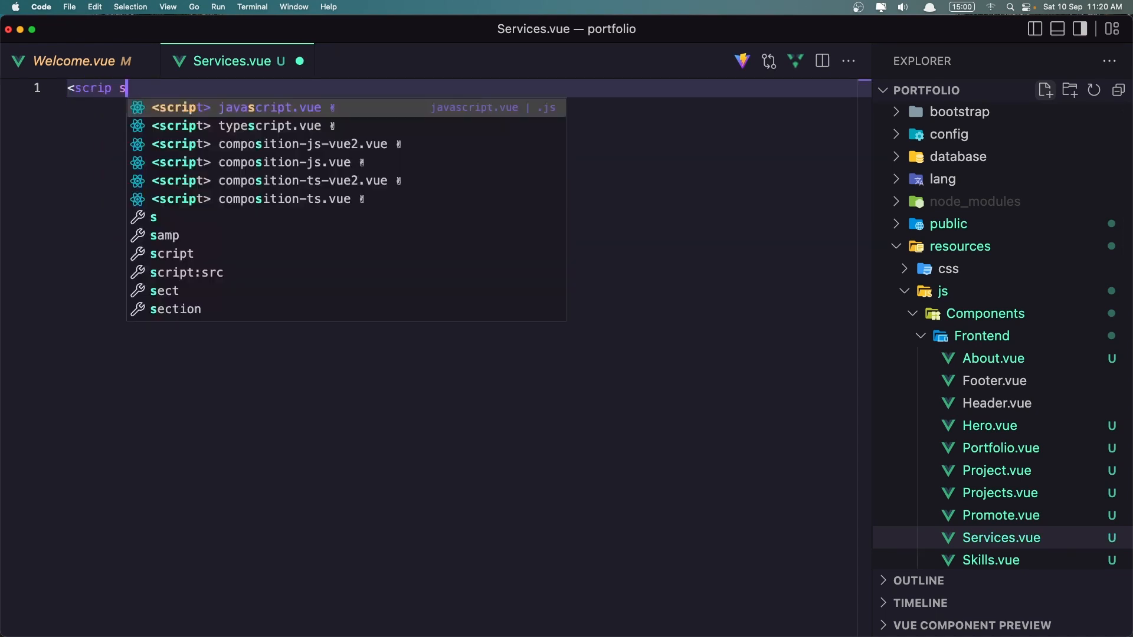
pyautogui.write('et')
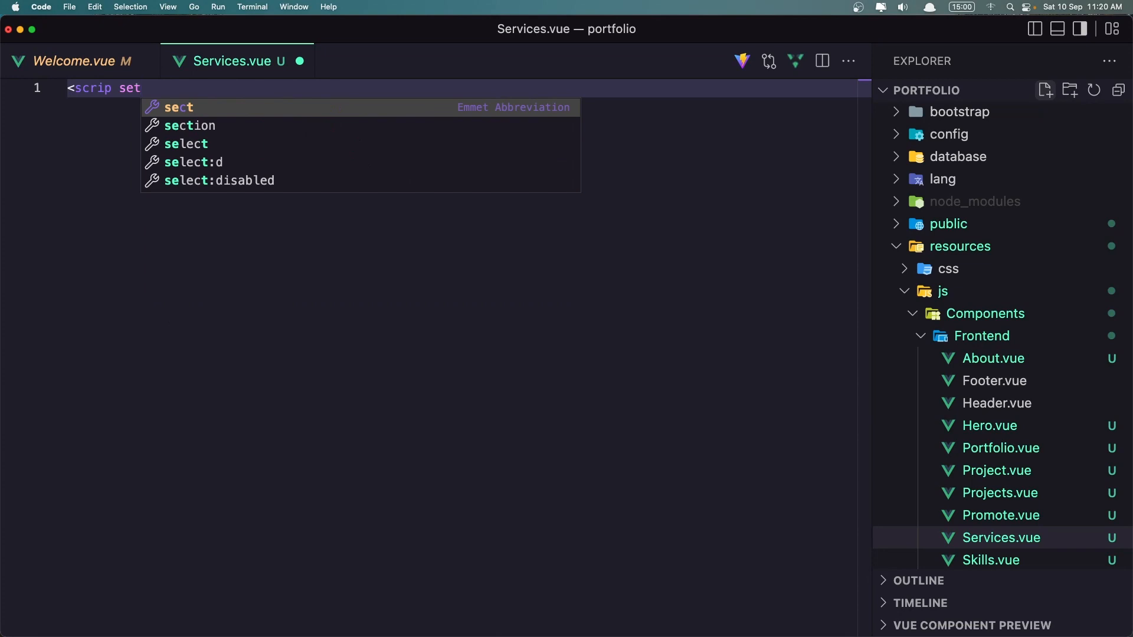
pyautogui.write('up></scrip>')
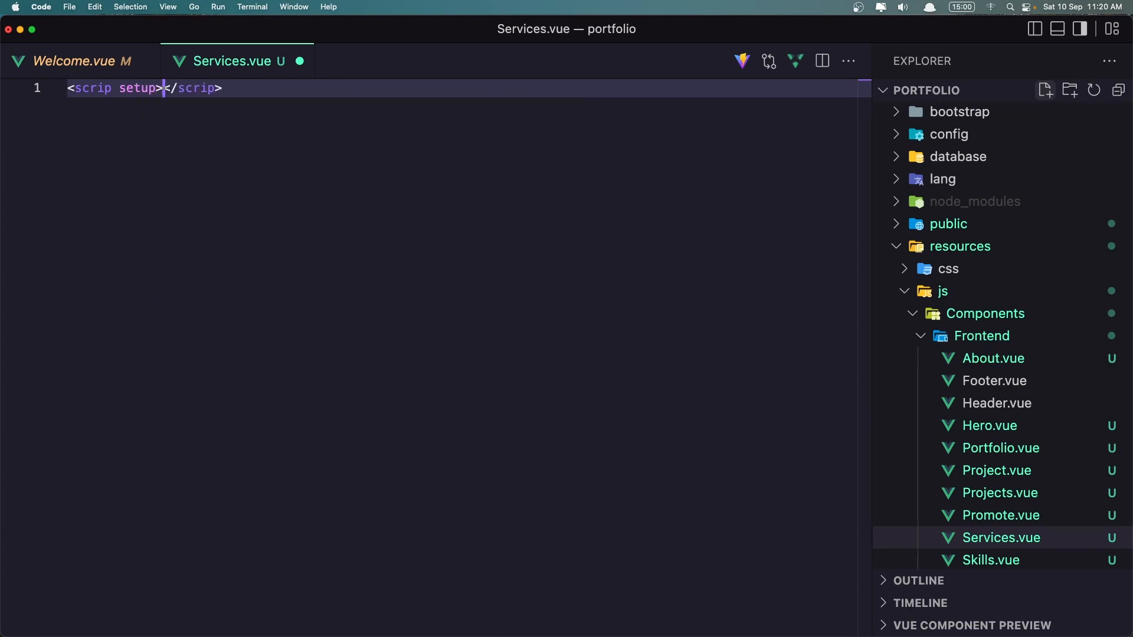
pyautogui.press('Enter')
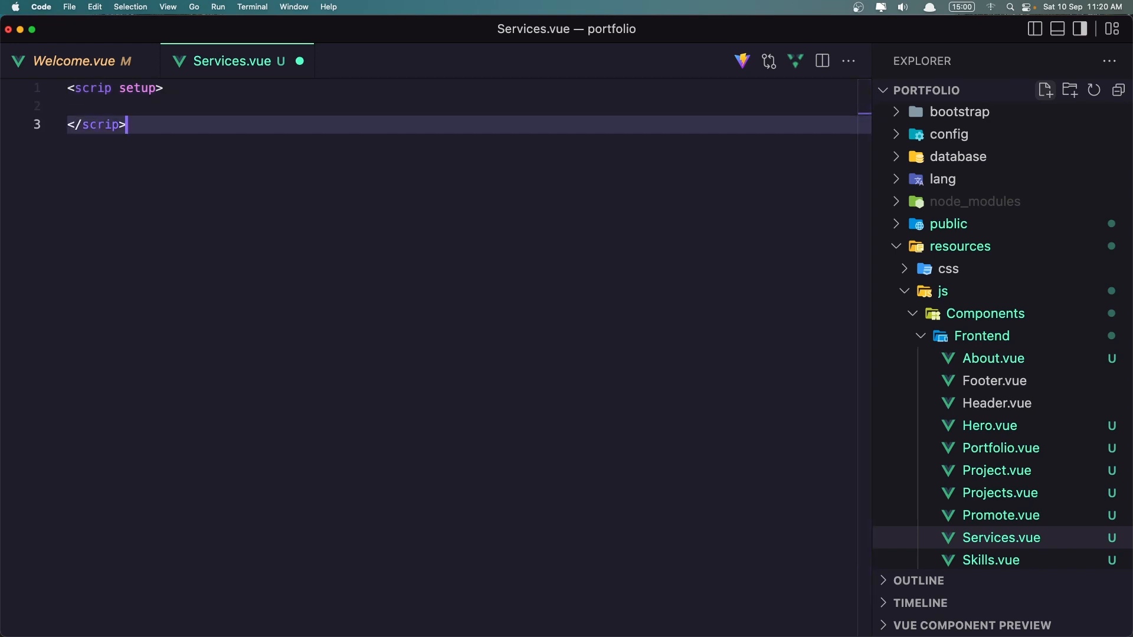
pyautogui.write('<template>')
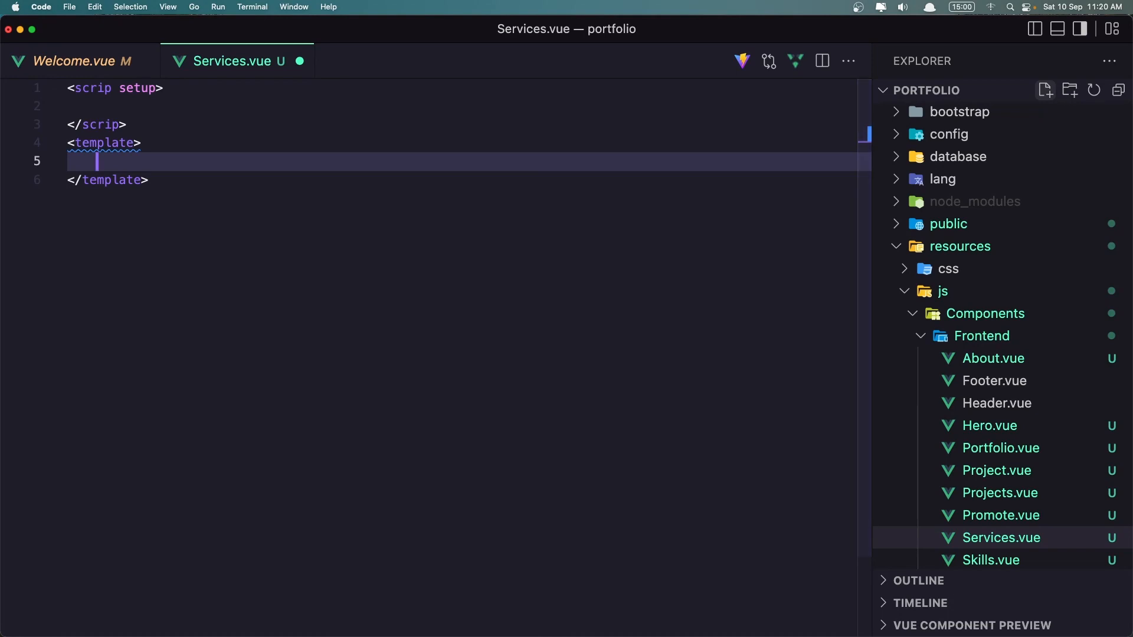
pyautogui.press('Backspace')
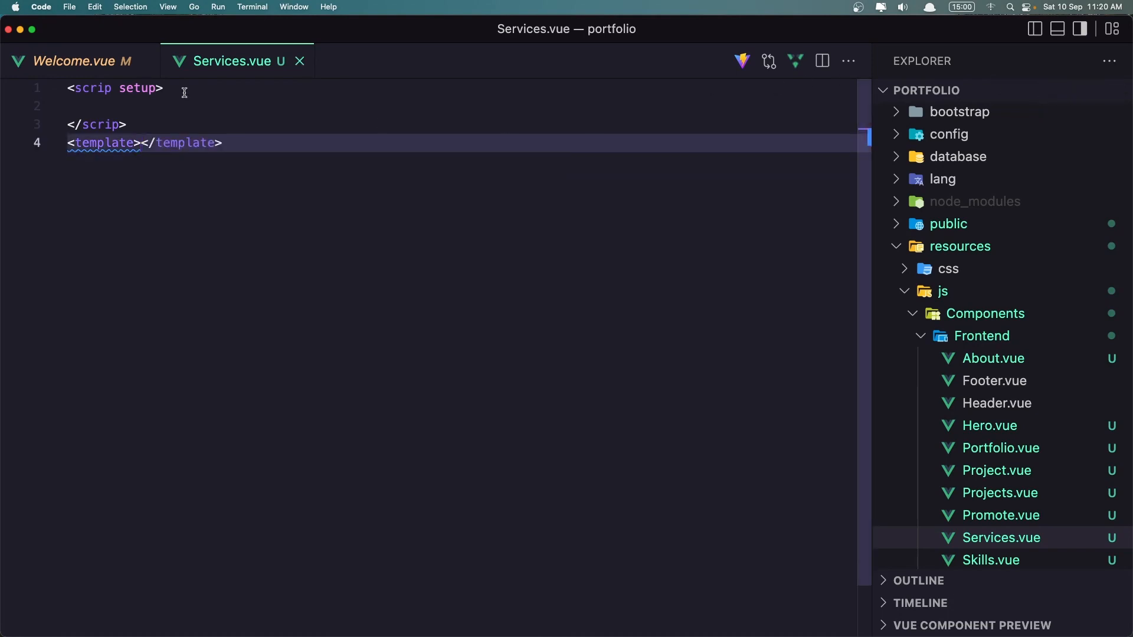
# Insert <Services /> under the Services comment in Welcome.vue with its auto-import.
pyautogui.click(77, 61)
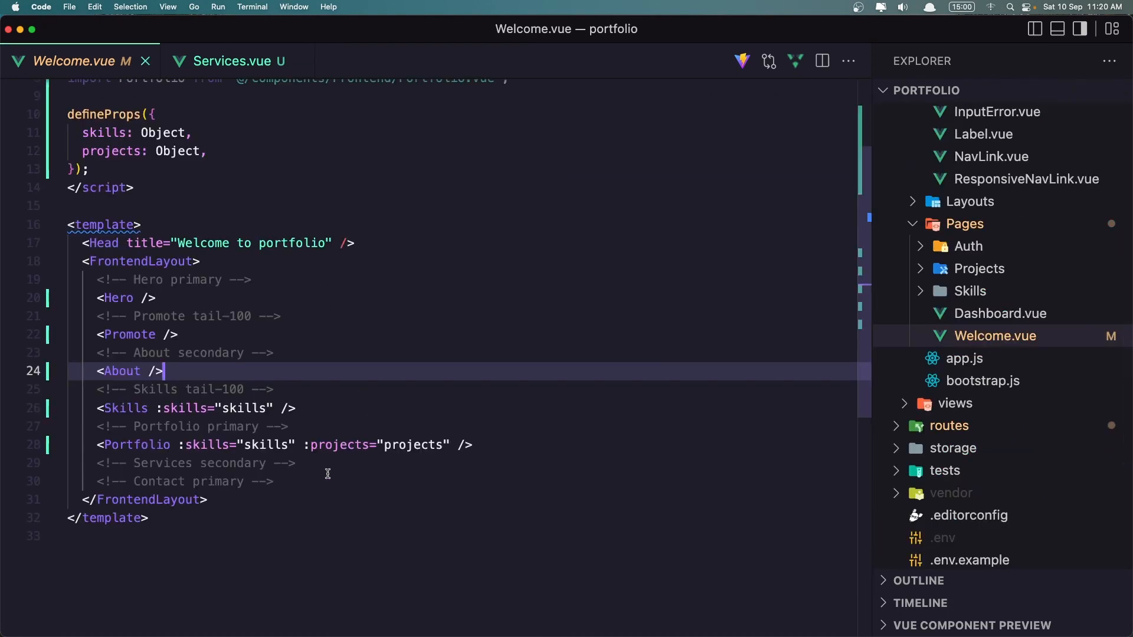
pyautogui.click(296, 462)
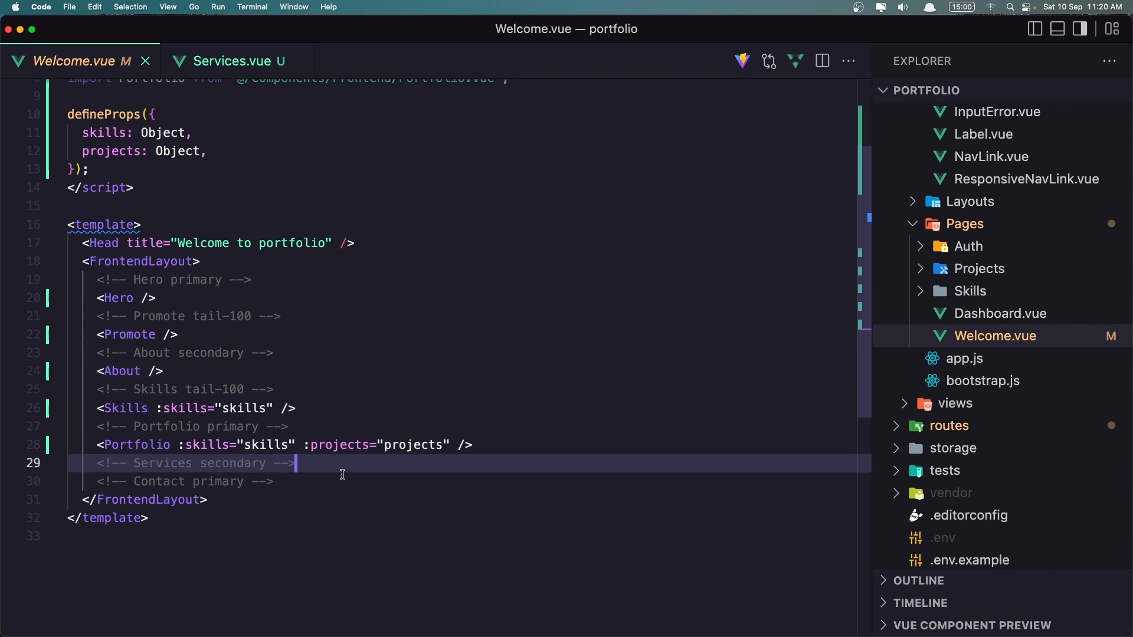
pyautogui.press('Enter')
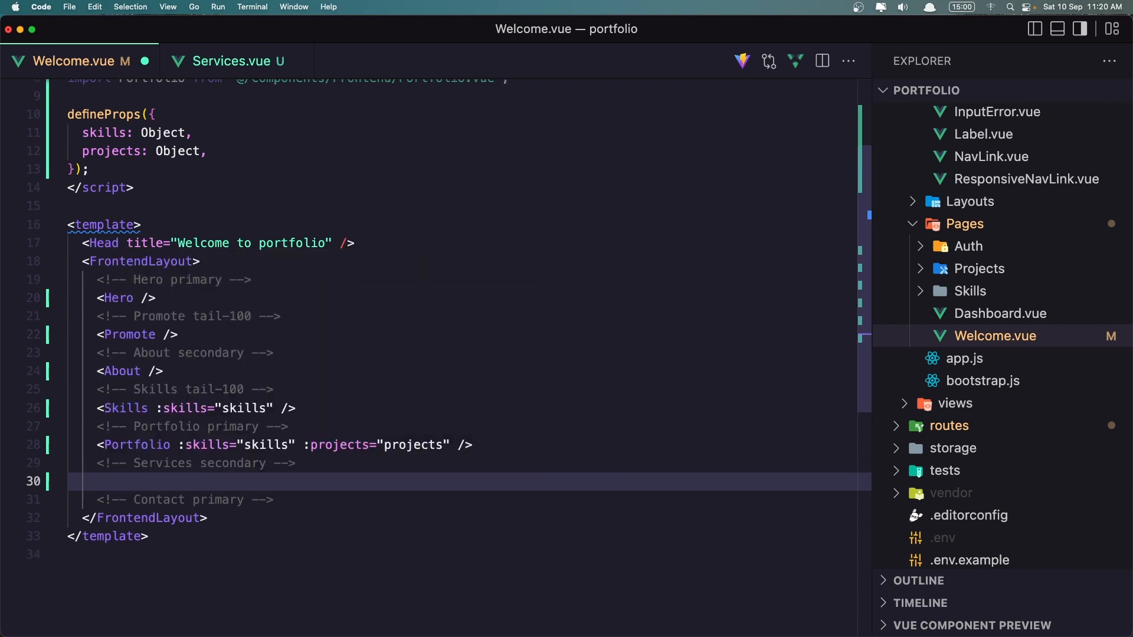
pyautogui.write('<Services />')
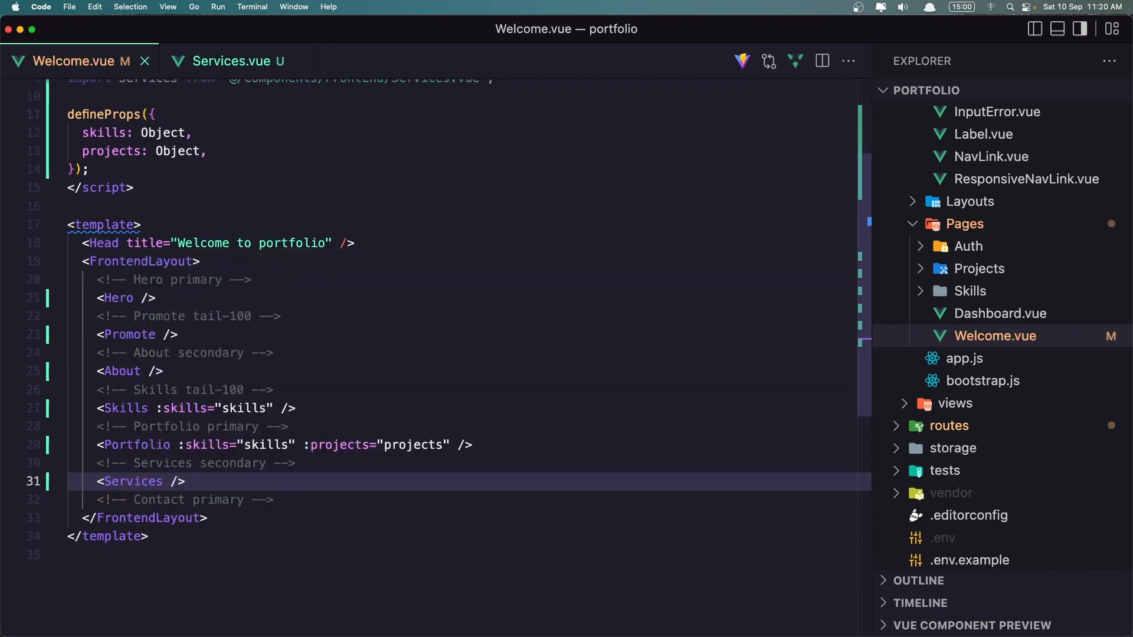
# Add a section with classes section bg-light-secondary dark:bg-dark-secondary.
pyautogui.click(232, 61)
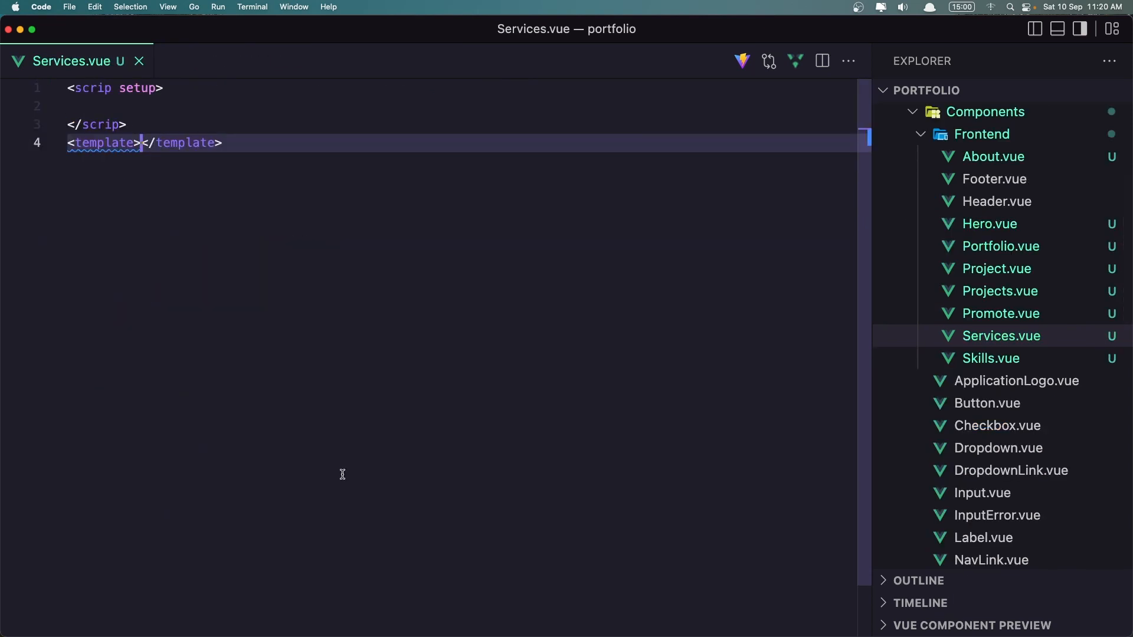
pyautogui.press('Enter')
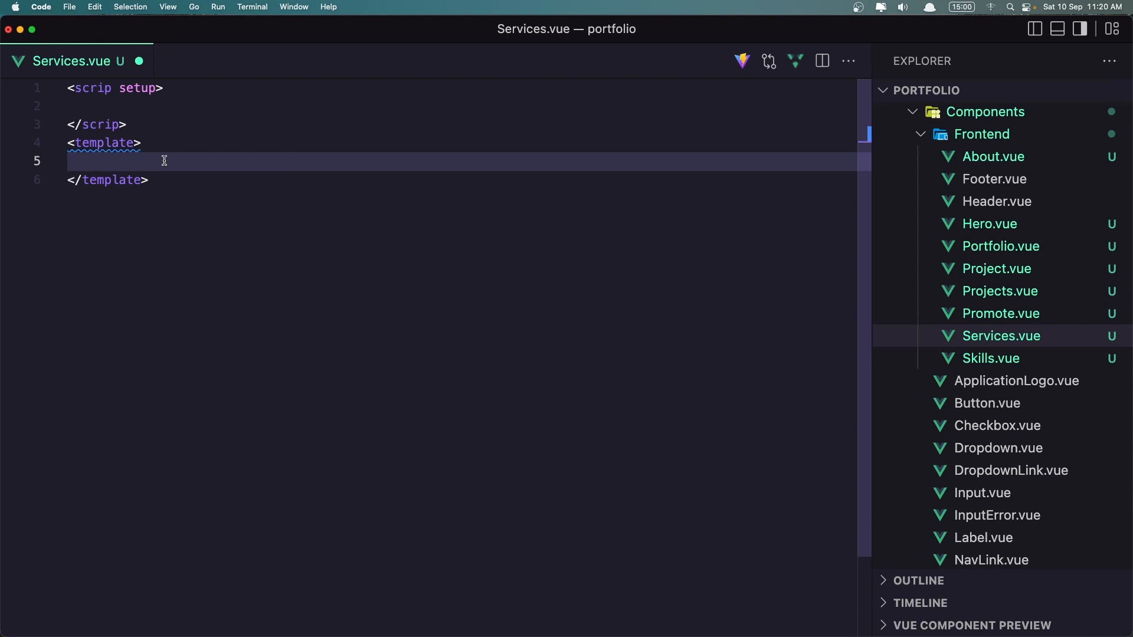
pyautogui.write('<section')
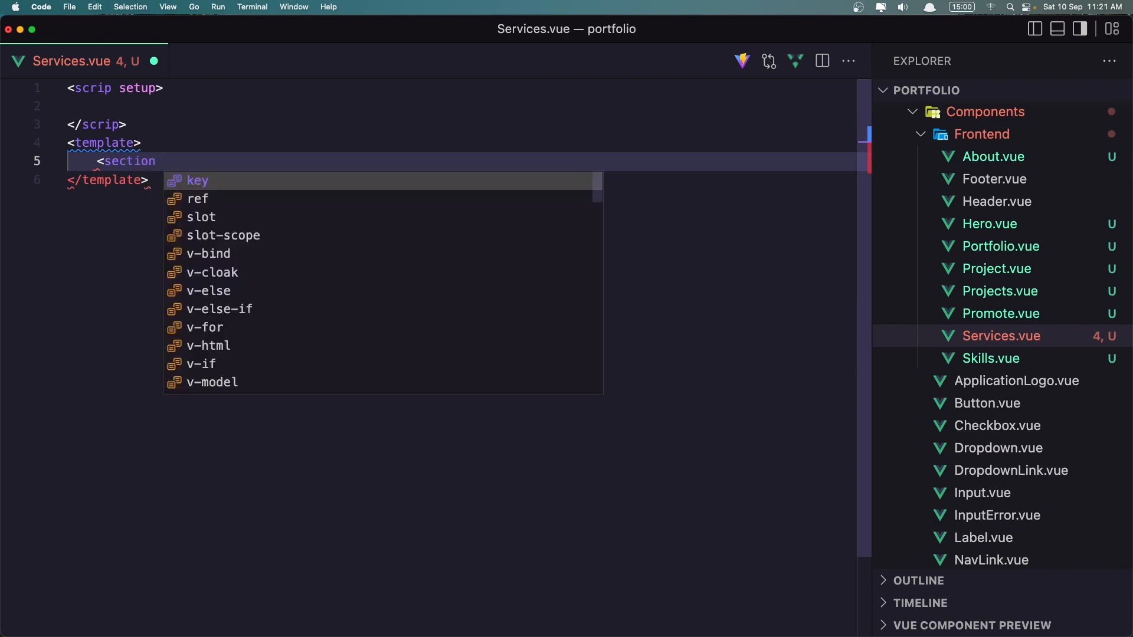
pyautogui.write('class="s')
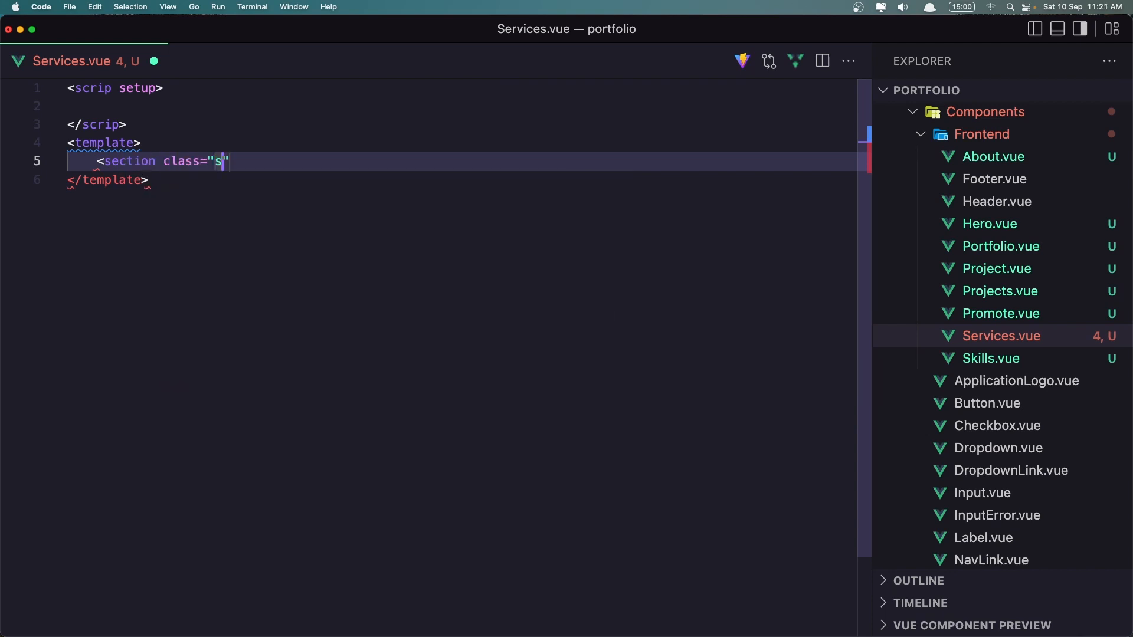
pyautogui.write('ection')
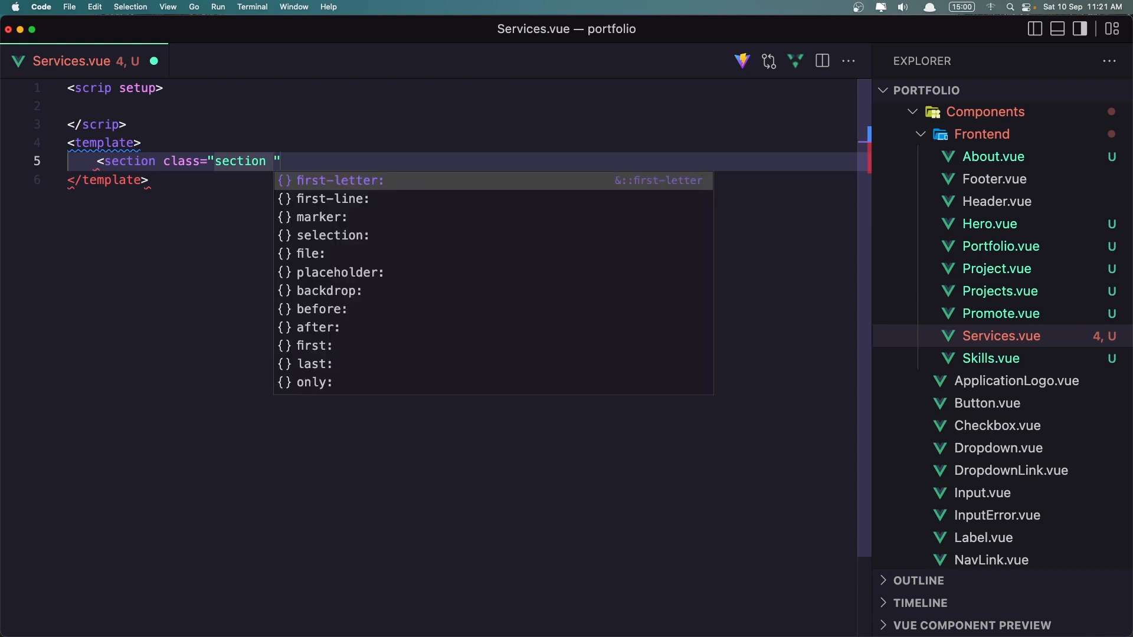
pyautogui.write('bg-light-')
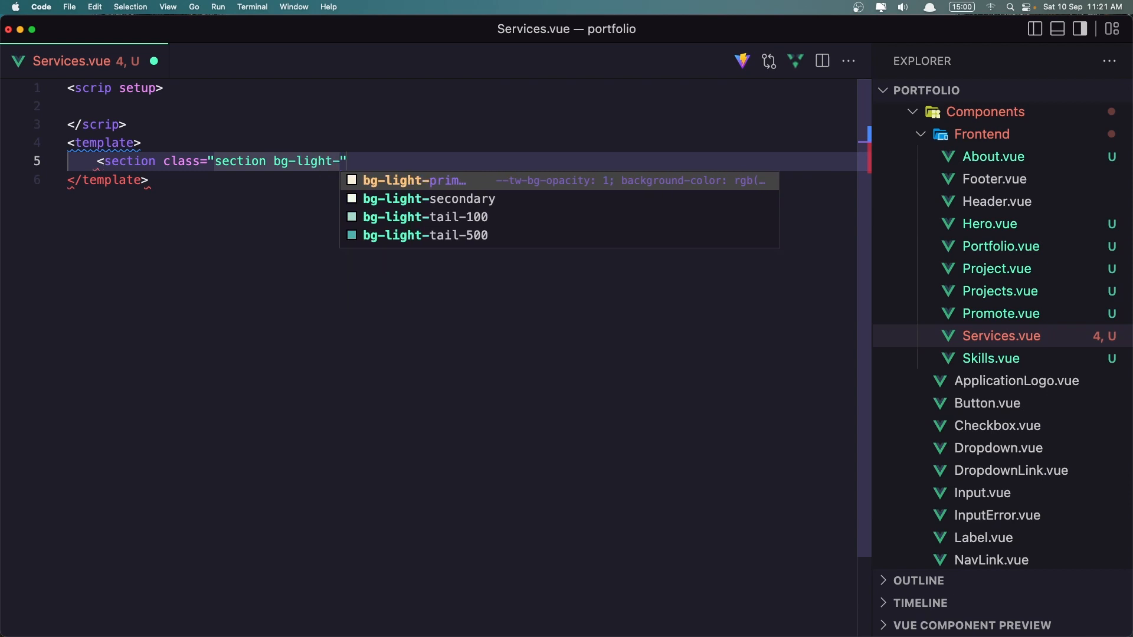
pyautogui.click(428, 198)
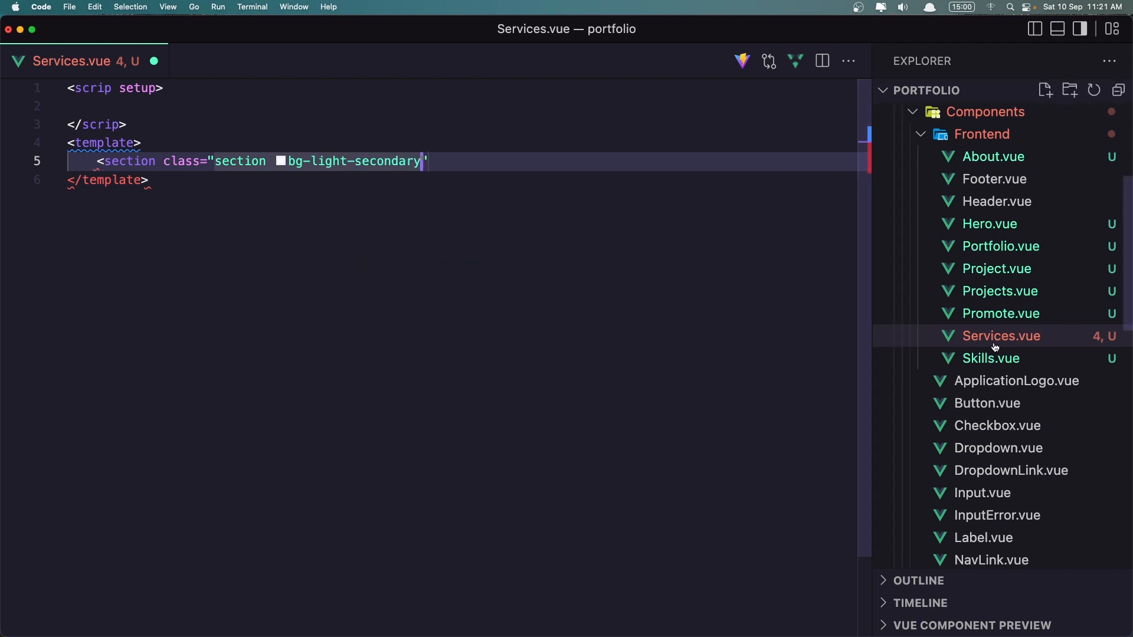
pyautogui.scroll(-3)
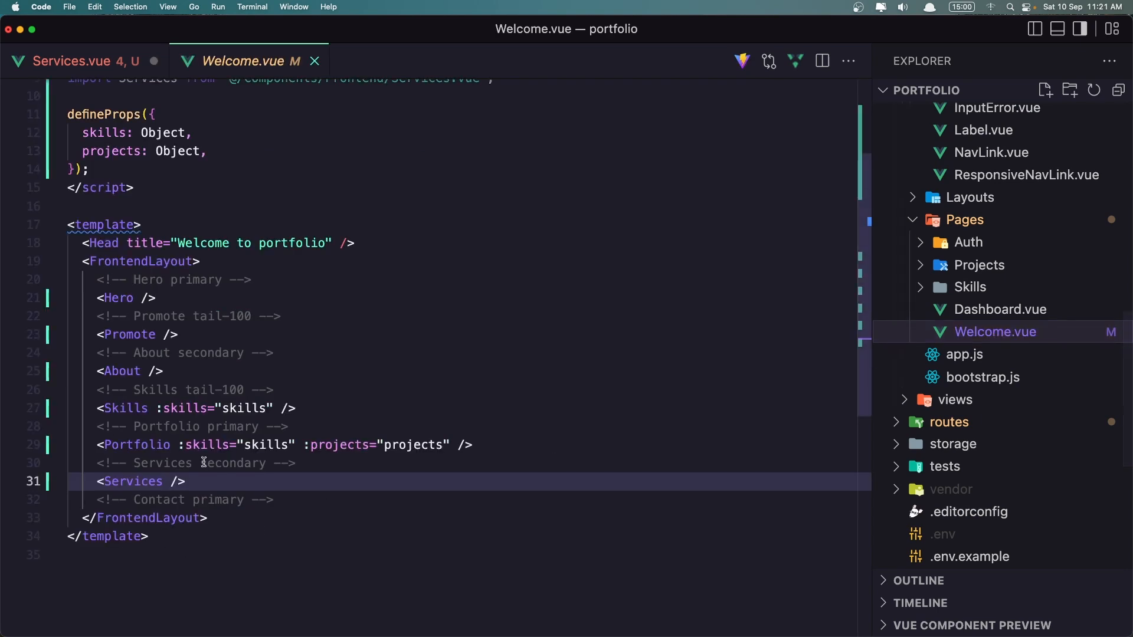
pyautogui.click(85, 61)
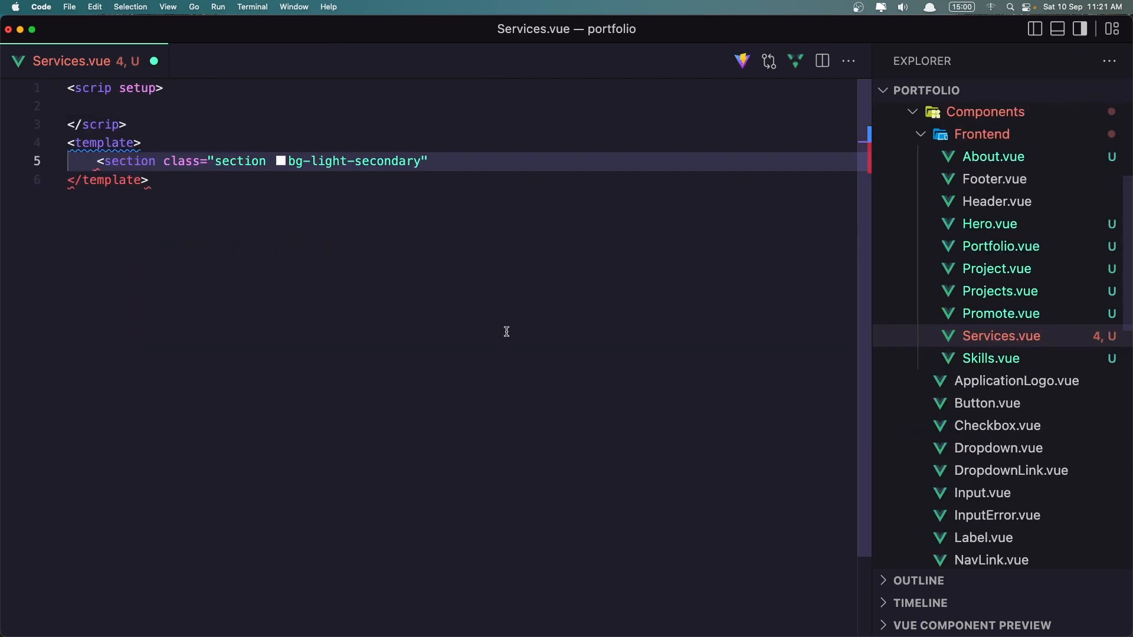
pyautogui.write('dark')
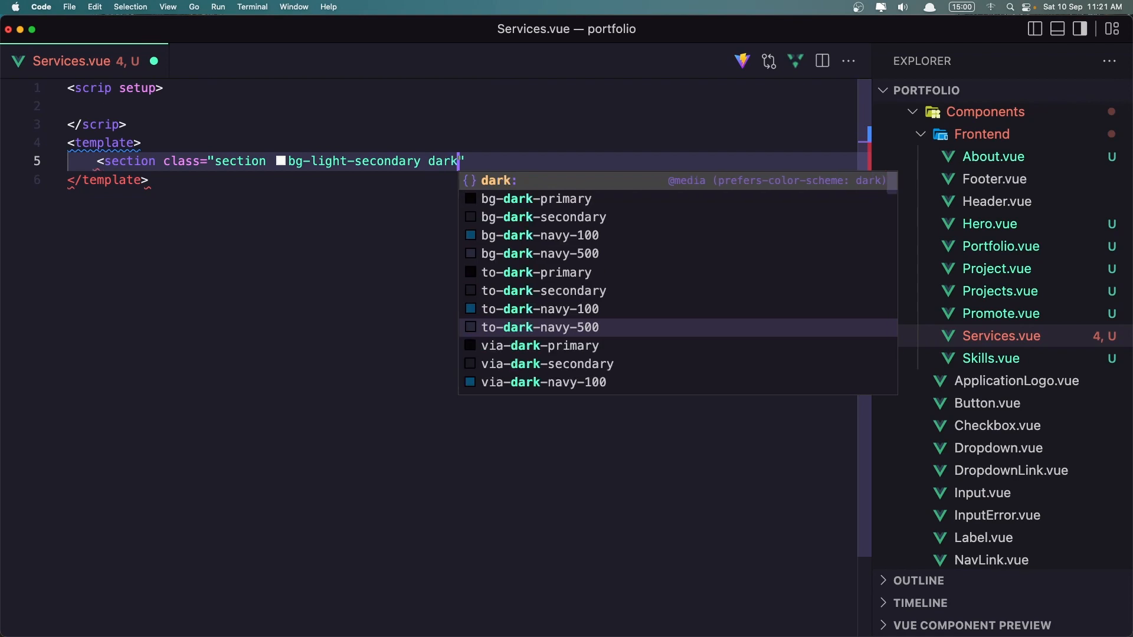
pyautogui.write(':bo')
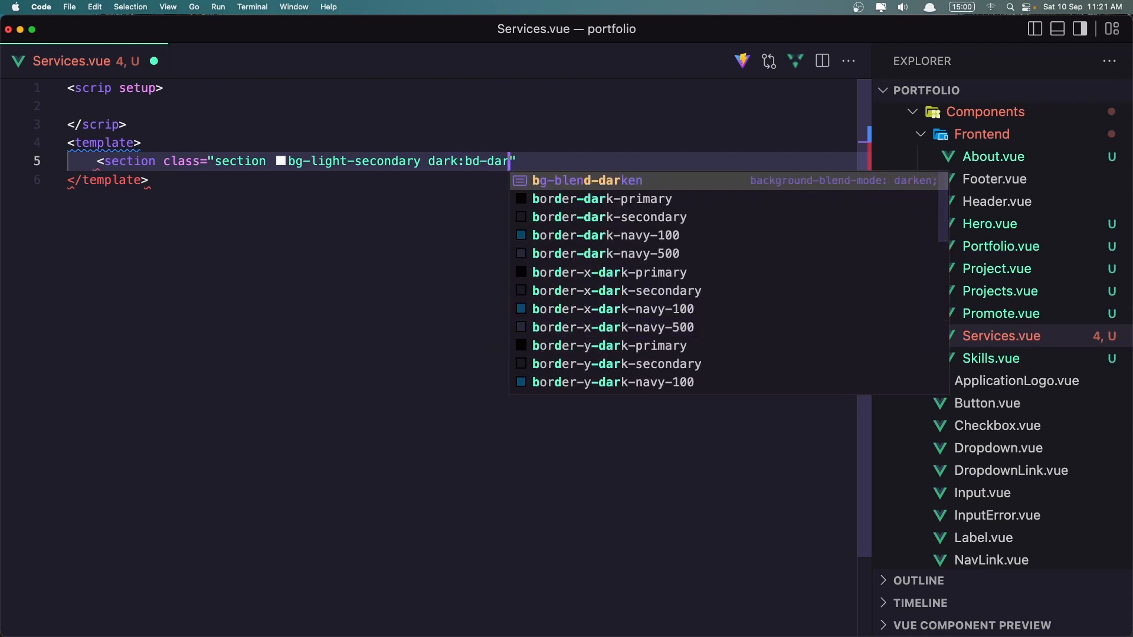
pyautogui.press('Backspace')
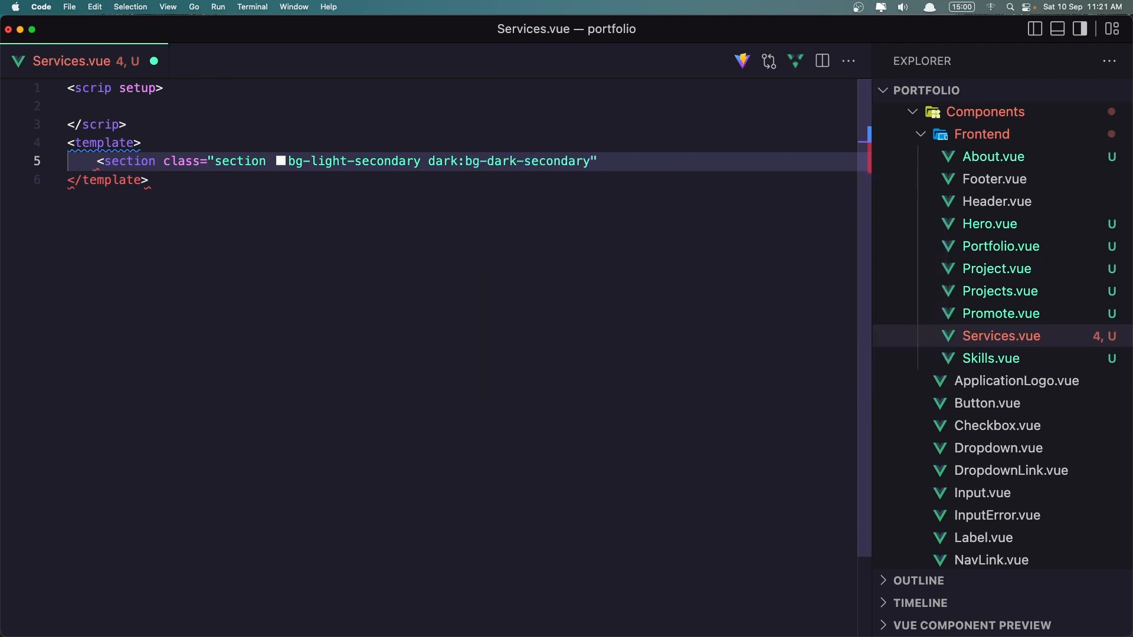
pyautogui.write('>')
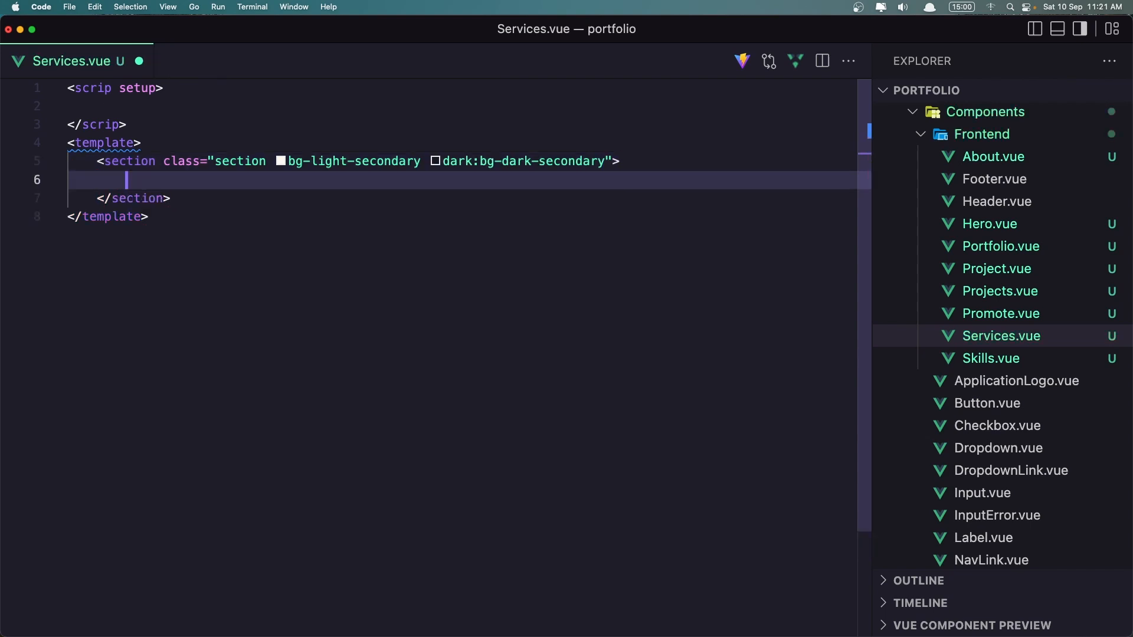
# Nest a div with classes container mx-auto inside the section.
pyautogui.write('<div c')
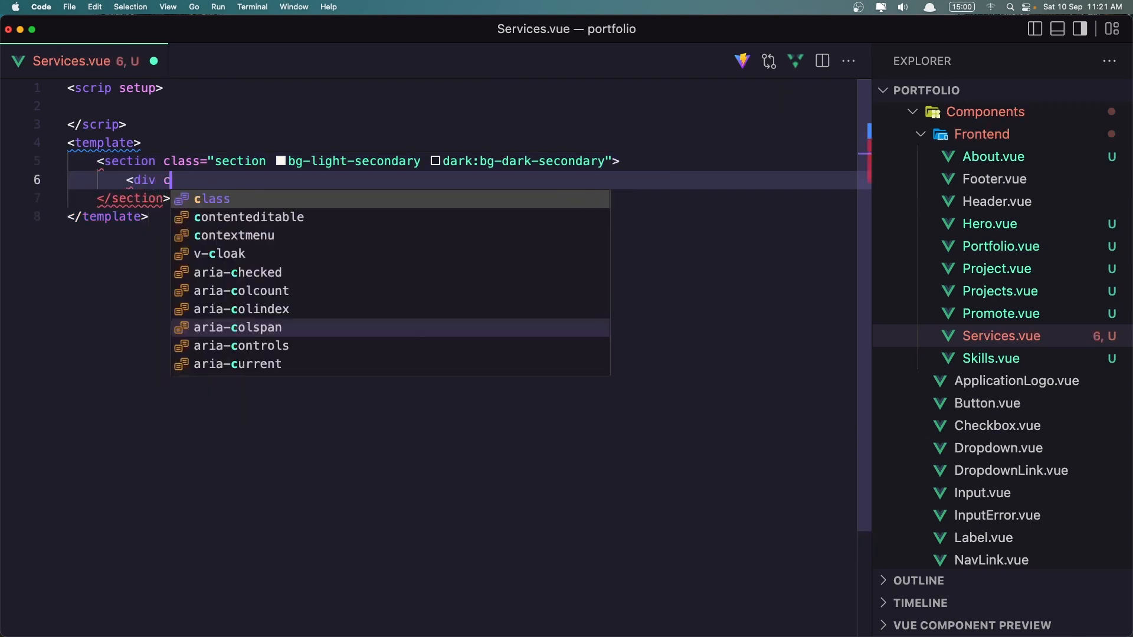
pyautogui.write('class="conta')
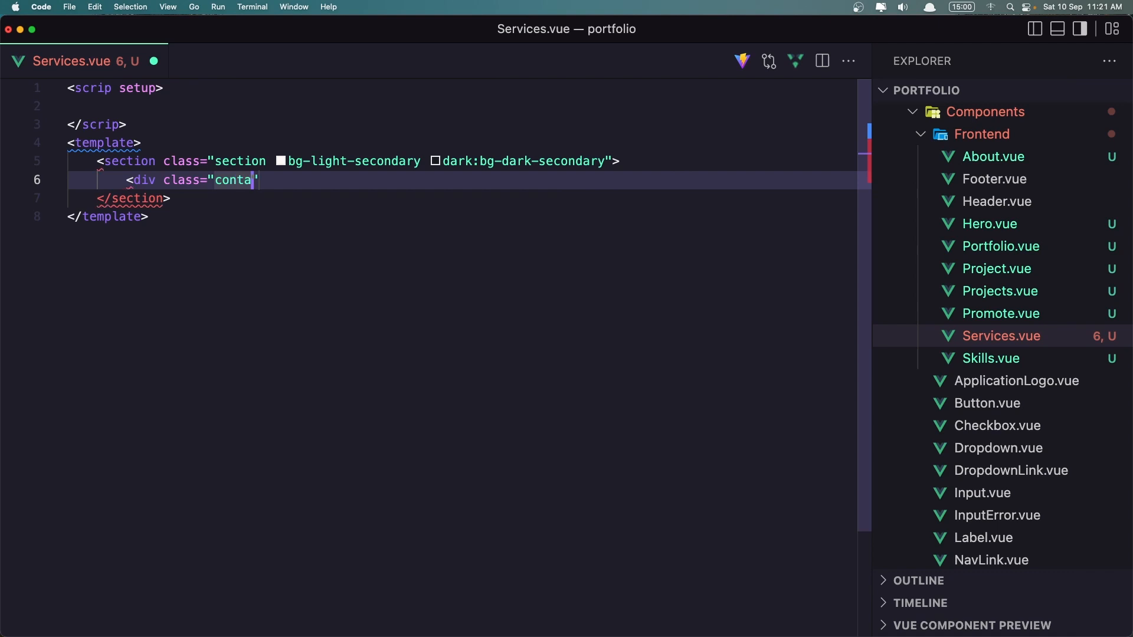
pyautogui.write('iner mx-a')
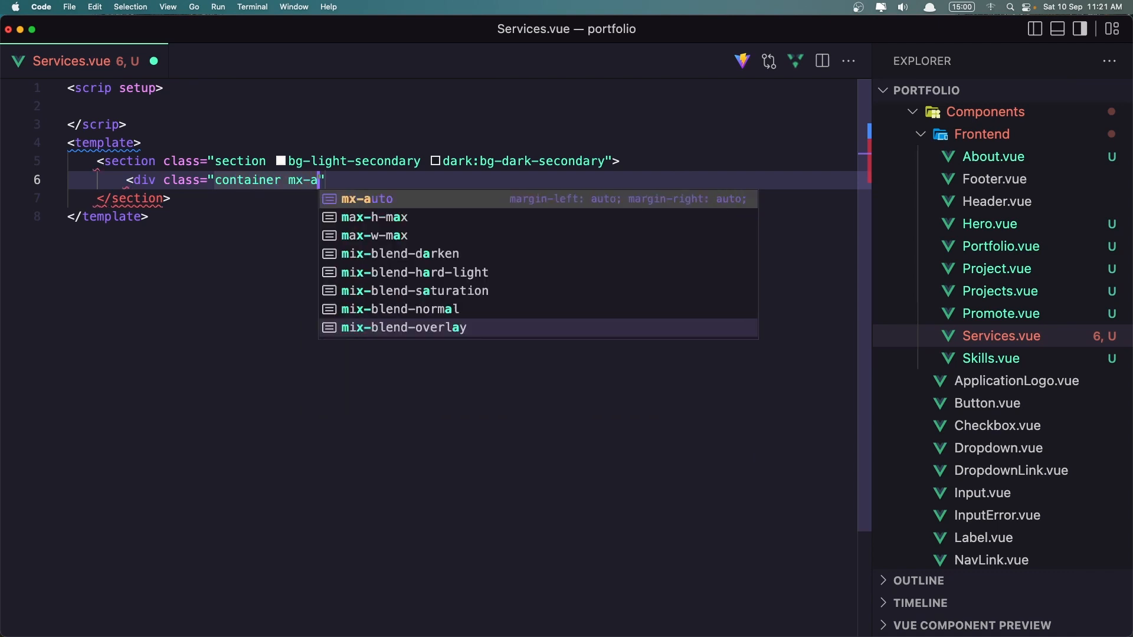
pyautogui.press('Tab')
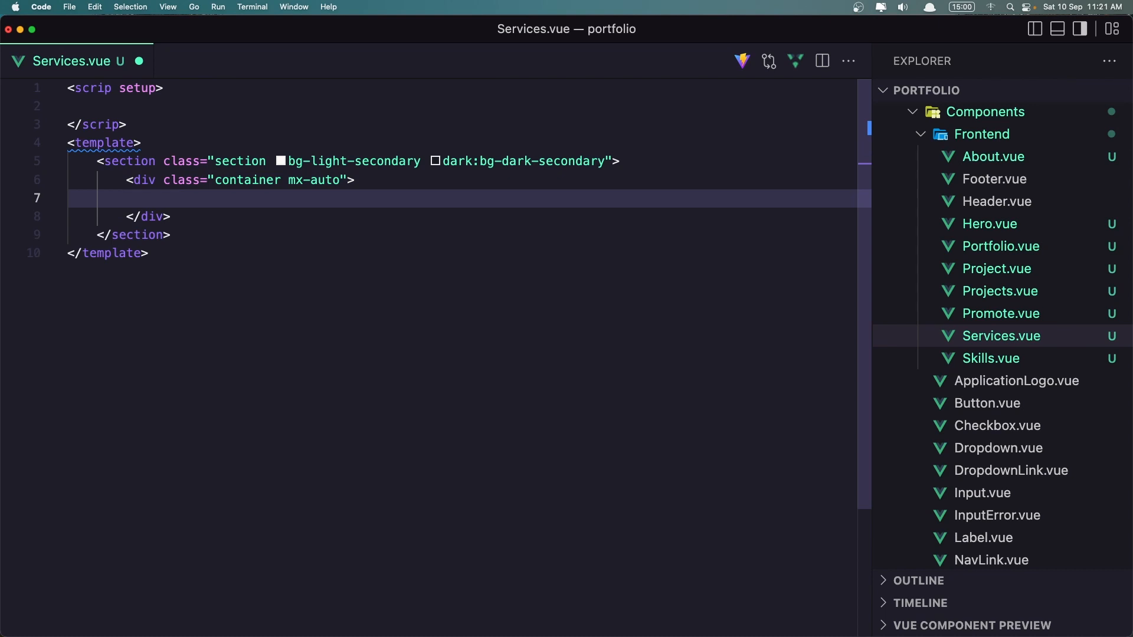
# Nest a div with classes flex flex-col items-center text-center inside the container.
pyautogui.write('<')
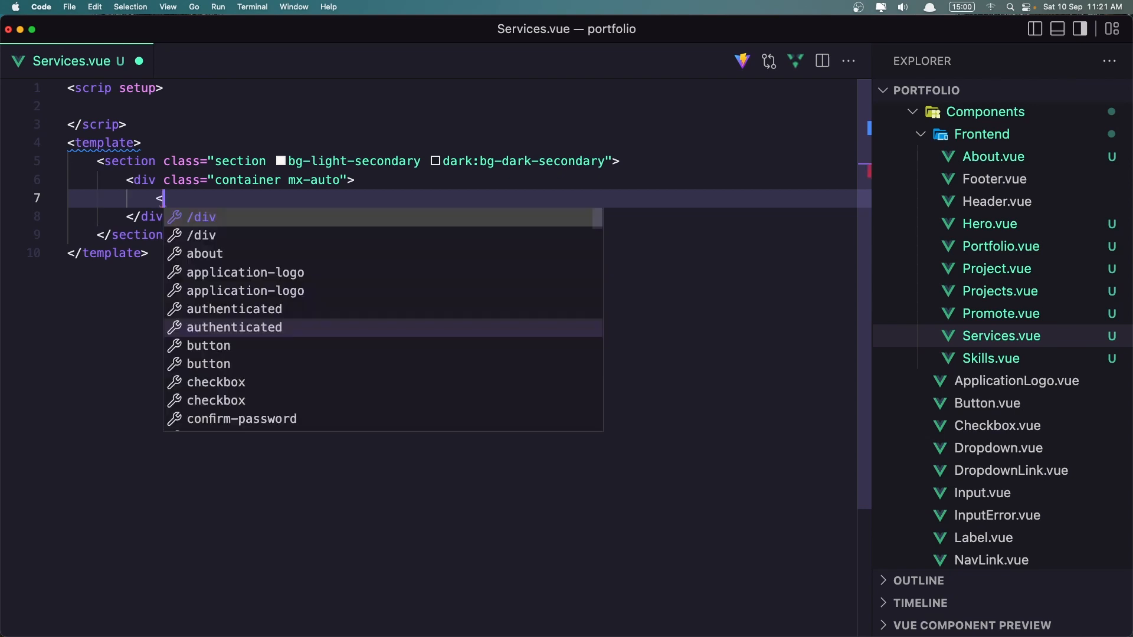
pyautogui.write('div')
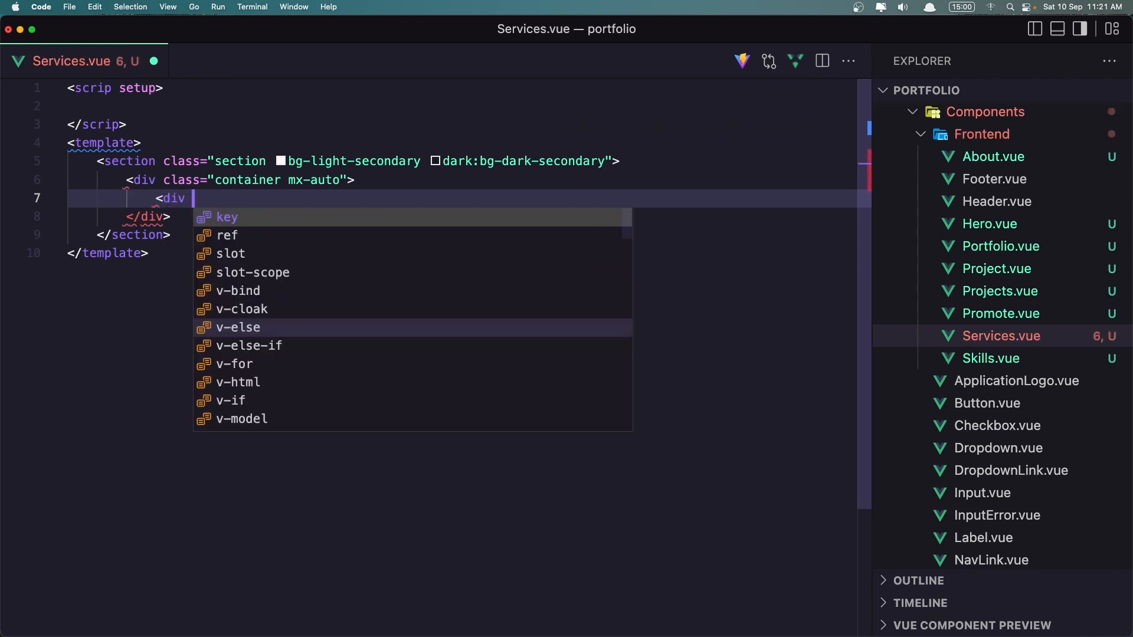
pyautogui.write('class="f"')
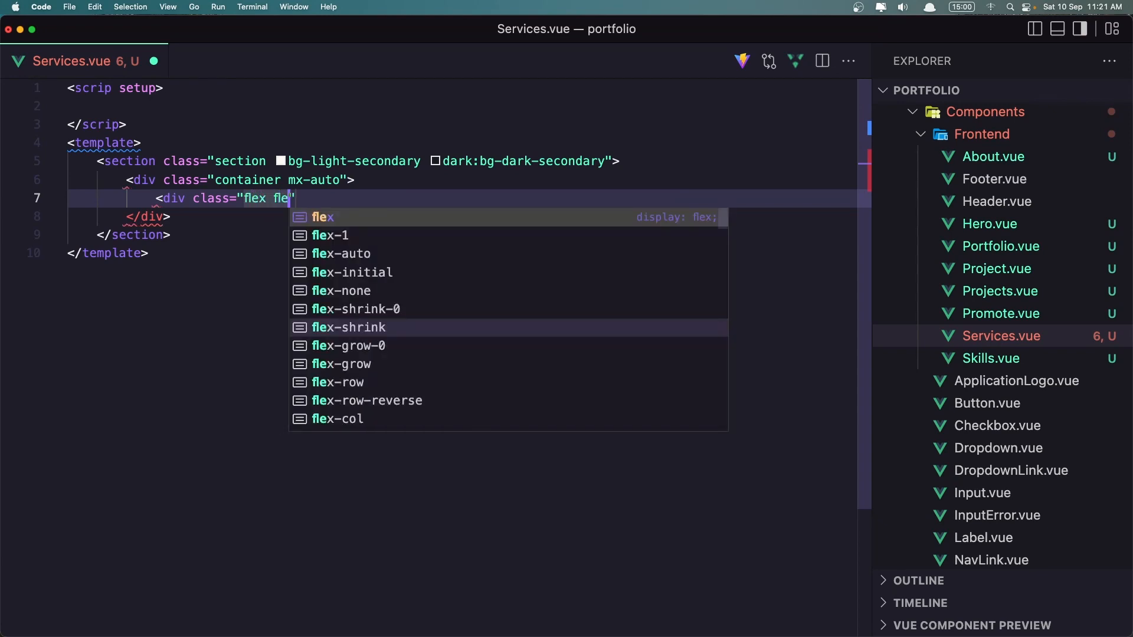
pyautogui.write('-col')
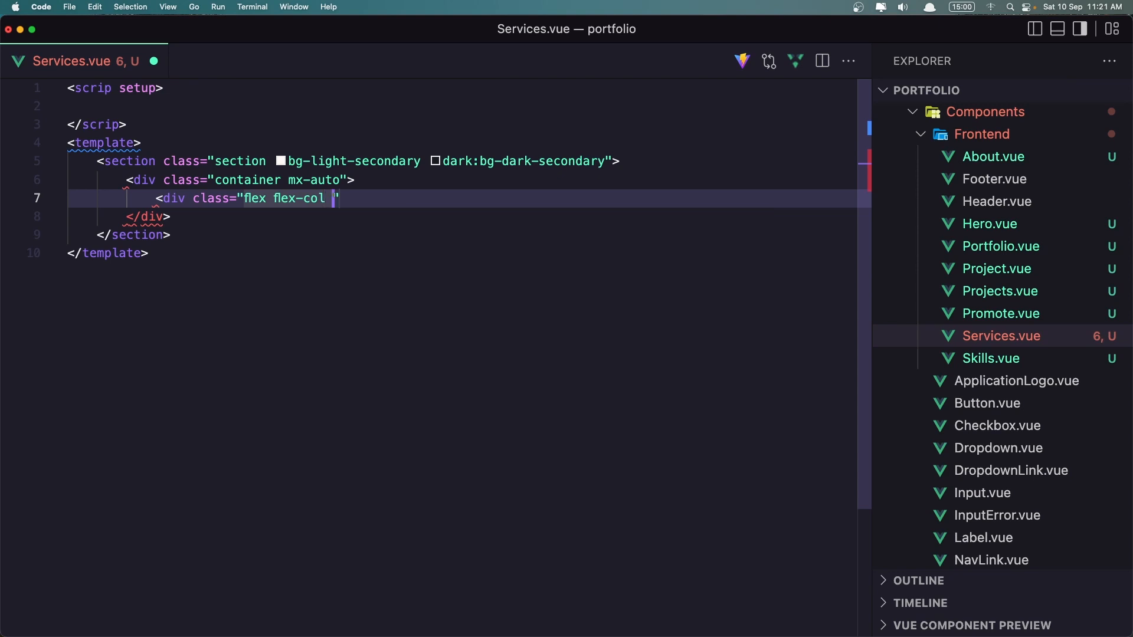
pyautogui.write('items-cen')
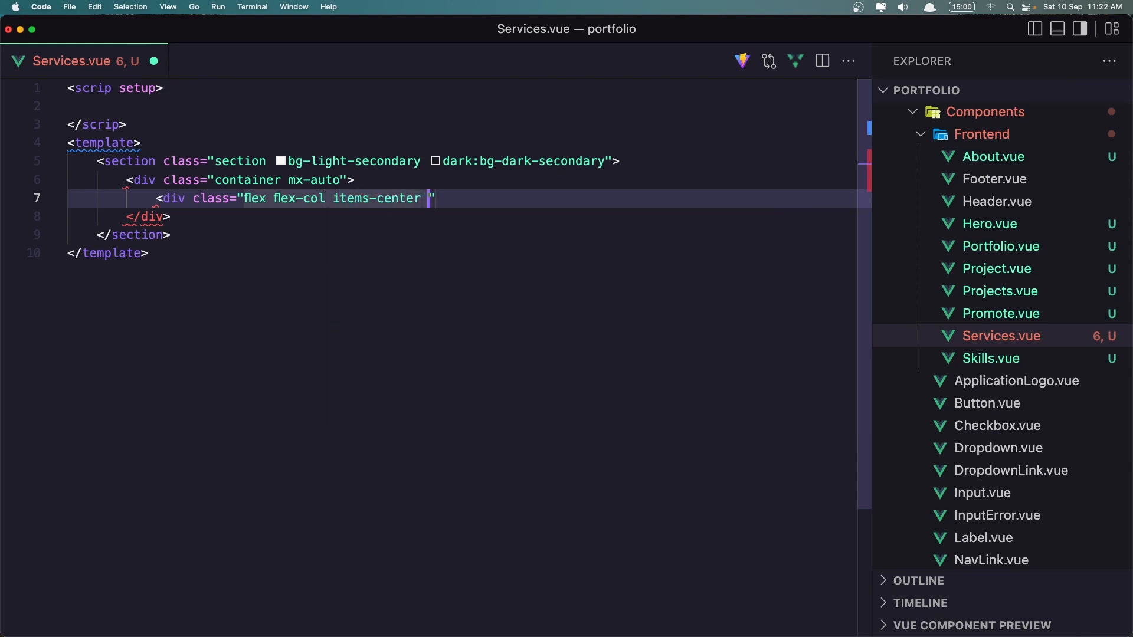
pyautogui.write('te')
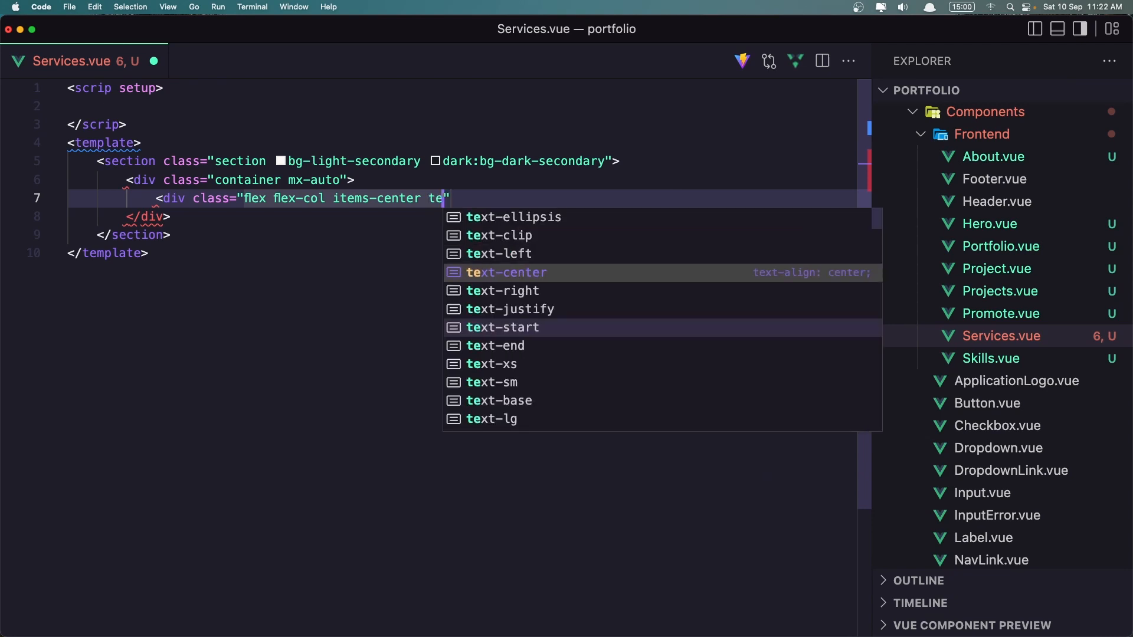
pyautogui.press('Enter')
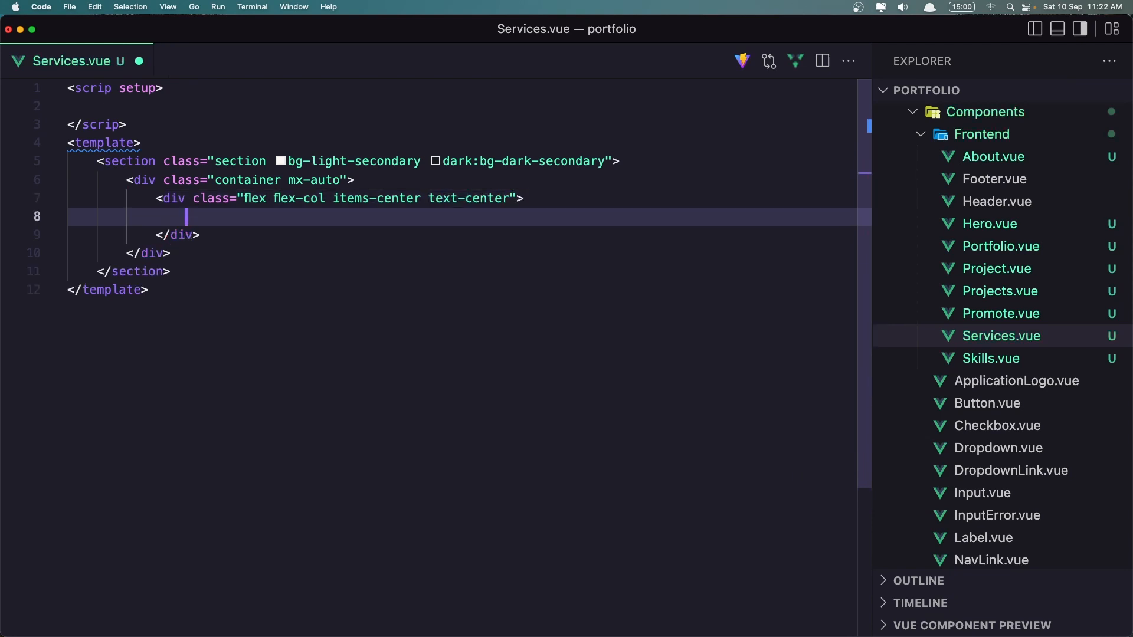
# Write <h2 class="section-title">What I do for clients</h2> inside the centred column.
pyautogui.write('<h2')
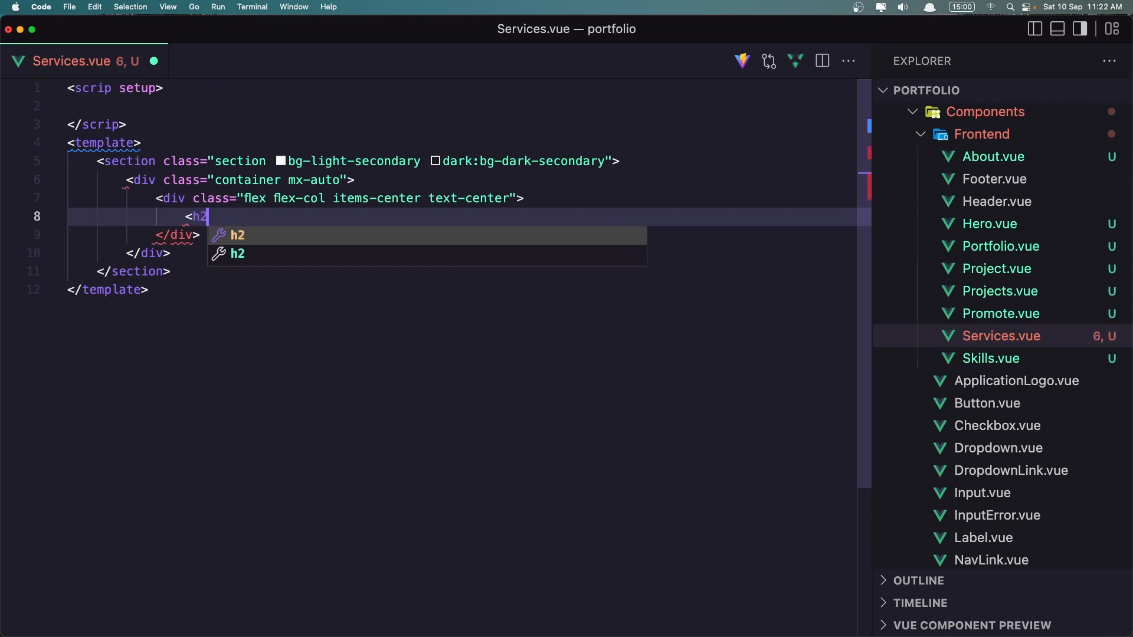
pyautogui.write('class="')
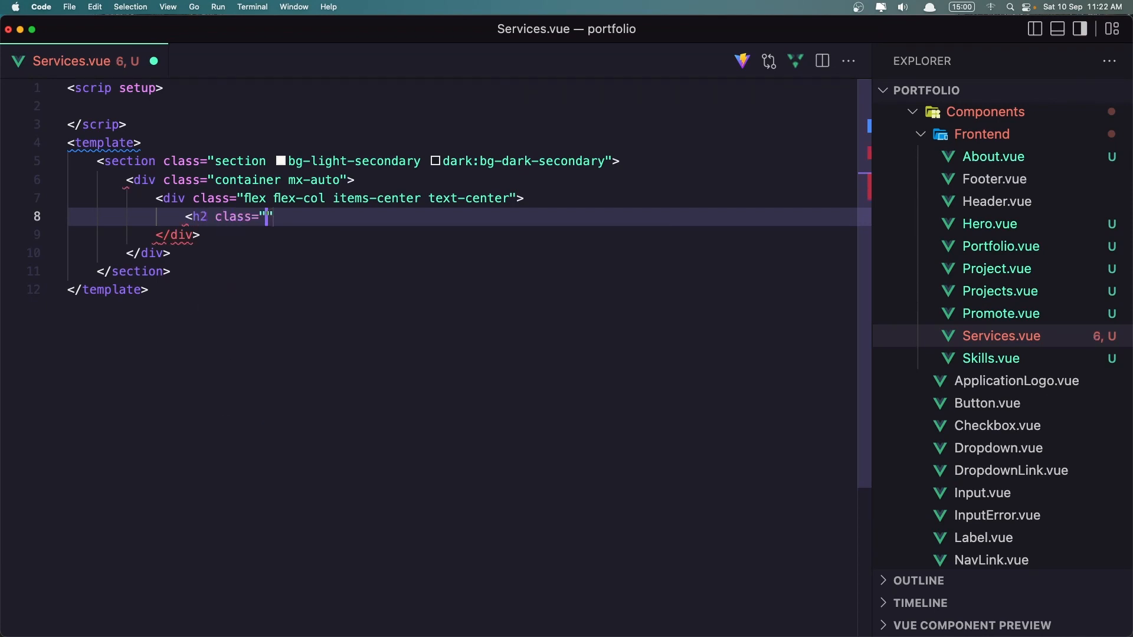
pyautogui.write('sec')
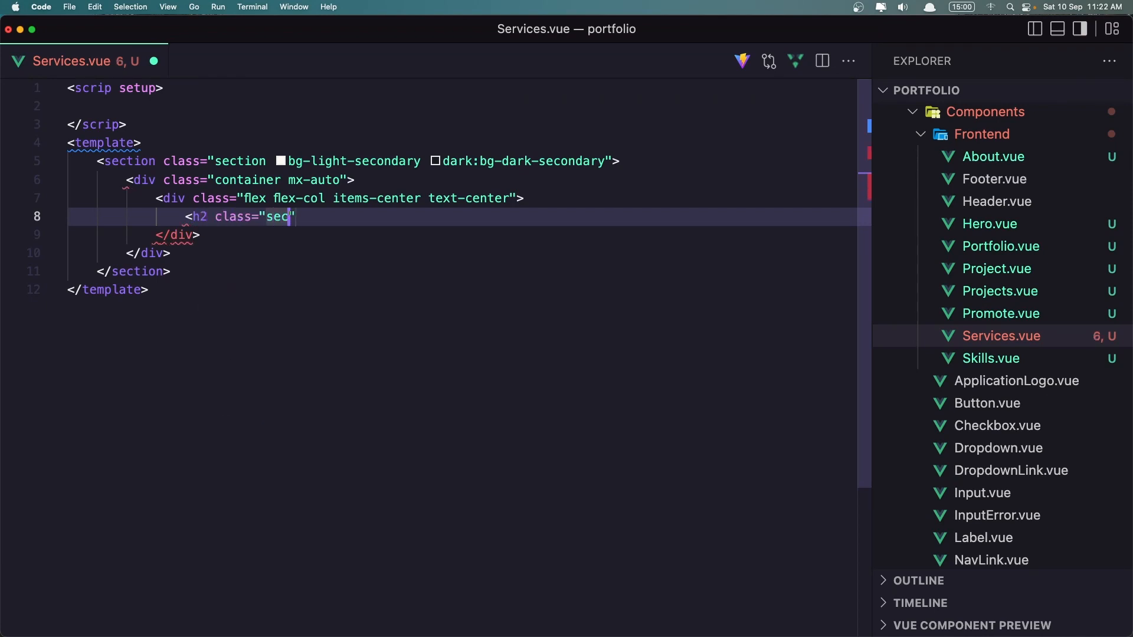
pyautogui.write('tion')
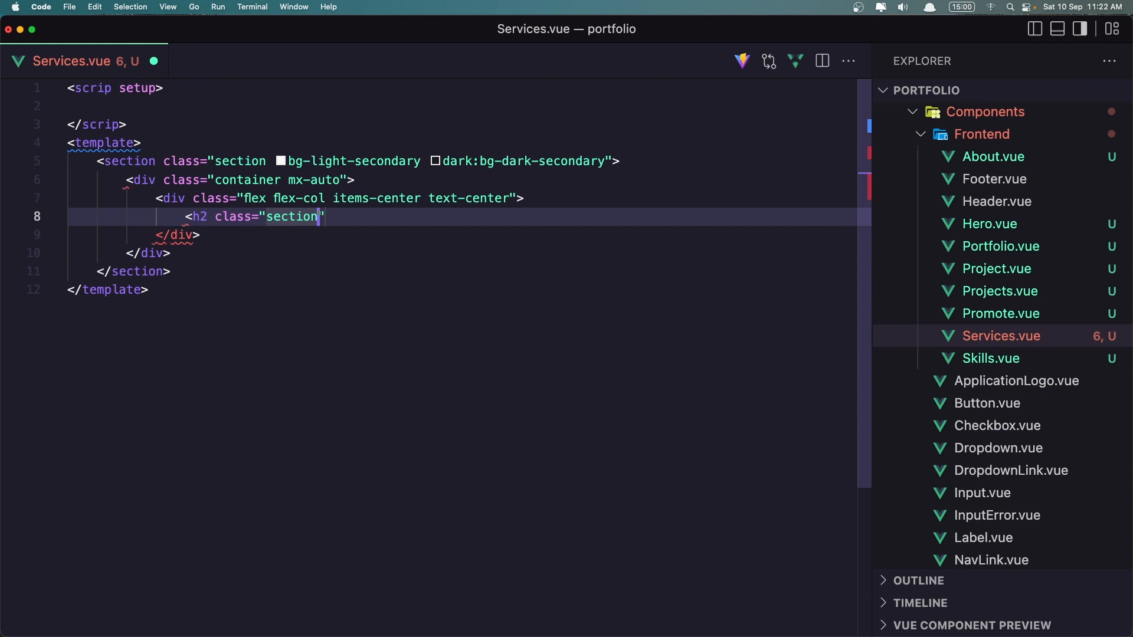
pyautogui.write('-title')
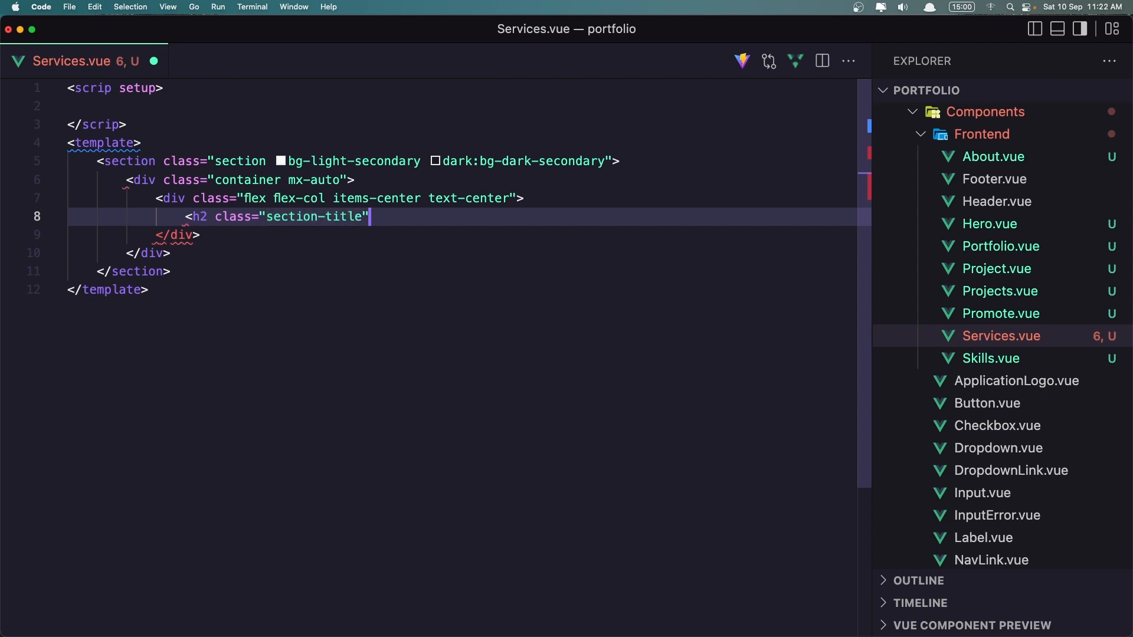
pyautogui.write('></h2>')
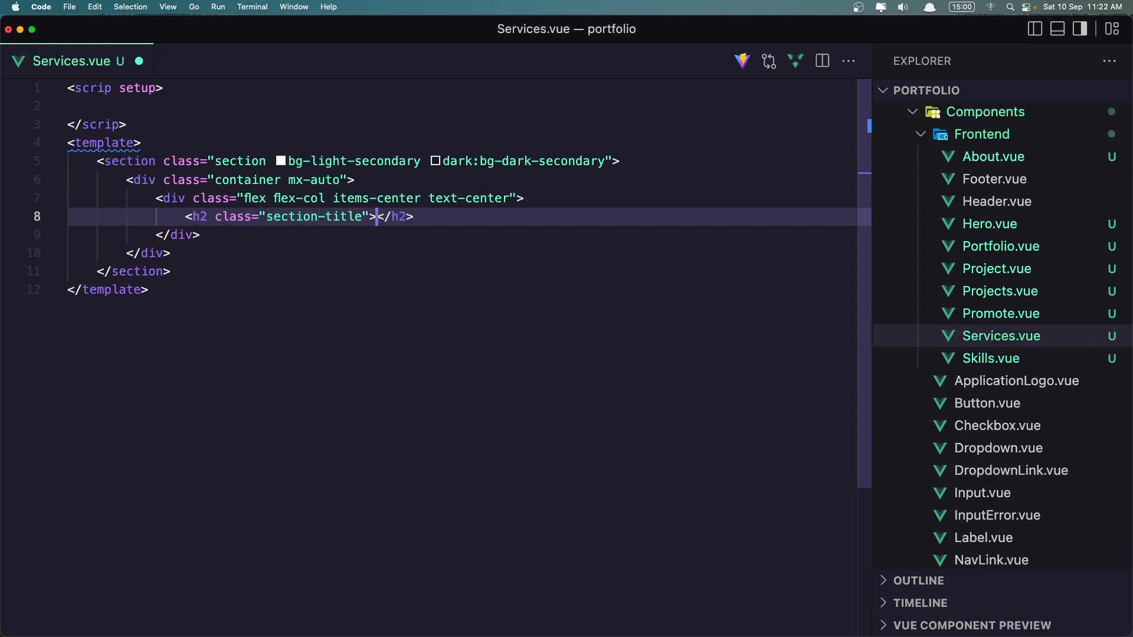
pyautogui.write('What i')
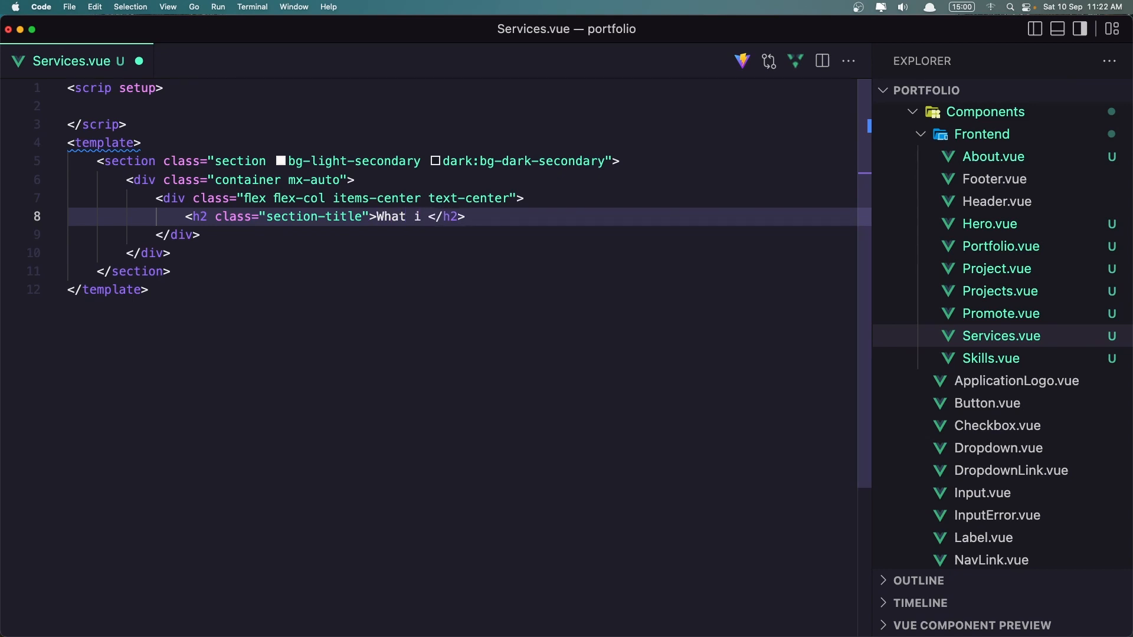
pyautogui.write('I')
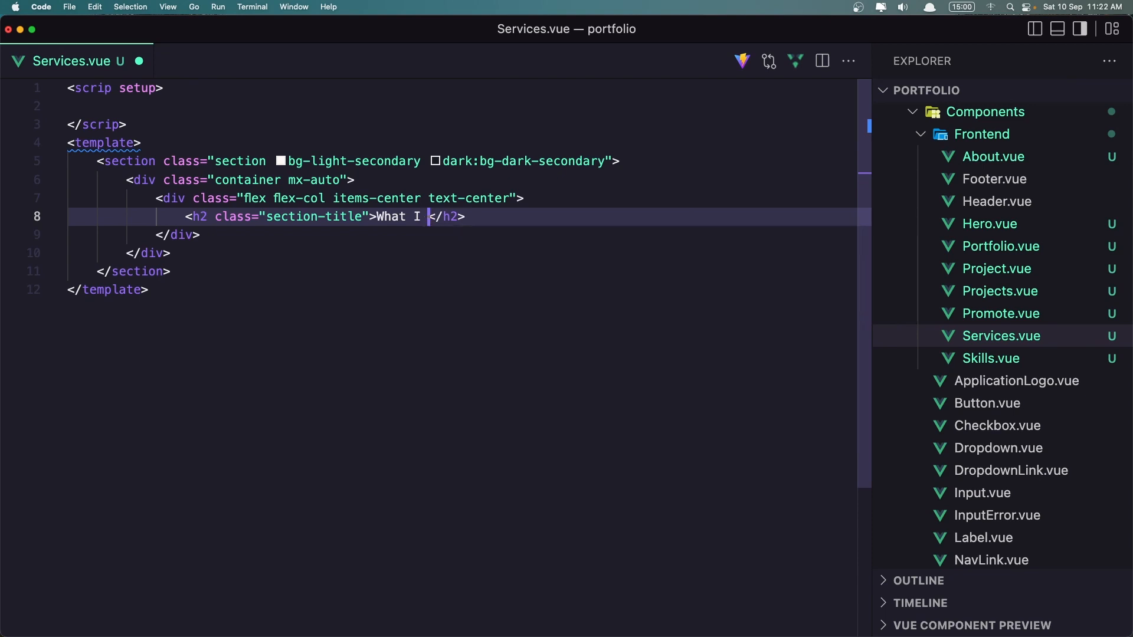
pyautogui.write('do for cl')
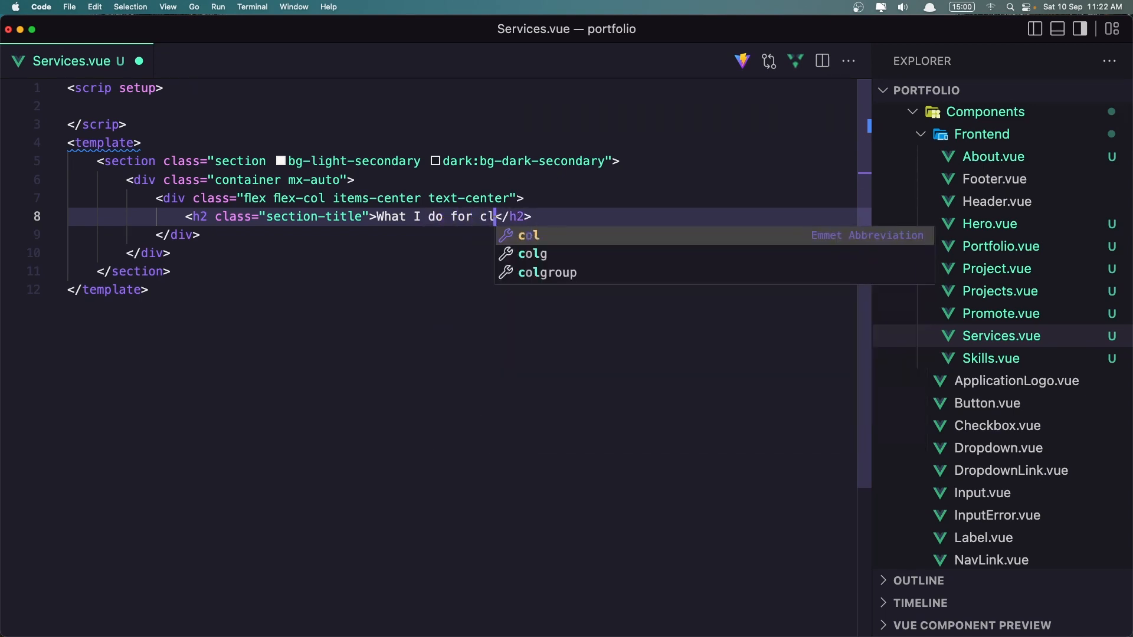
pyautogui.write('ients')
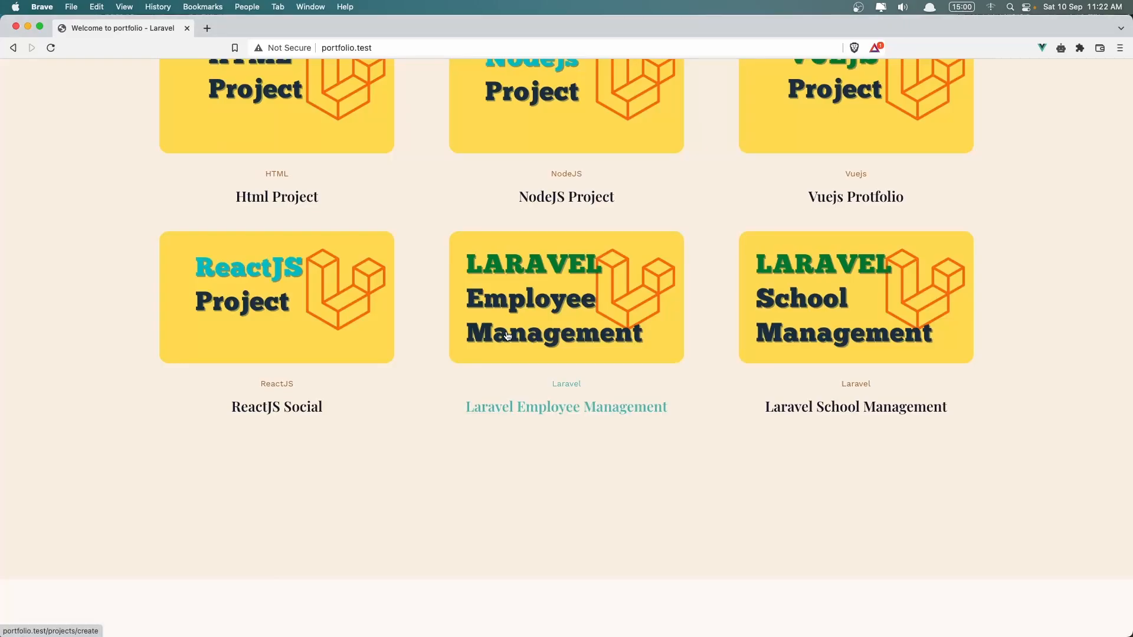
# Scroll the portfolio.test page down to the What I do for clients heading.
pyautogui.scroll(-3)
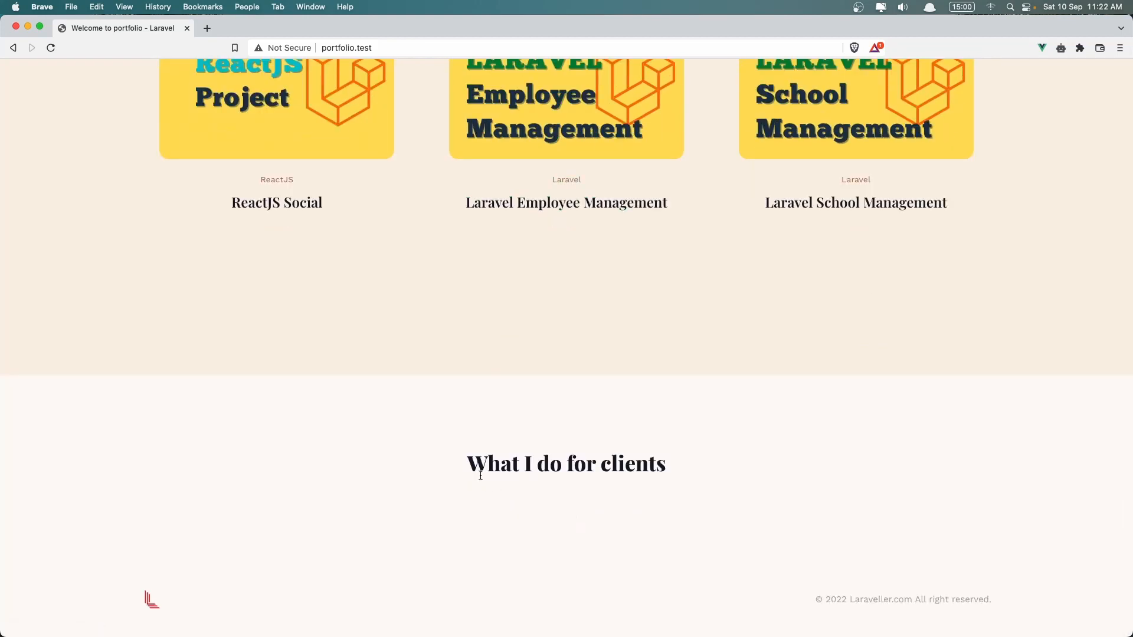
pyautogui.moveTo(590, 427)
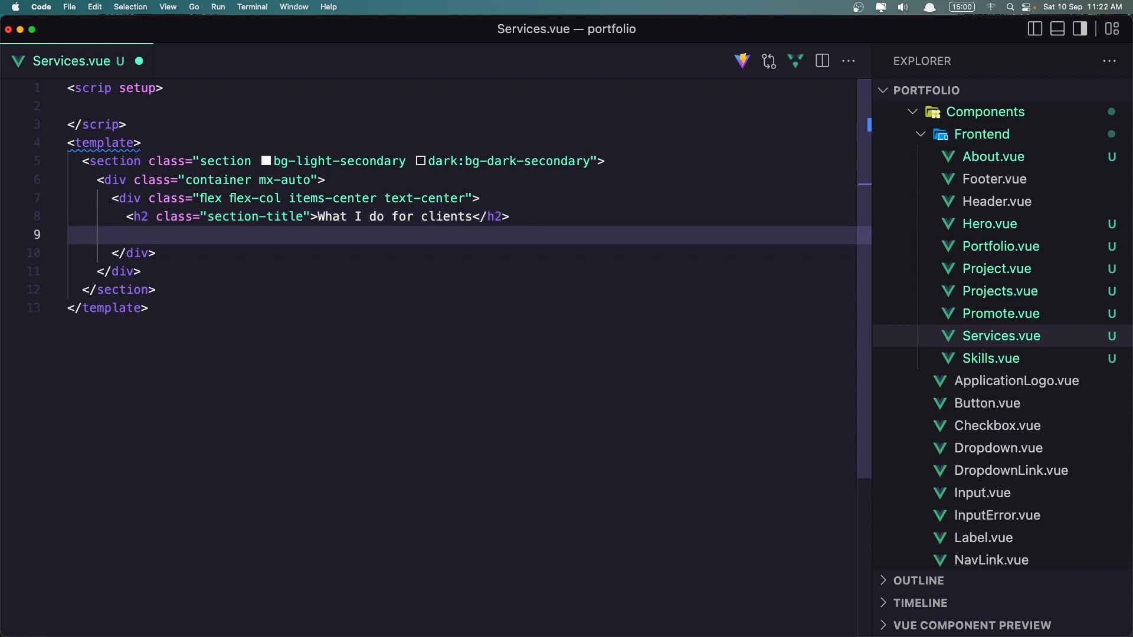
# Add a <p class="subtitle"> with Lorem ipsum placeholder text below the heading.
pyautogui.write('<p class="subti')
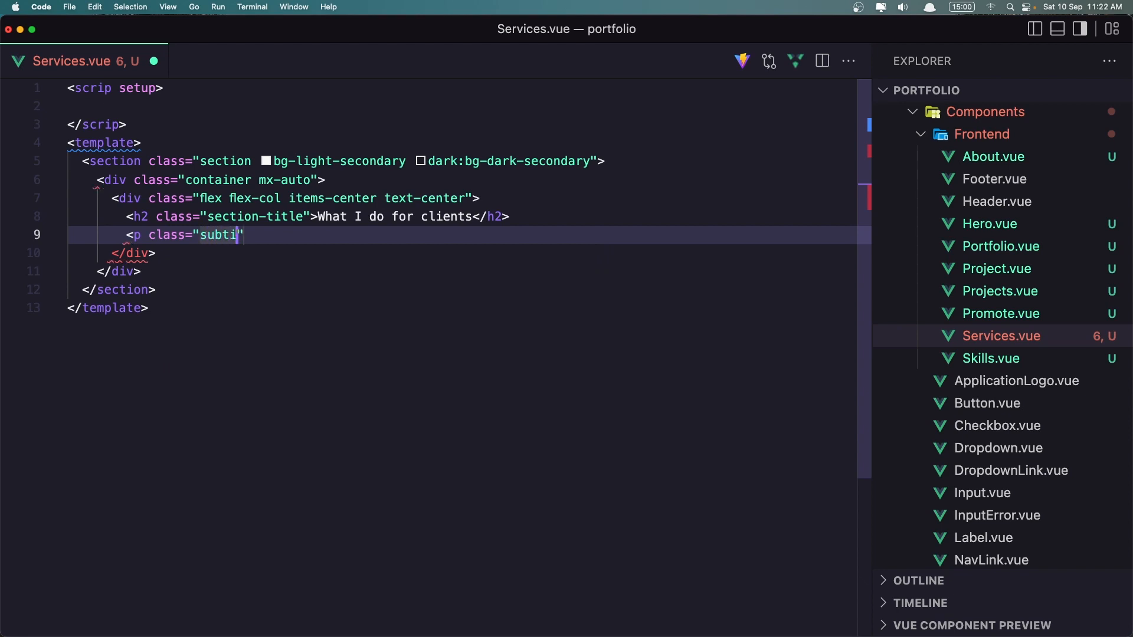
pyautogui.write('tle')
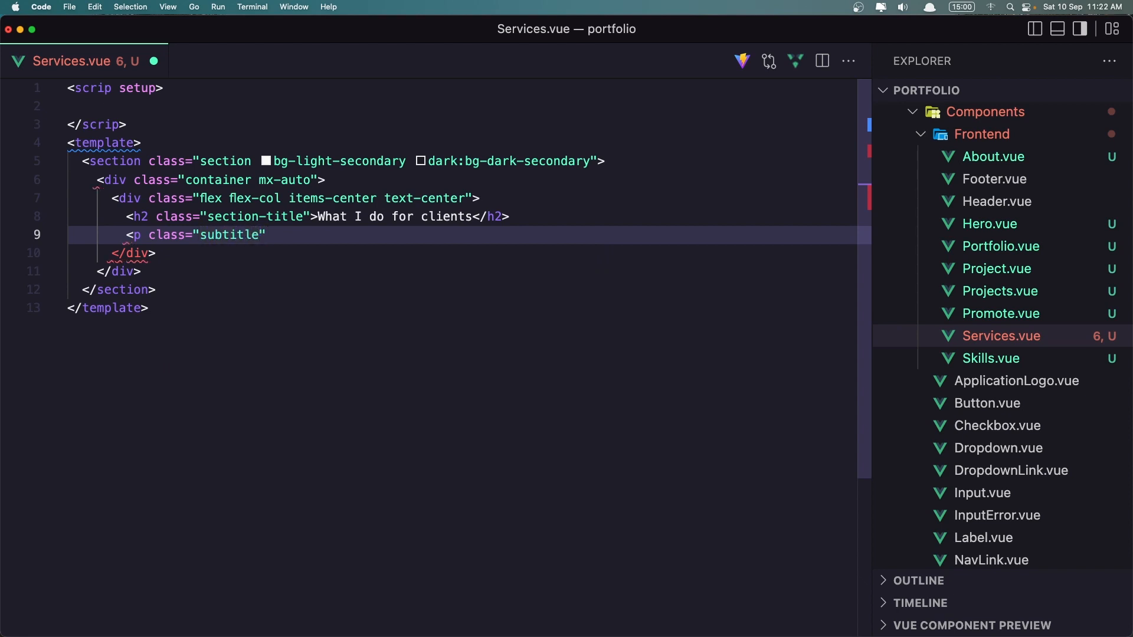
pyautogui.write('>')
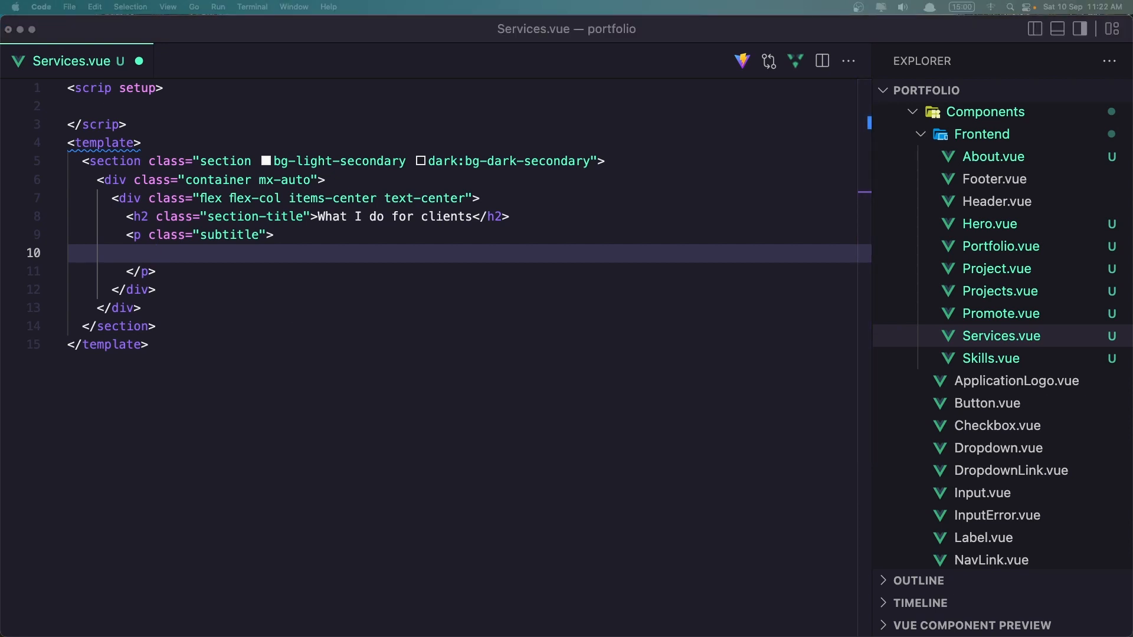
pyautogui.write('Lorem ipsum dolor sit amet consectetur adipisicing elit. Fuga veniam labore nisium illum cupiditate reiciendis a numquam')
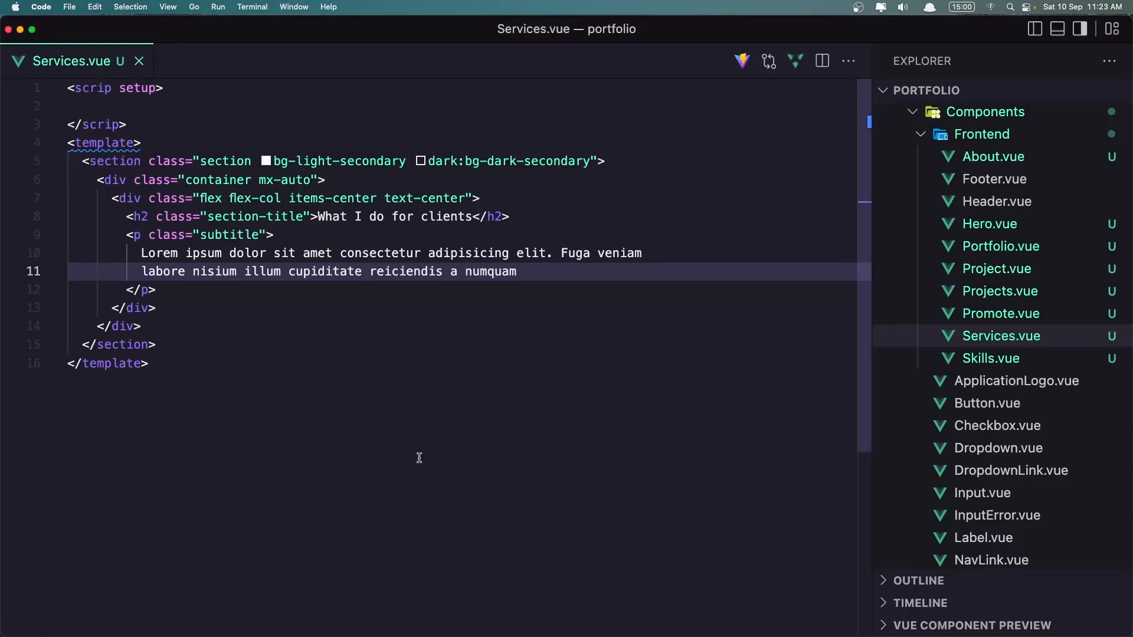
pyautogui.moveTo(56, 198)
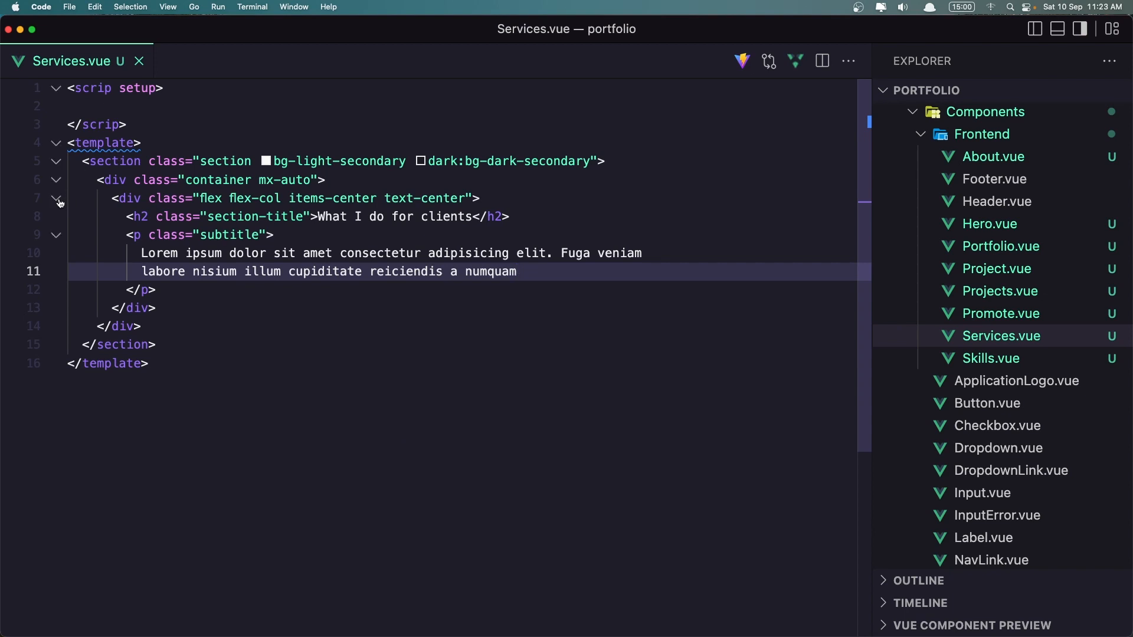
# Fold the heading block and start a div with classes grid lg:grid-cols-4 gap.
pyautogui.click(57, 200)
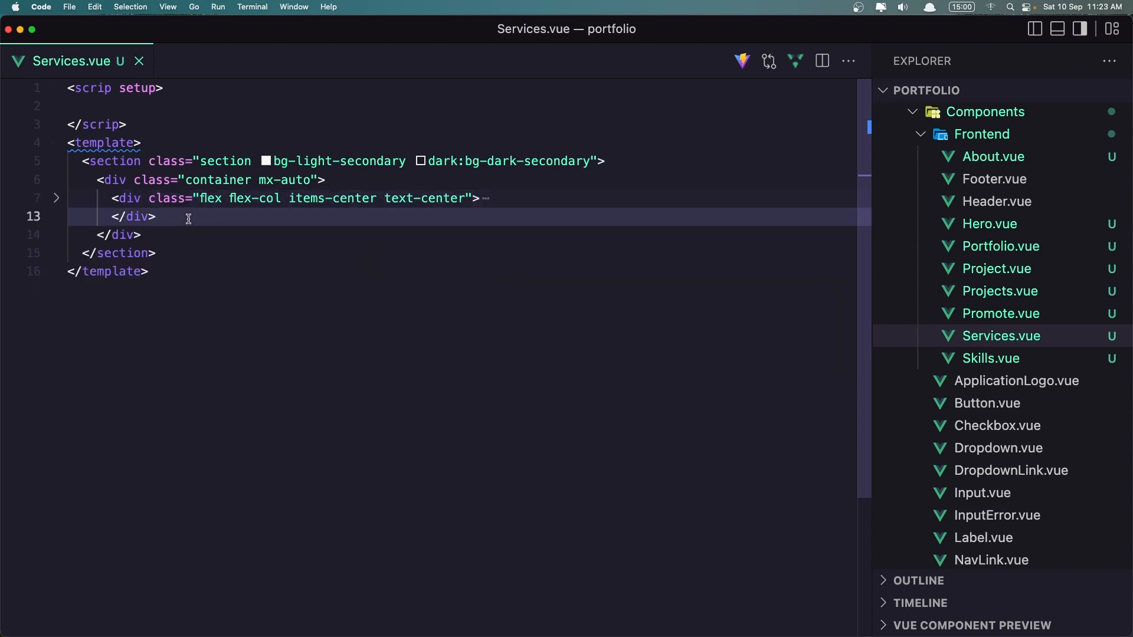
pyautogui.press('Enter')
pyautogui.write('<div class="')
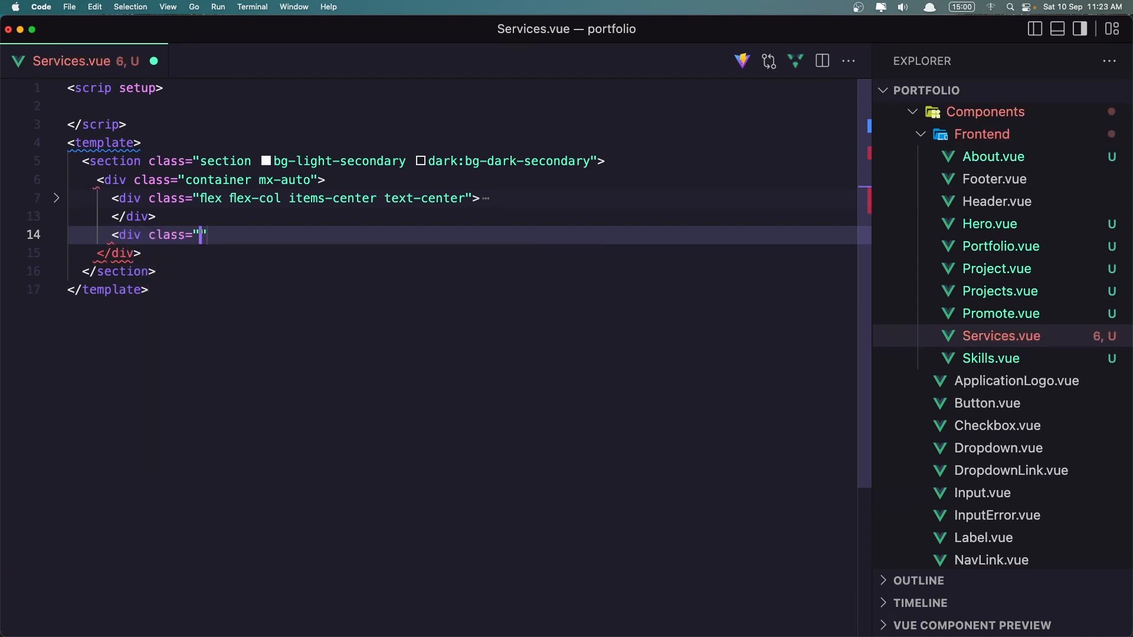
pyautogui.write('grid')
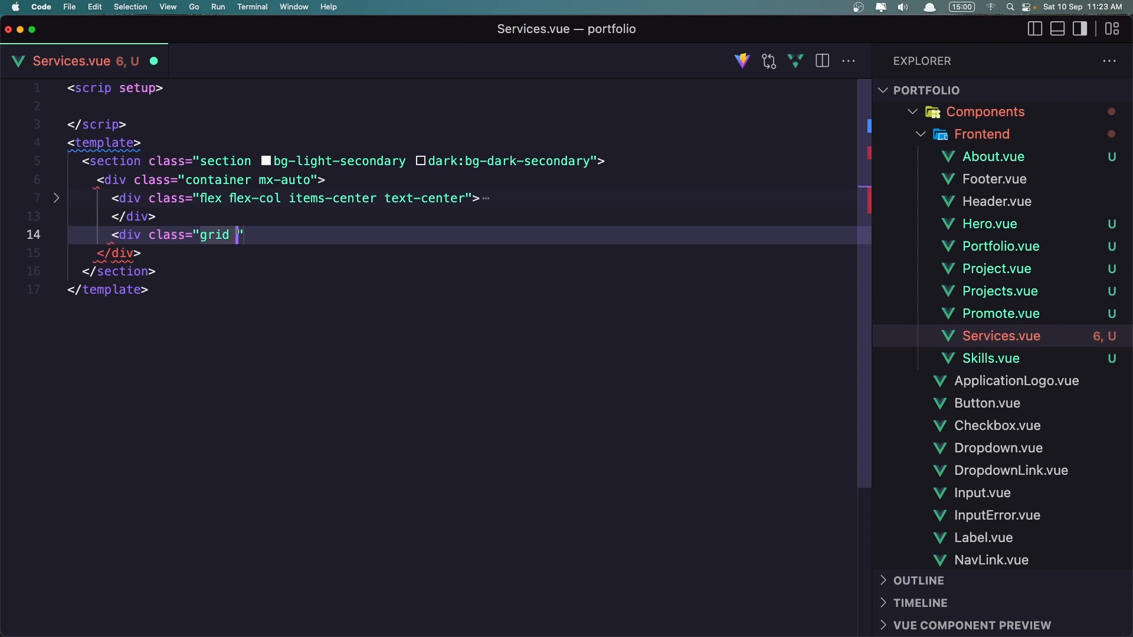
pyautogui.write('lg:')
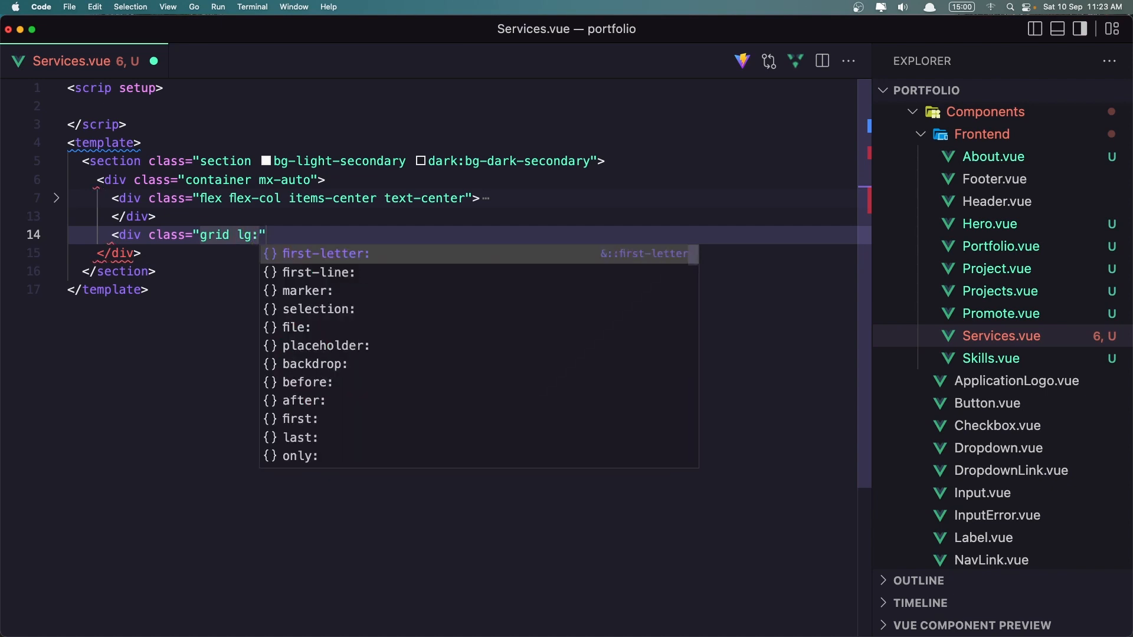
pyautogui.write('g')
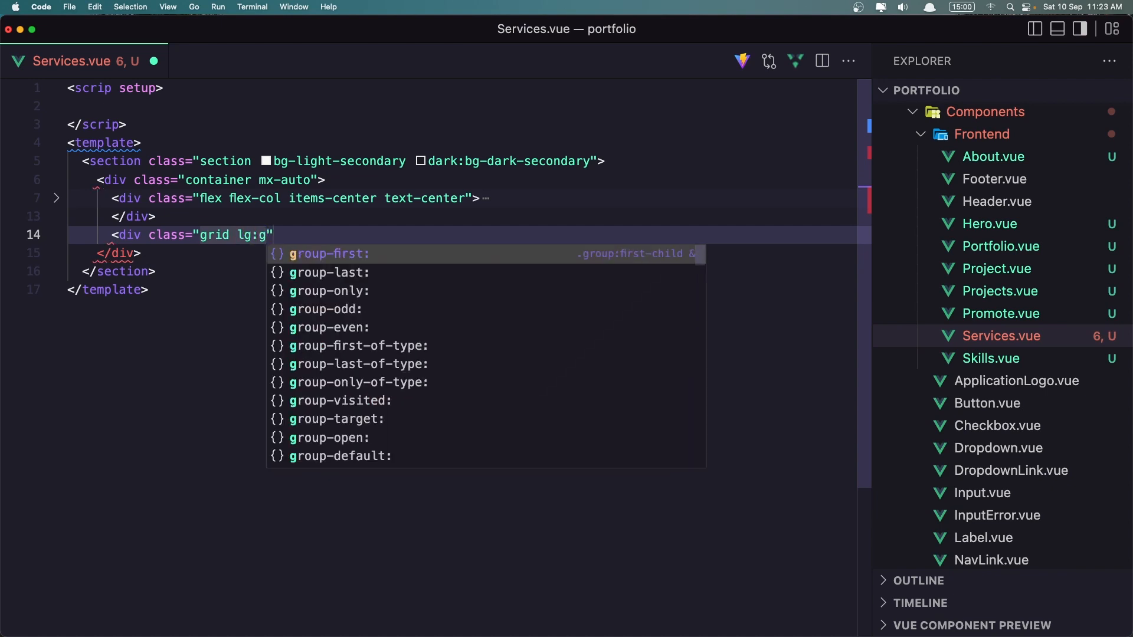
pyautogui.write('rid-cols-4')
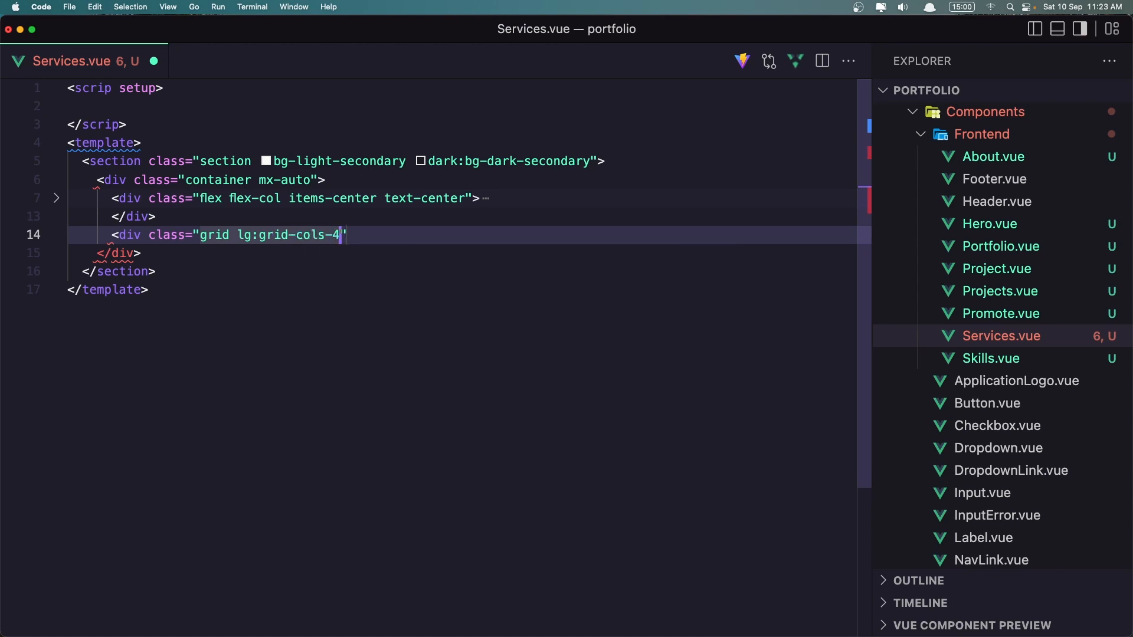
pyautogui.write('" "')
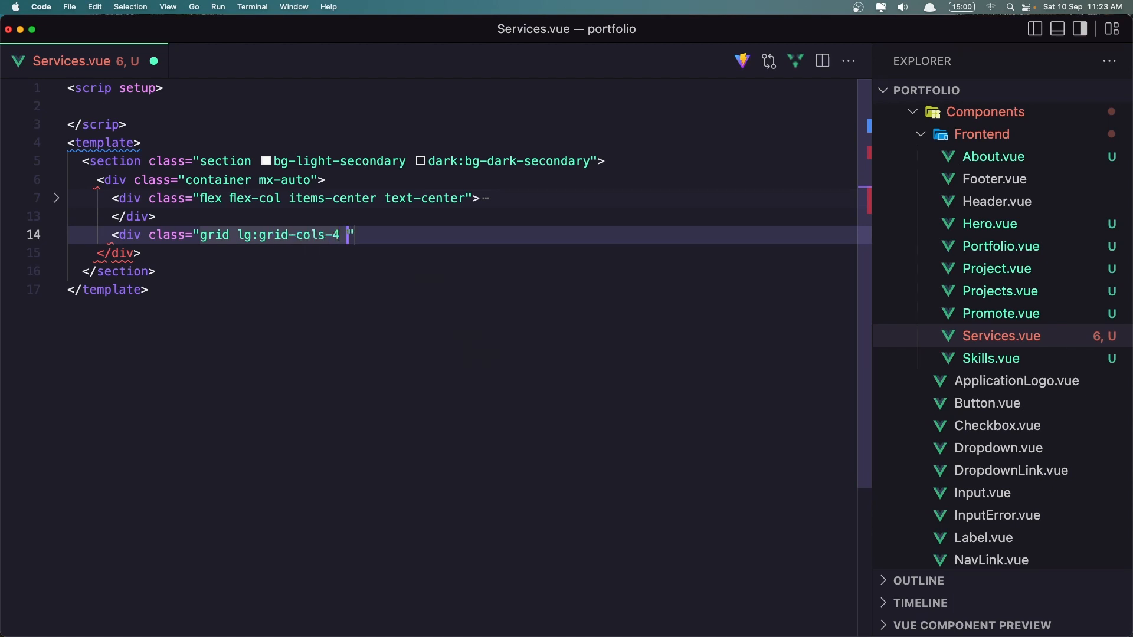
pyautogui.write('gap-8')
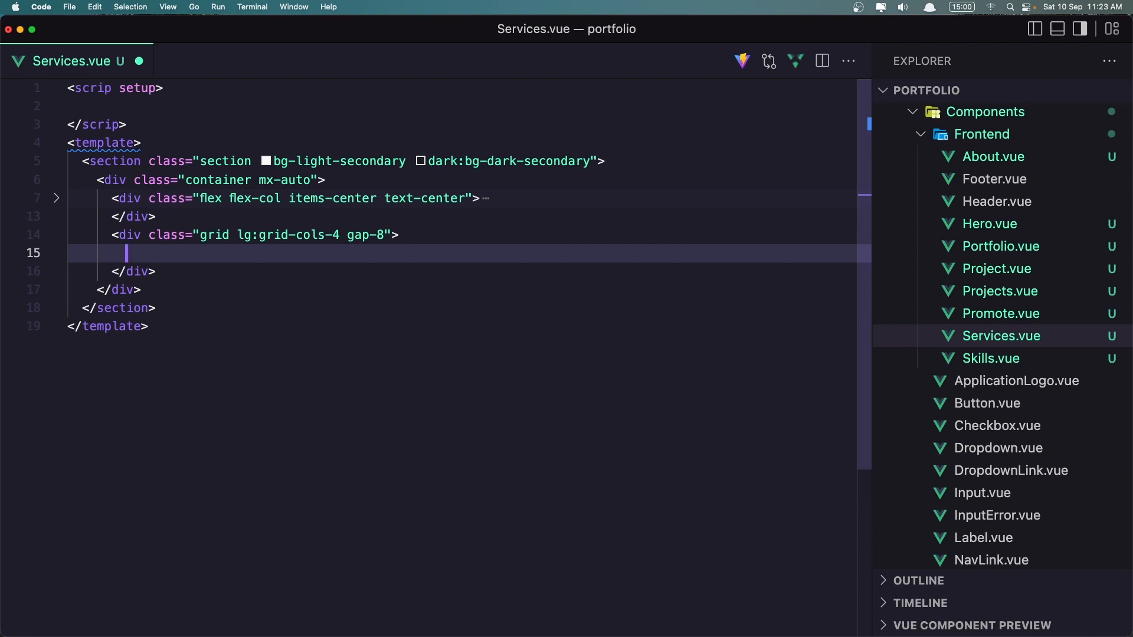
# Add a card div with bg-light-tail-100 dark:bg-dark-navy-500 p-6 rounded-2xl inside the grid.
pyautogui.write('<div')
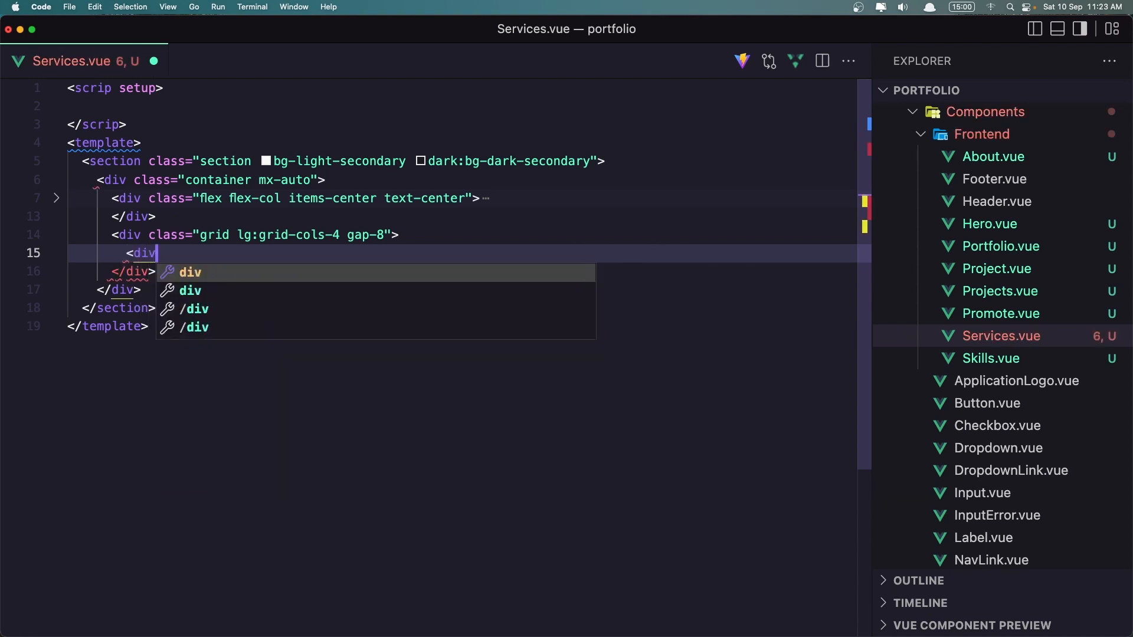
pyautogui.write('class=""')
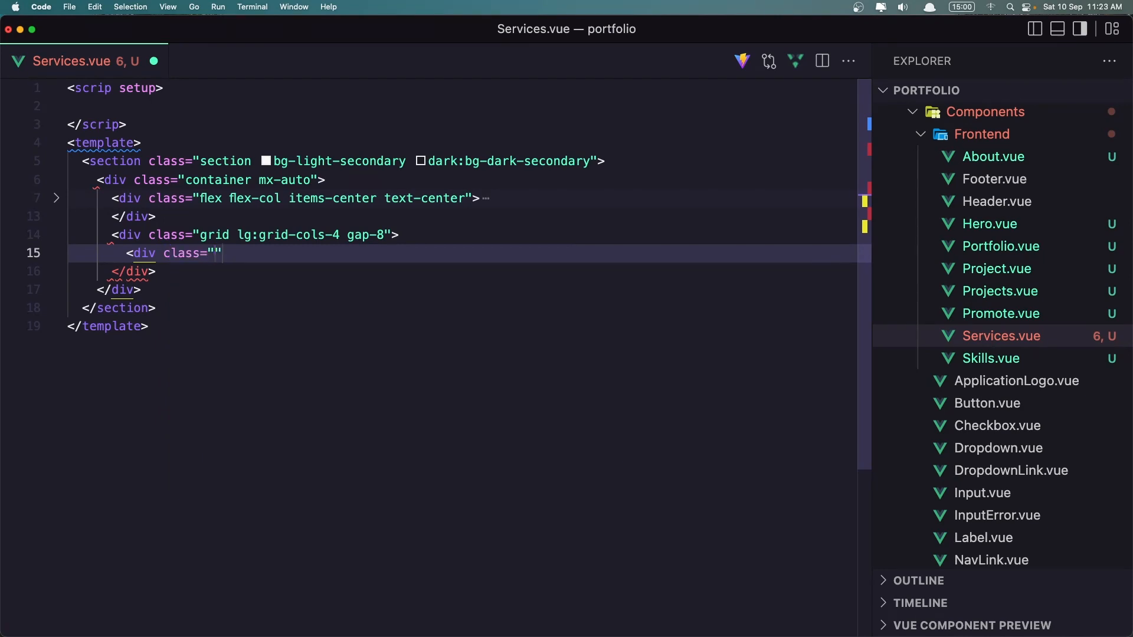
pyautogui.write('bg-l')
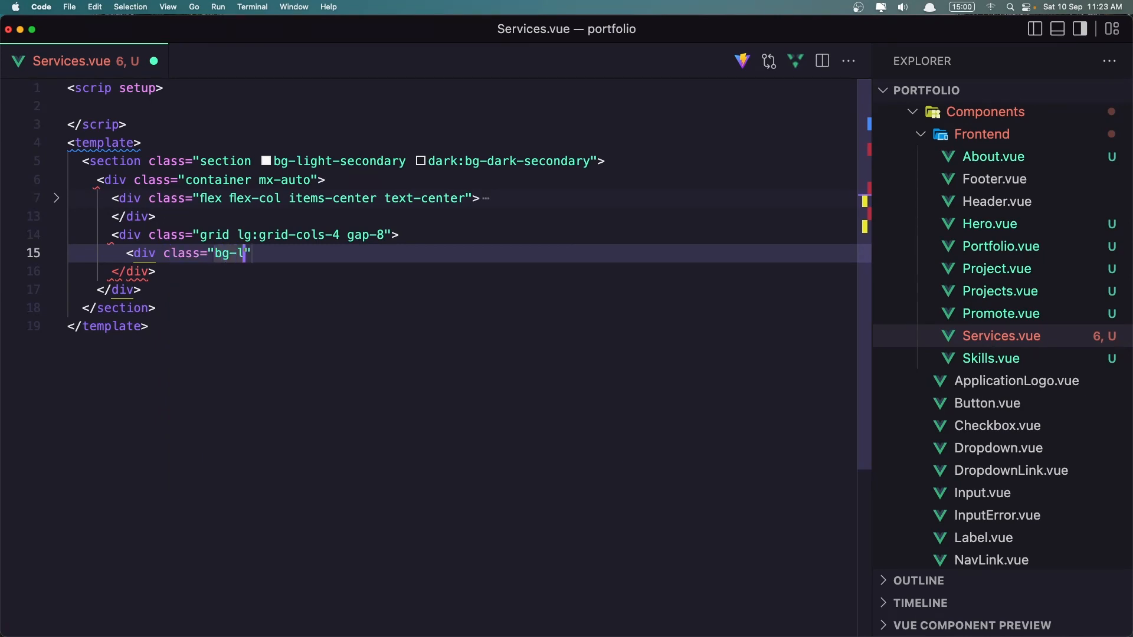
pyautogui.write('ight')
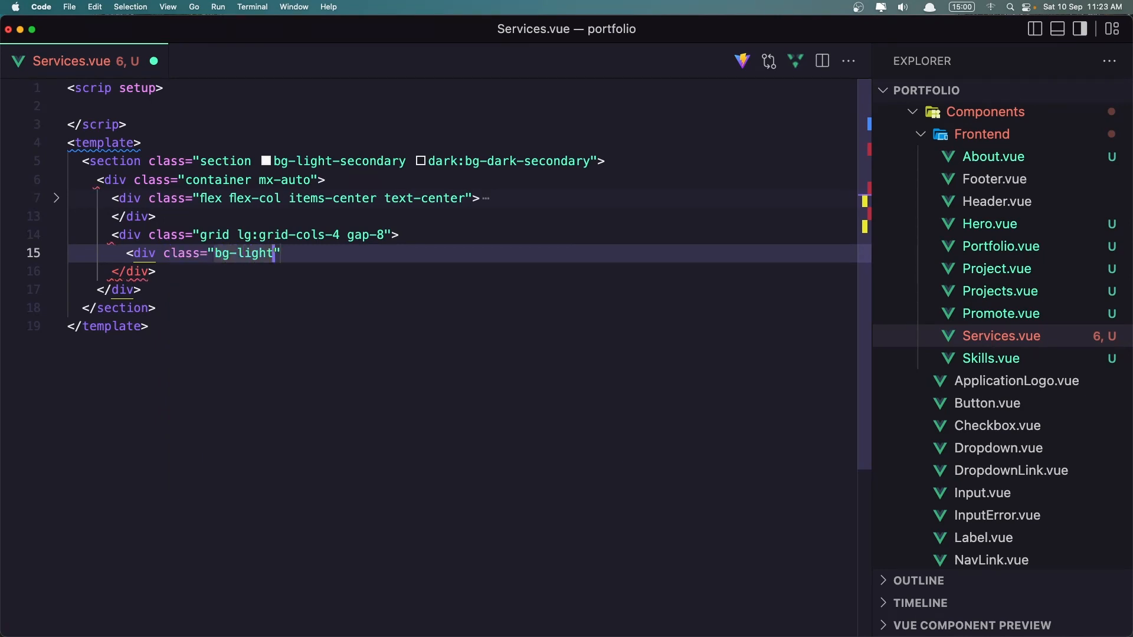
pyautogui.write('-')
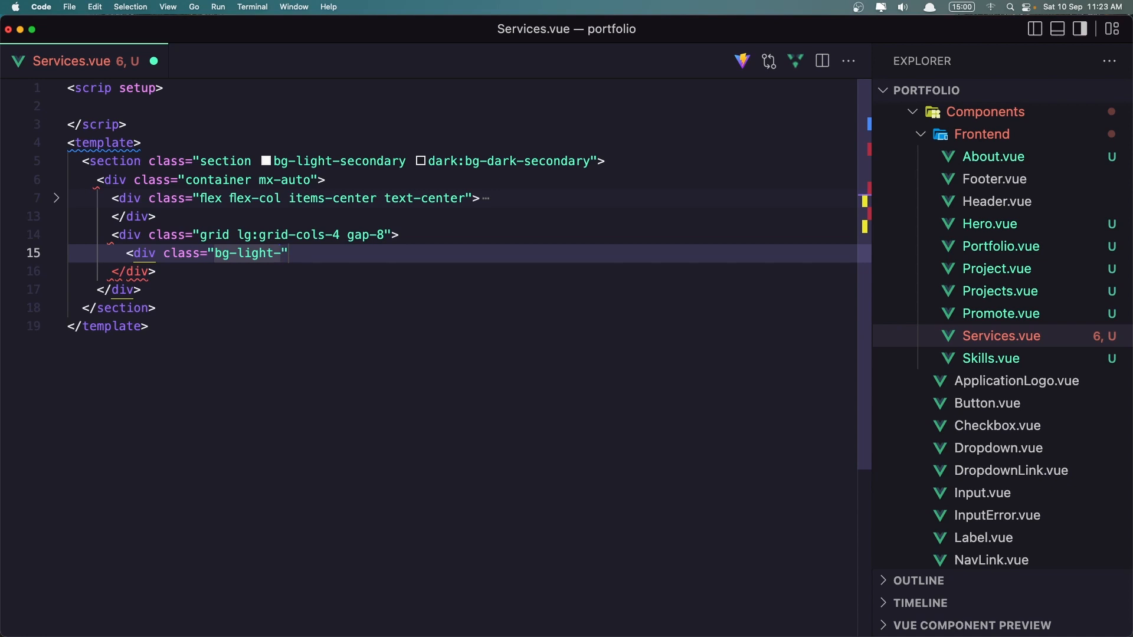
pyautogui.write('tail-1')
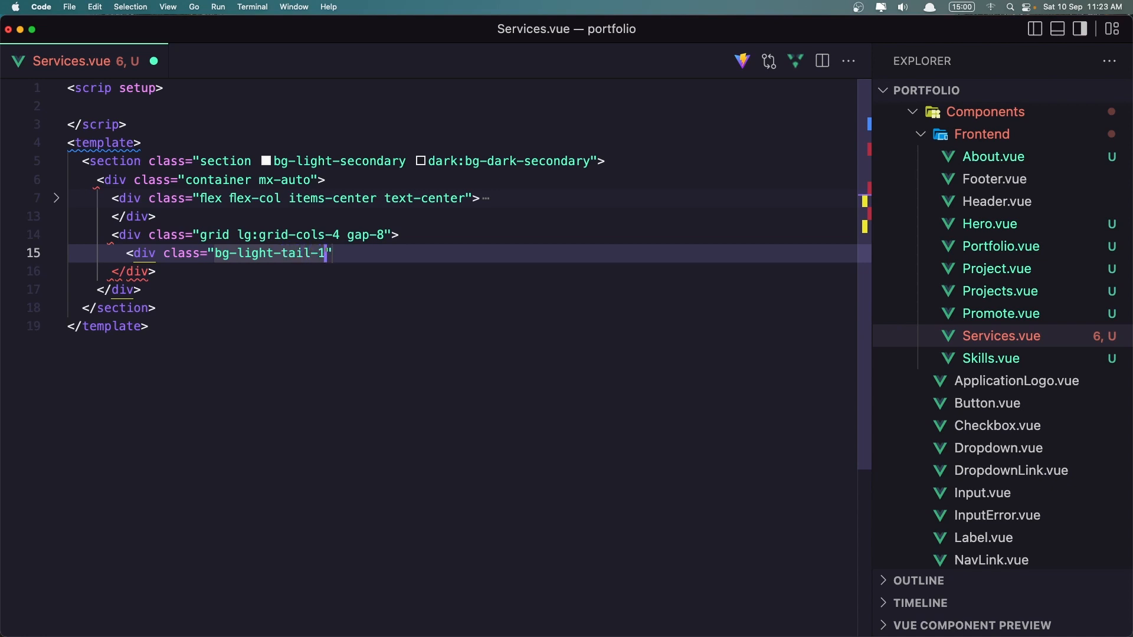
pyautogui.write('00')
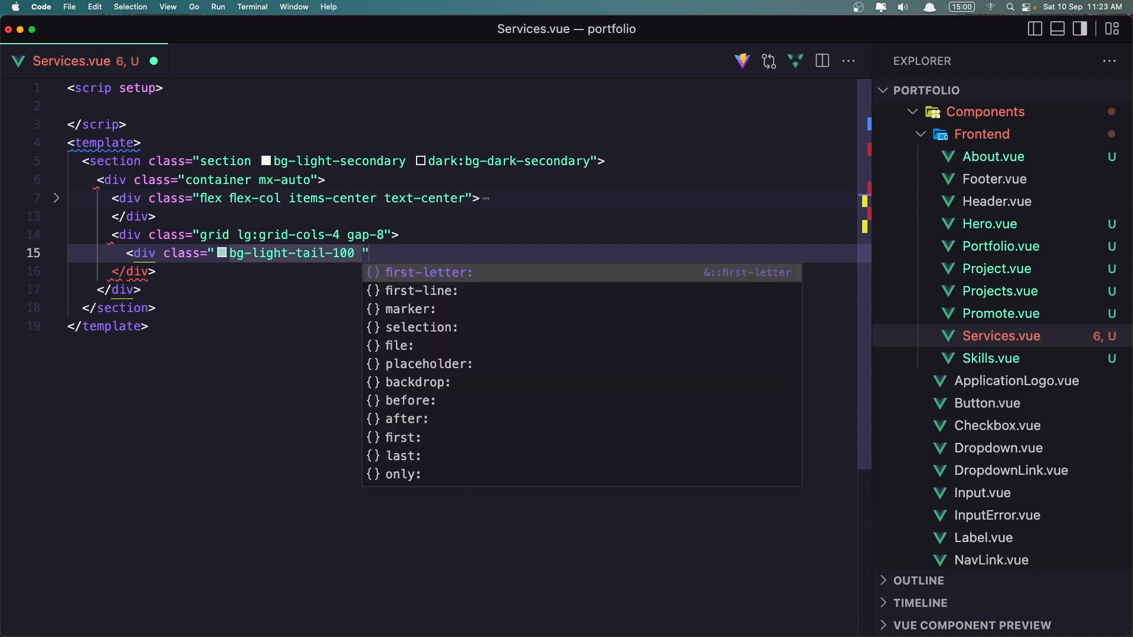
pyautogui.write('dark:')
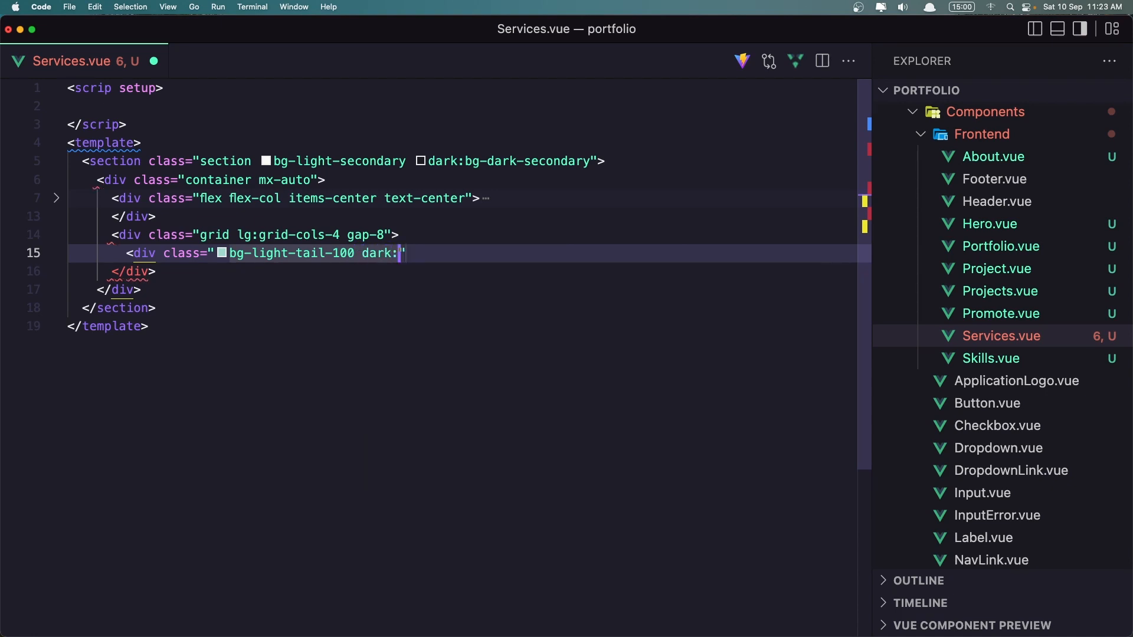
pyautogui.write('bg-dark-navy-500')
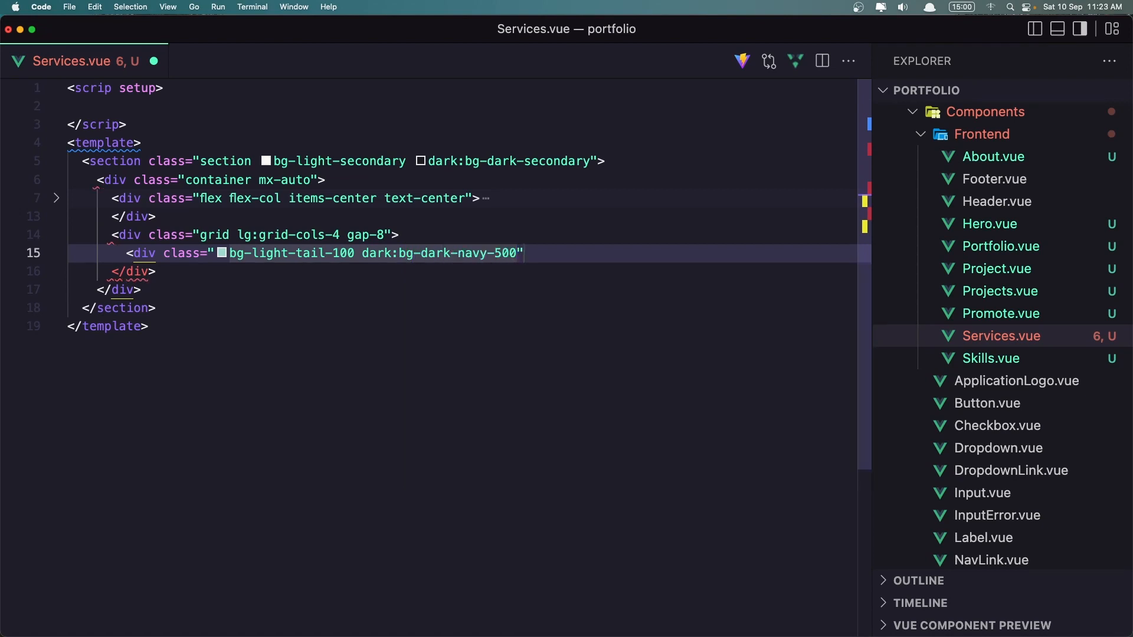
pyautogui.write('" "')
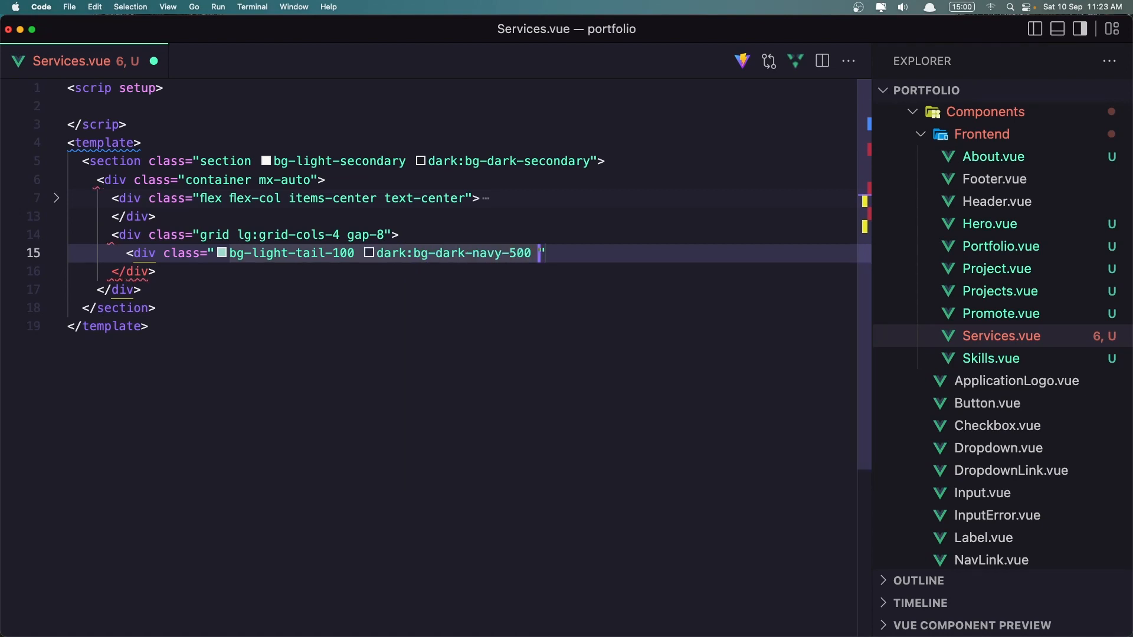
pyautogui.write('p-')
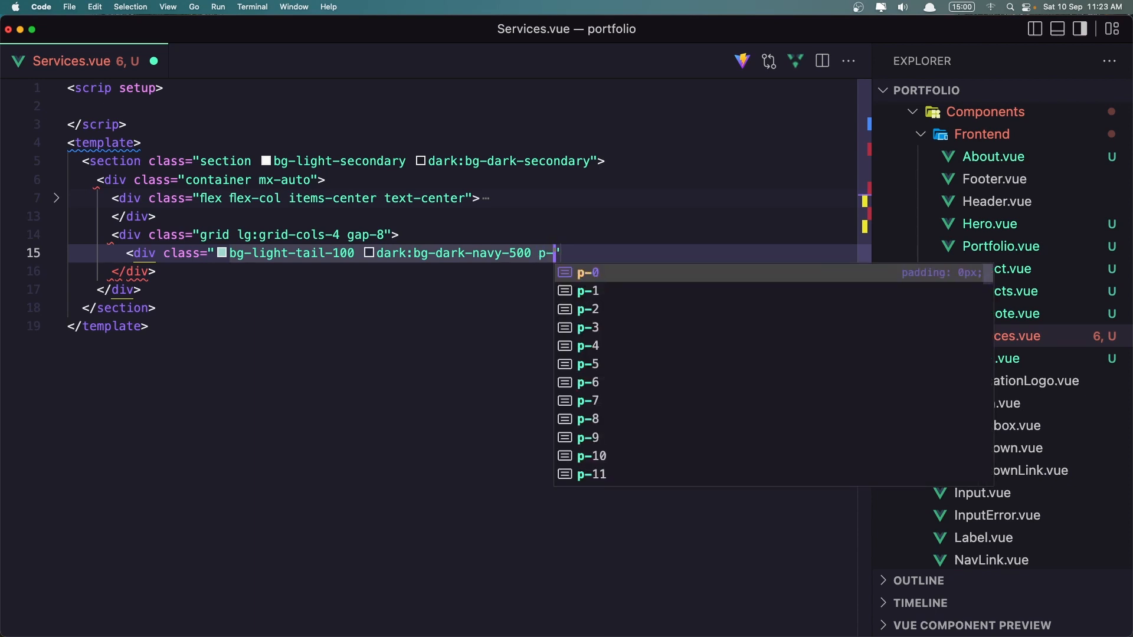
pyautogui.write('6 r')
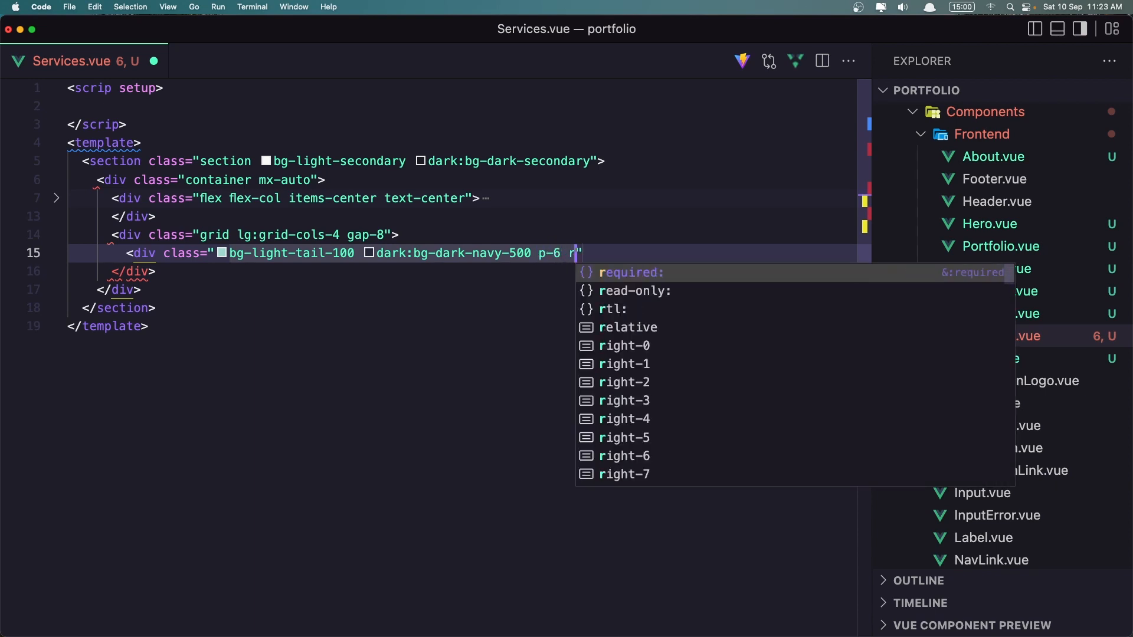
pyautogui.write('ounded-2xl')
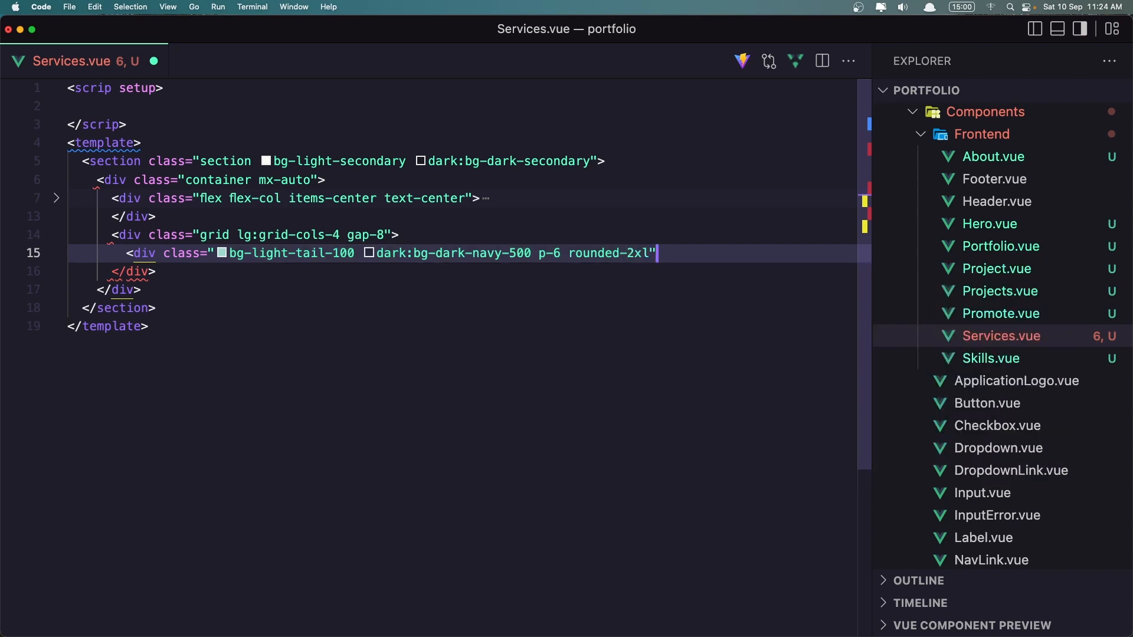
pyautogui.write('>')
pyautogui.press('Enter')
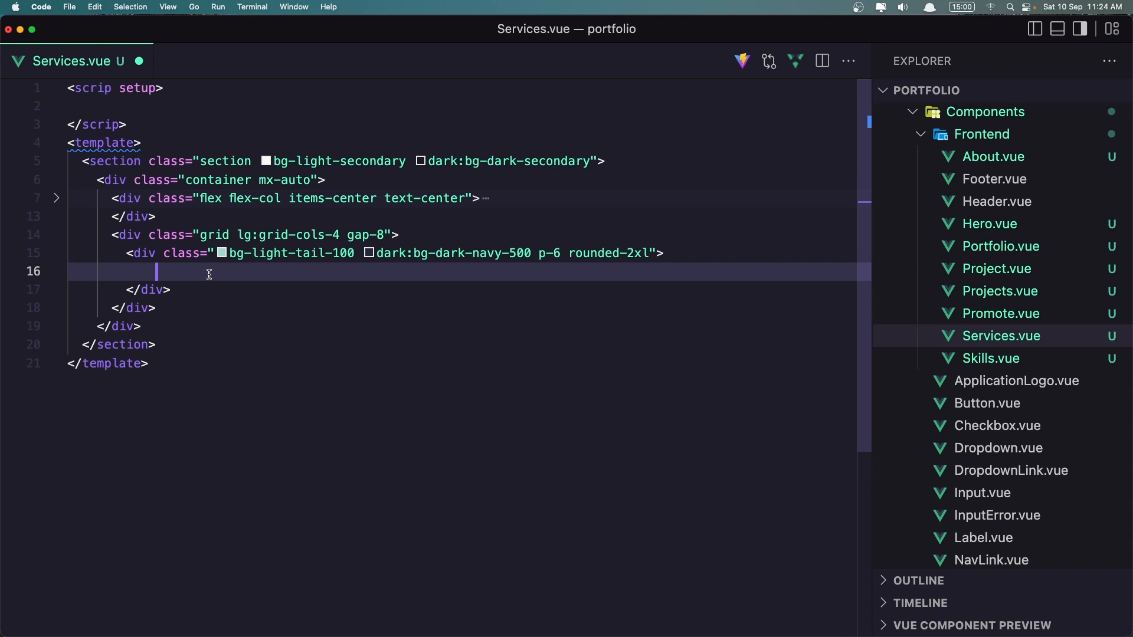
# Start the icon box div with text-accent rounded-sm w-12 h-12.
pyautogui.write('<div class="')
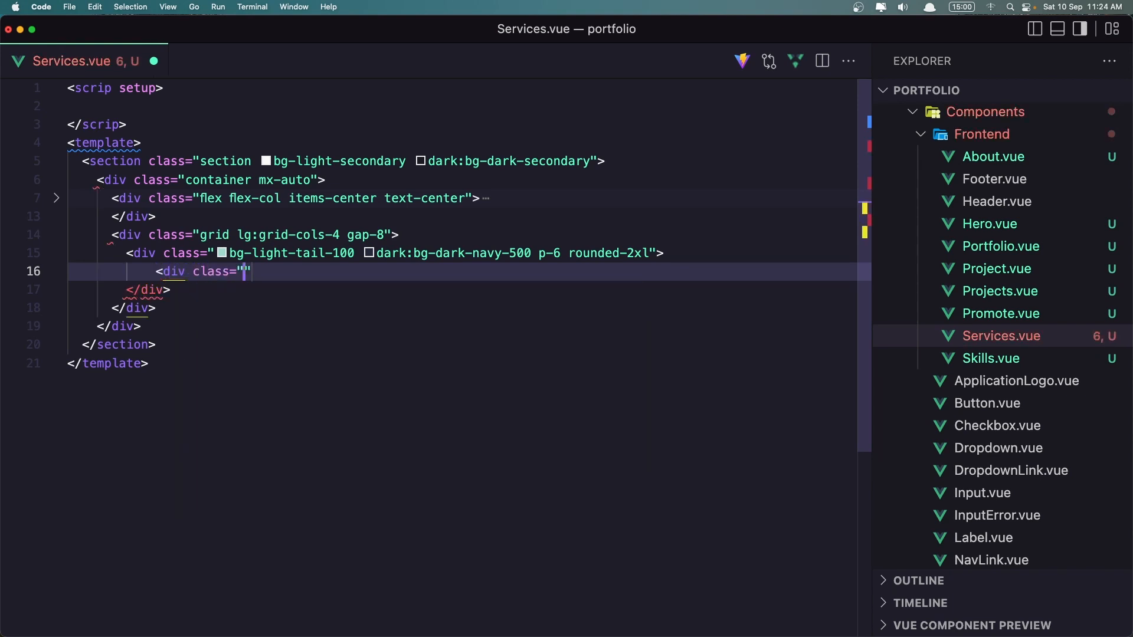
pyautogui.write('text-')
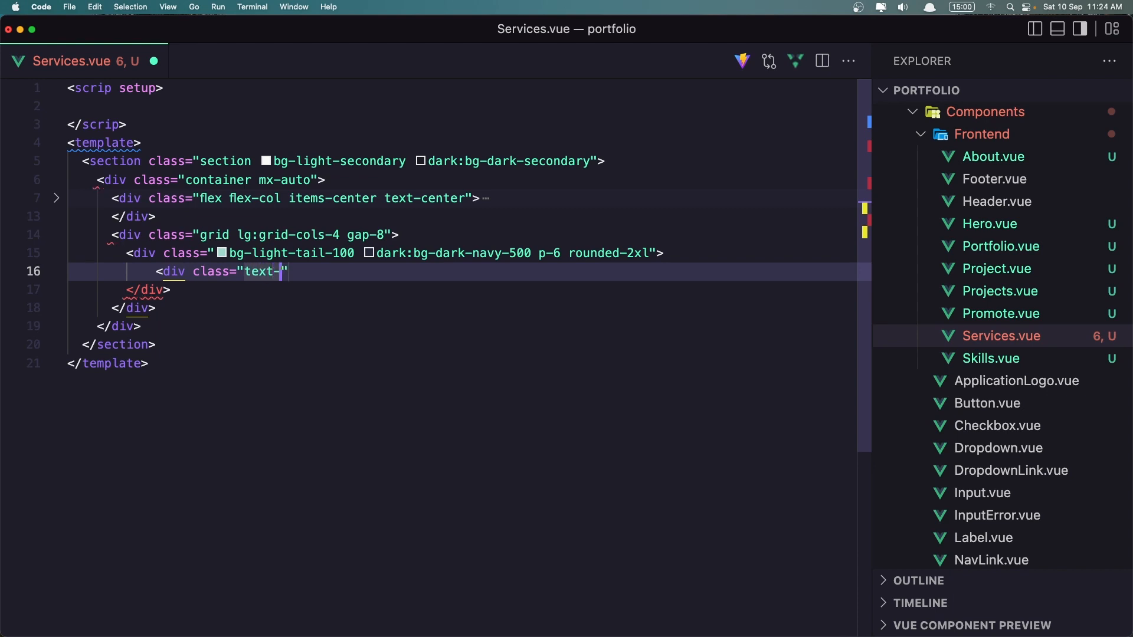
pyautogui.write('accen')
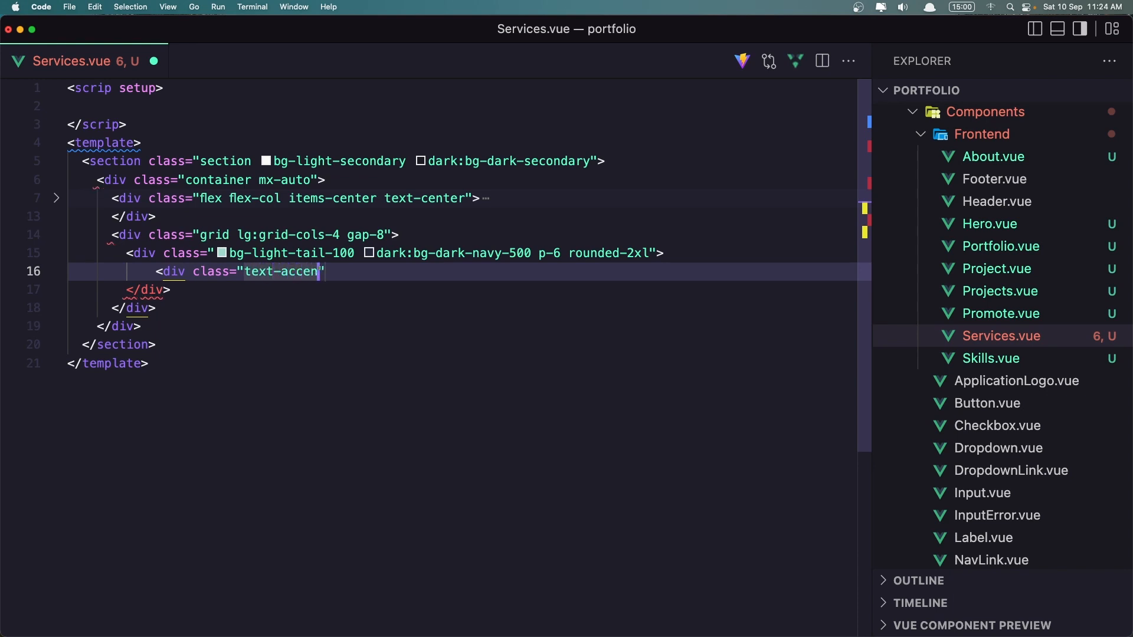
pyautogui.write('t')
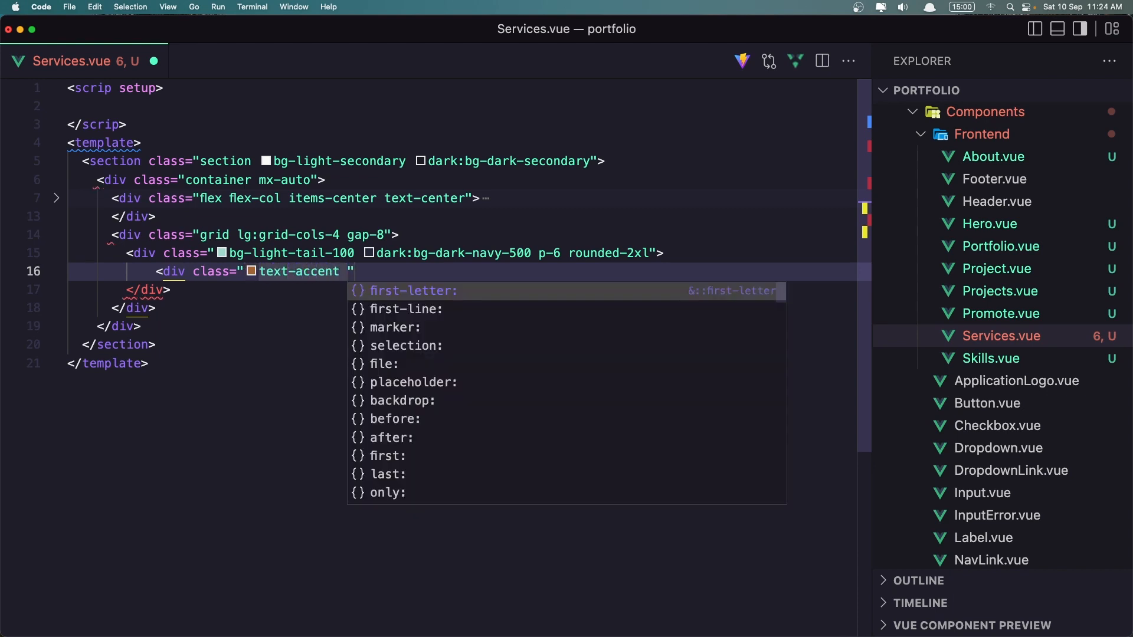
pyautogui.write('rounded-sm')
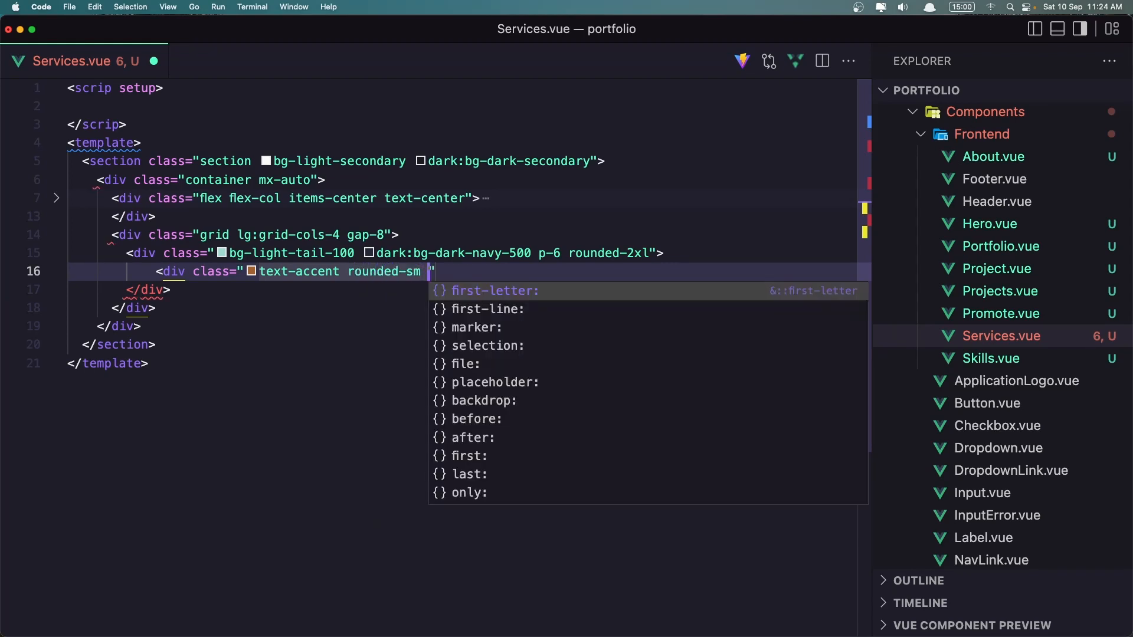
pyautogui.write('w-12')
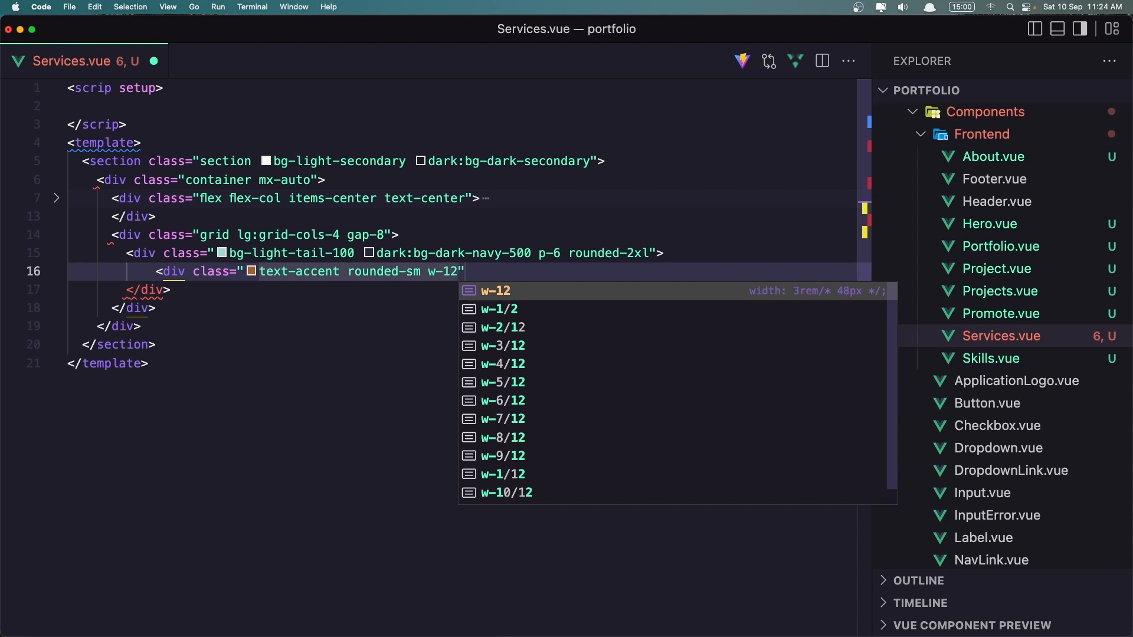
pyautogui.write('" "')
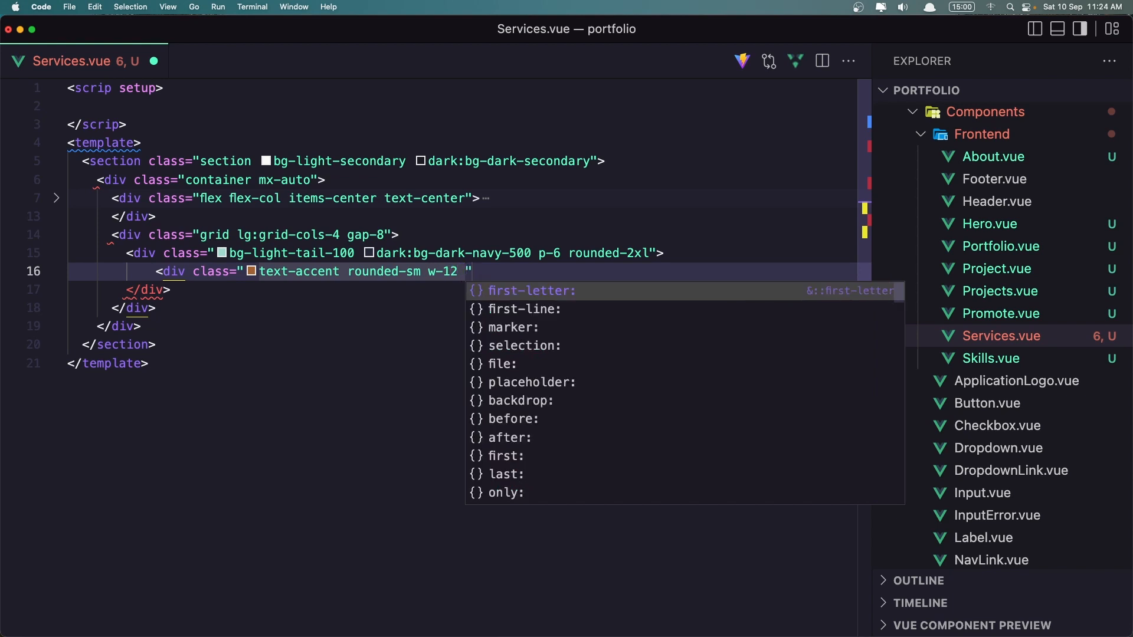
pyautogui.write('h-12')
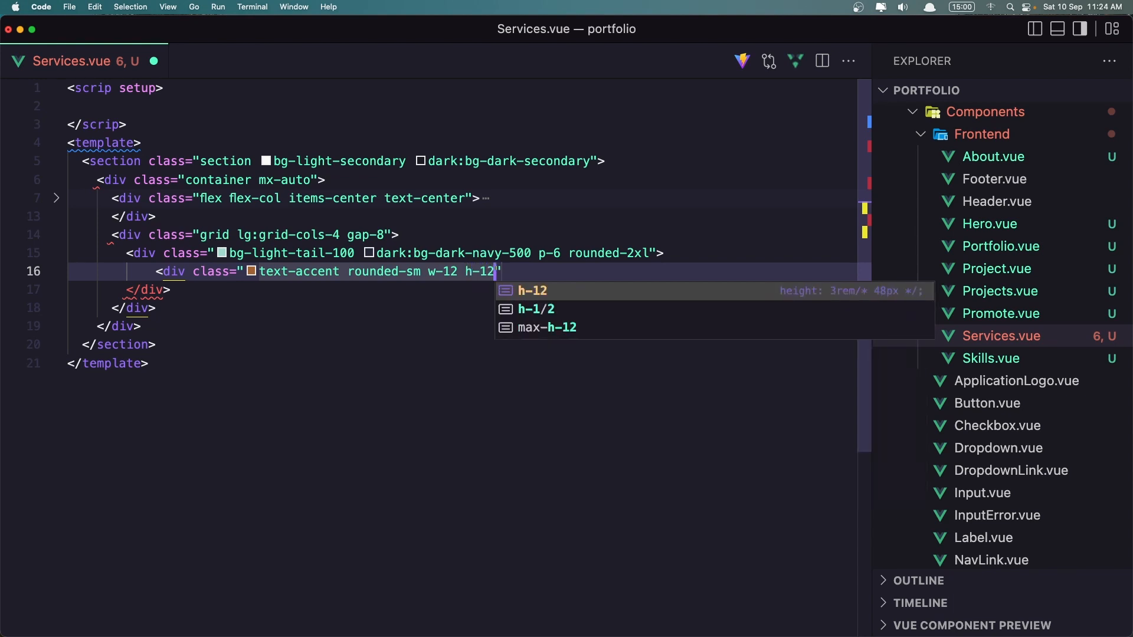
# Finish the icon box with flex justify-center items-center mb-24 text-[28px].
pyautogui.write('flex j')
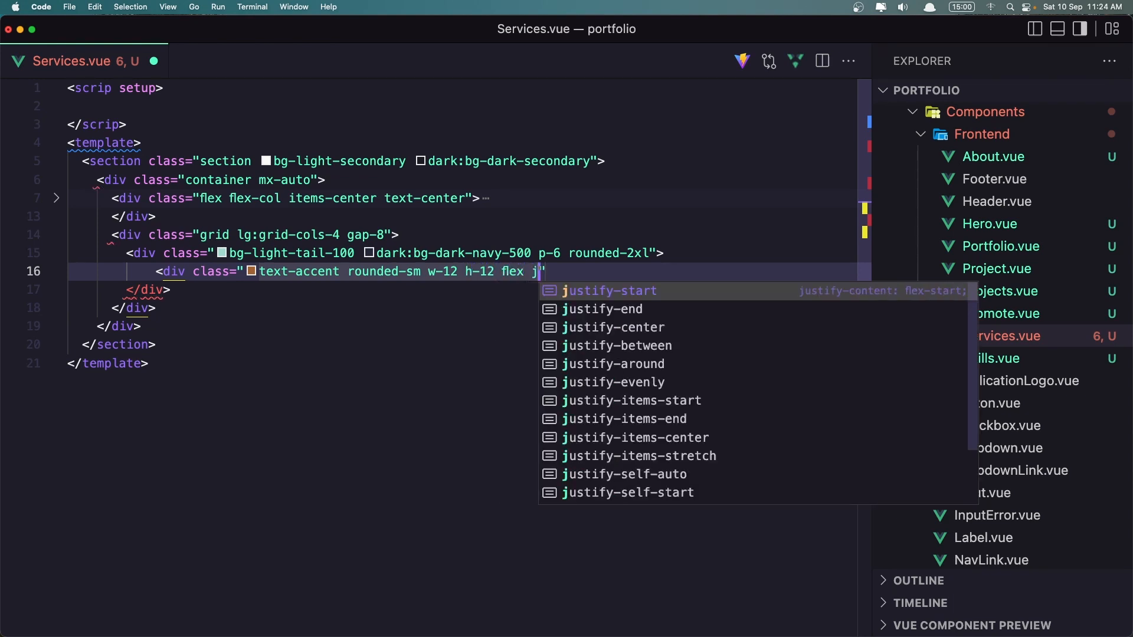
pyautogui.write('u')
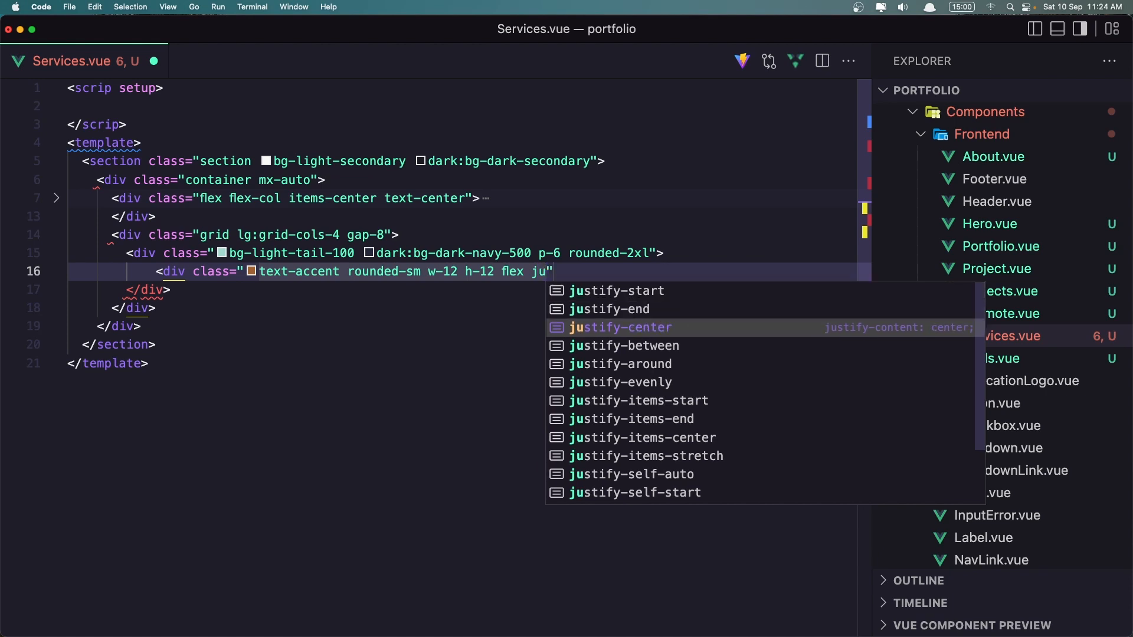
pyautogui.click(621, 328)
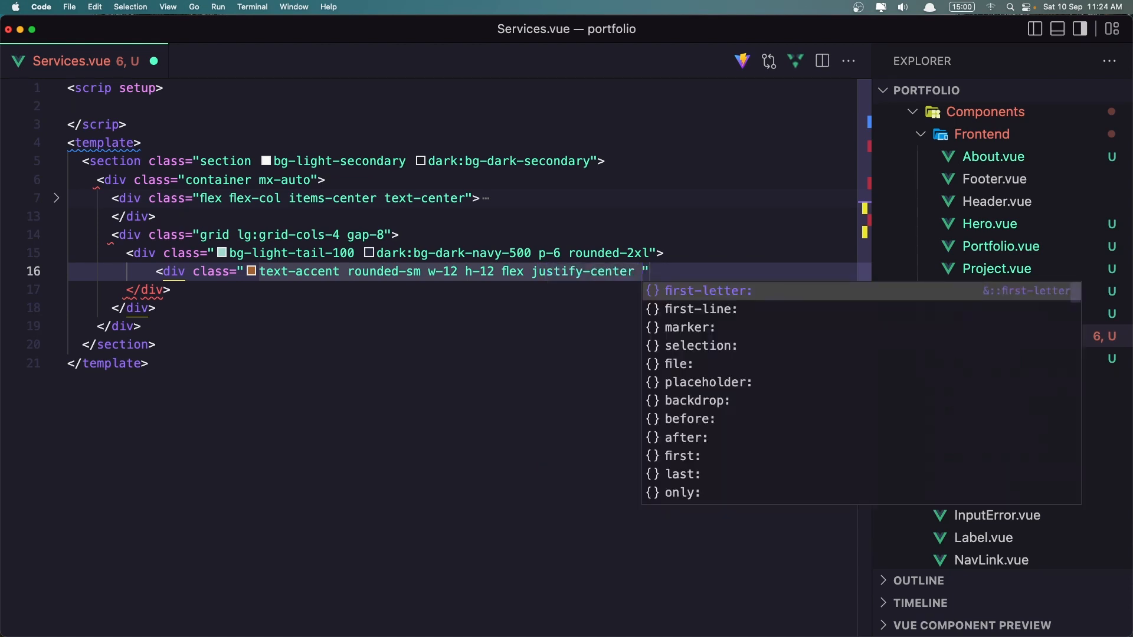
pyautogui.write('ite')
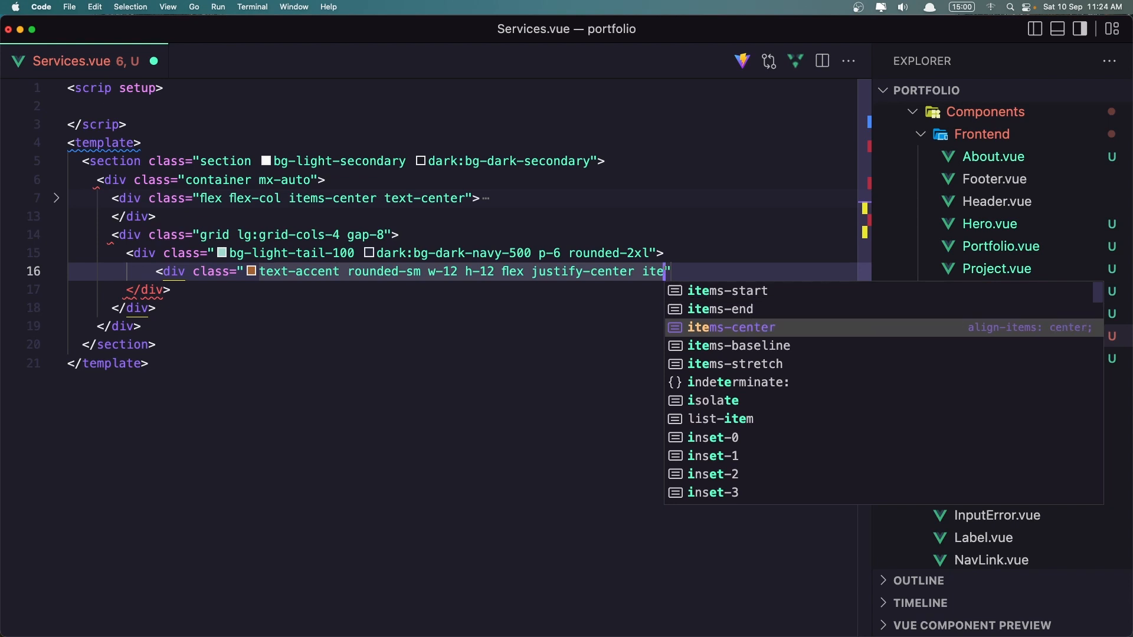
pyautogui.press('Tab')
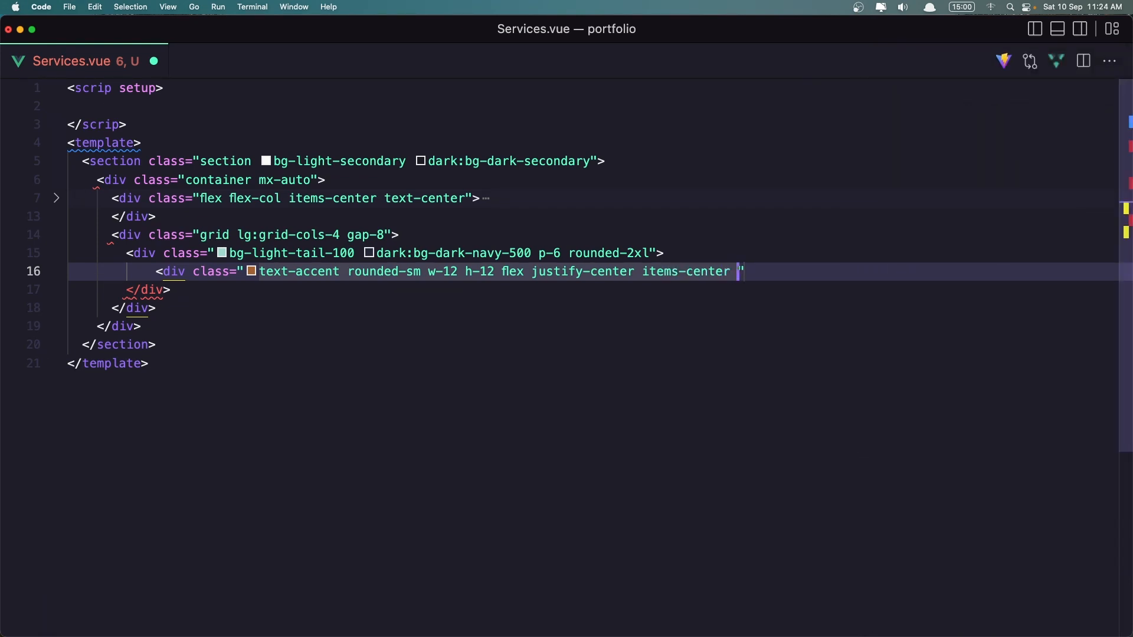
pyautogui.write('mb-')
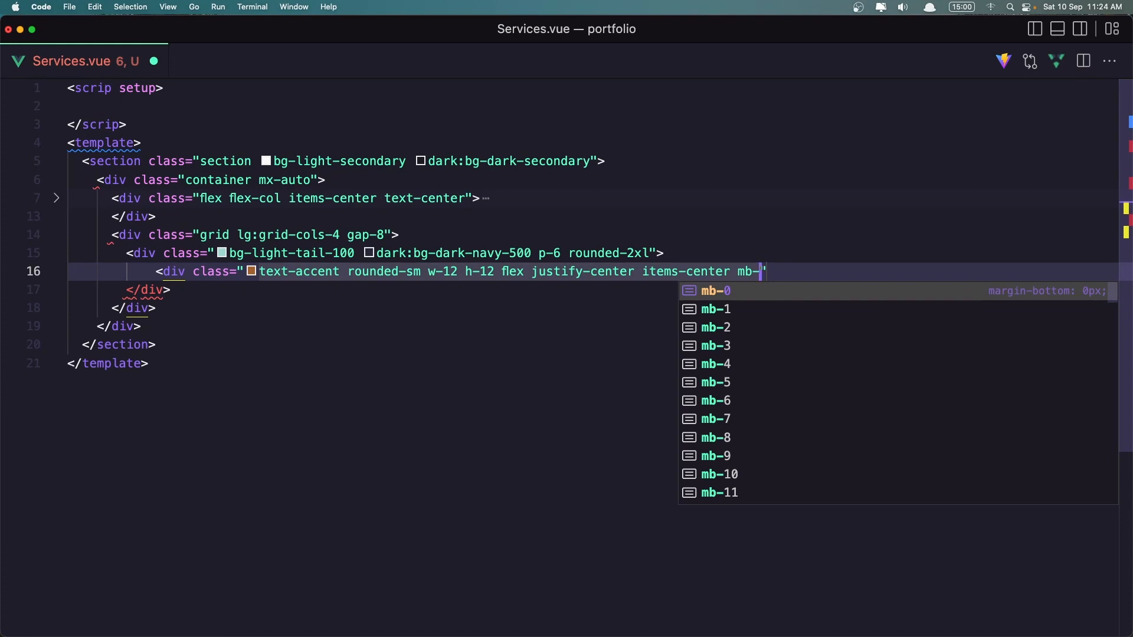
pyautogui.write('24')
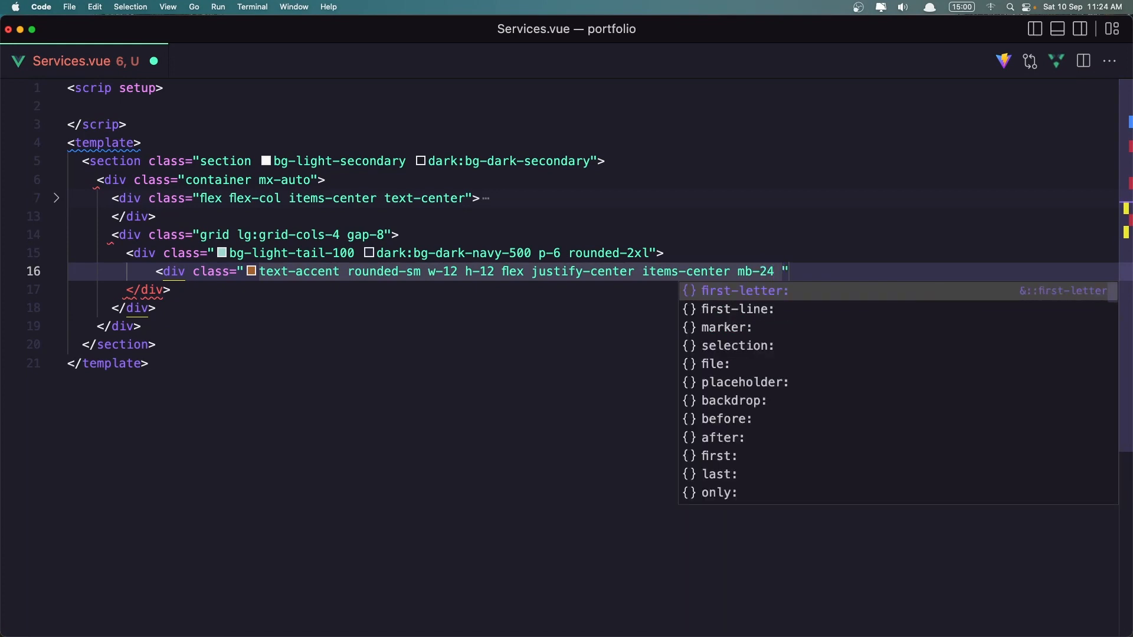
pyautogui.write('text-')
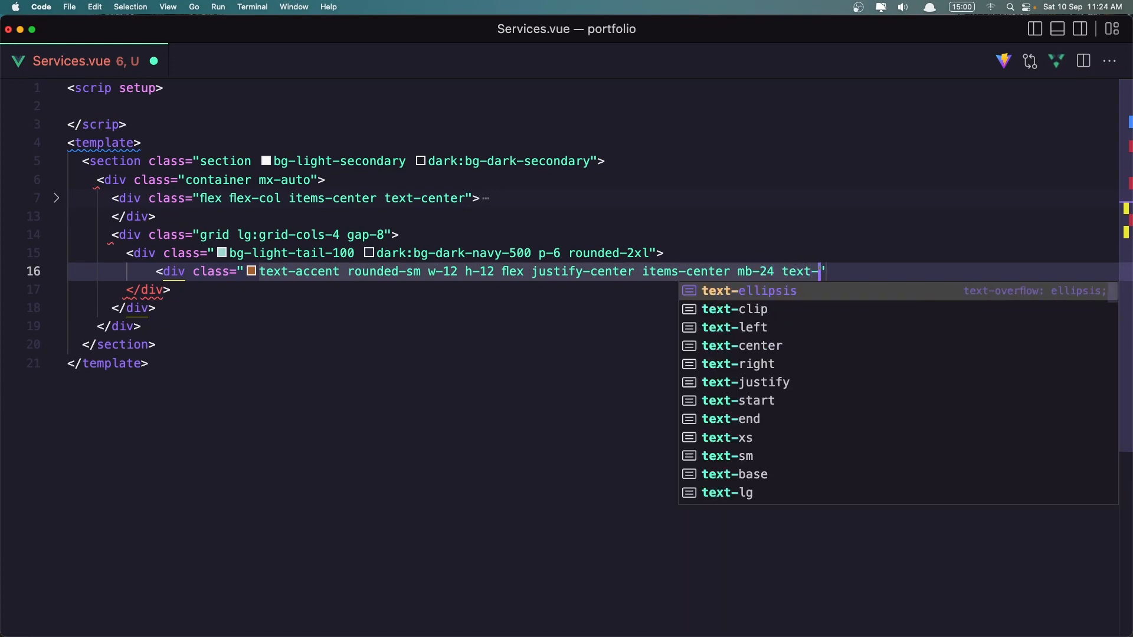
pyautogui.write('[]')
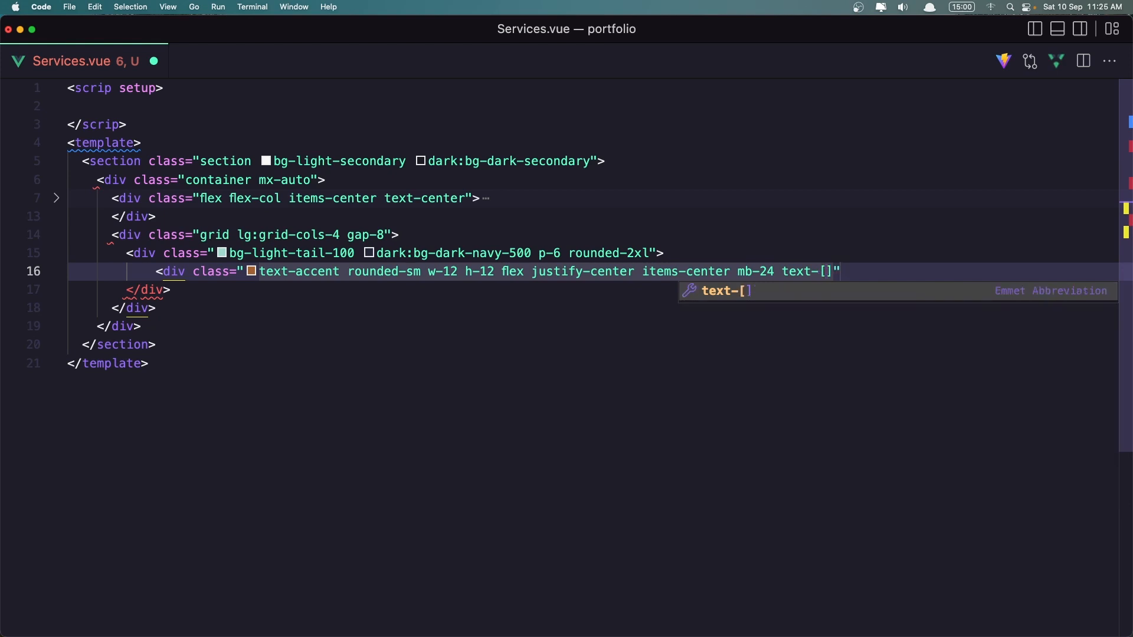
pyautogui.write('28px')
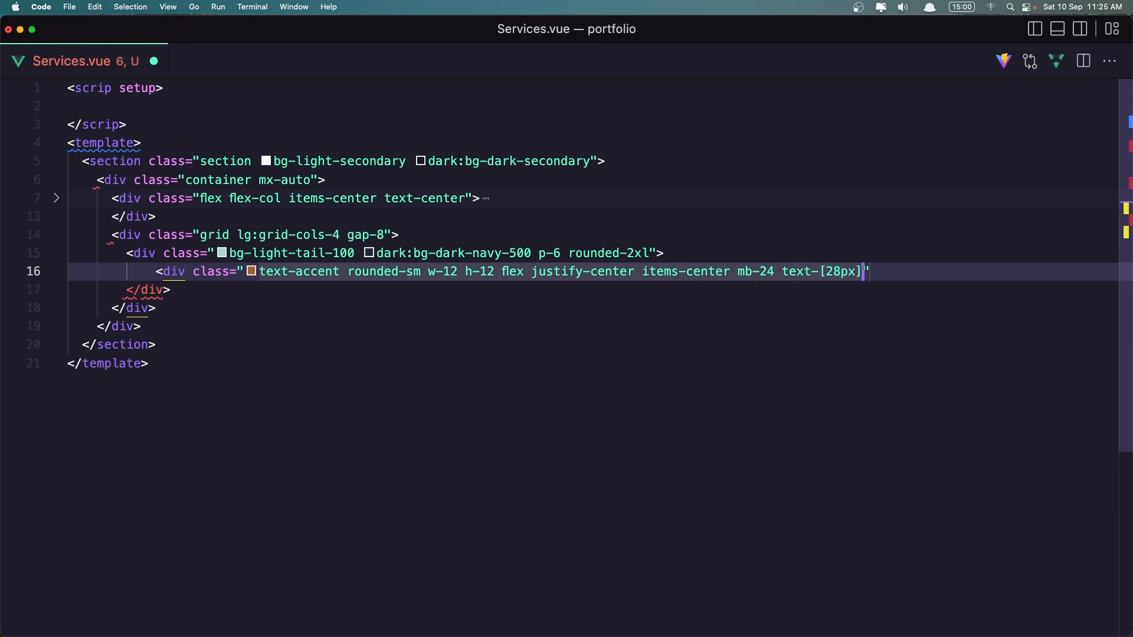
pyautogui.write('>')
pyautogui.press('Enter')
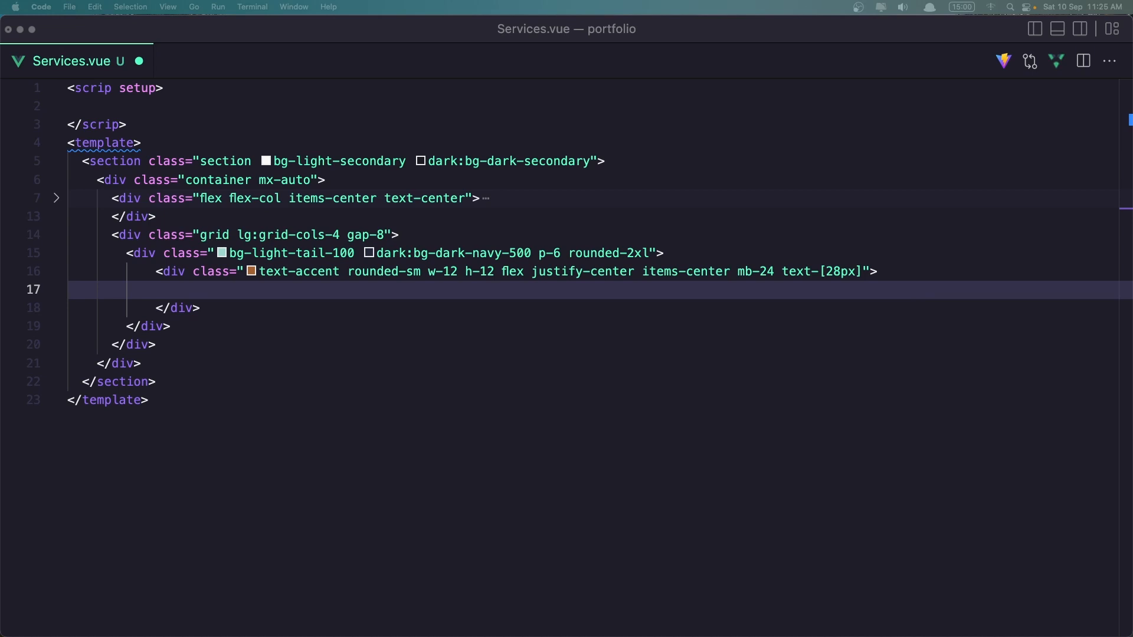
pyautogui.moveTo(212, 295)
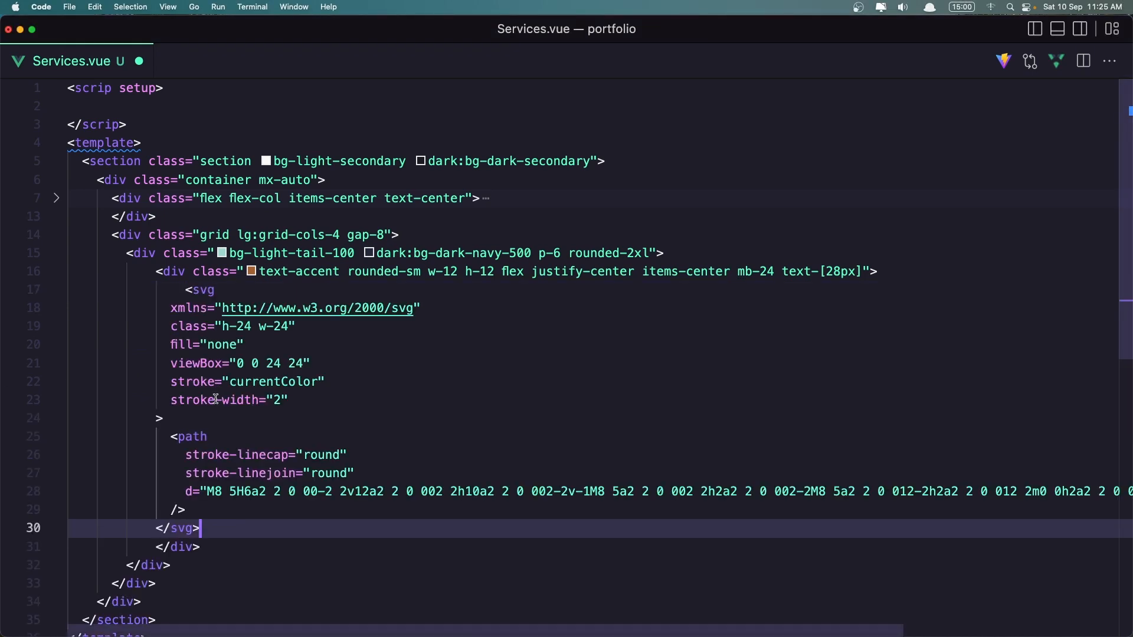
pyautogui.moveTo(214, 403)
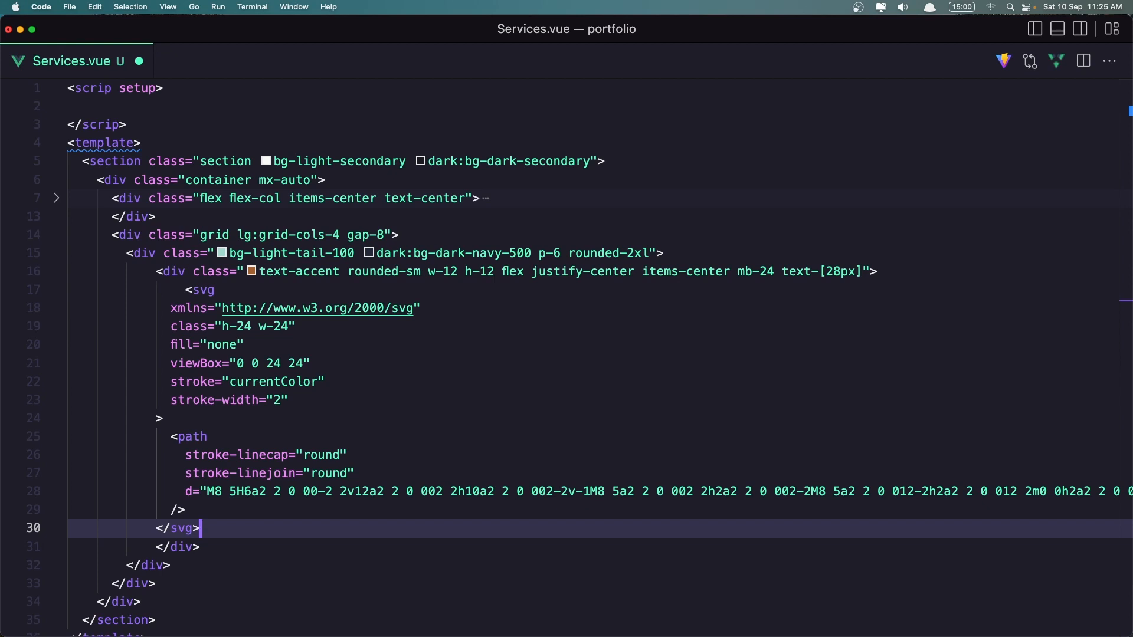
# Collapse the icon box block now holding the stroked SVG outline icon.
pyautogui.scroll(-3)
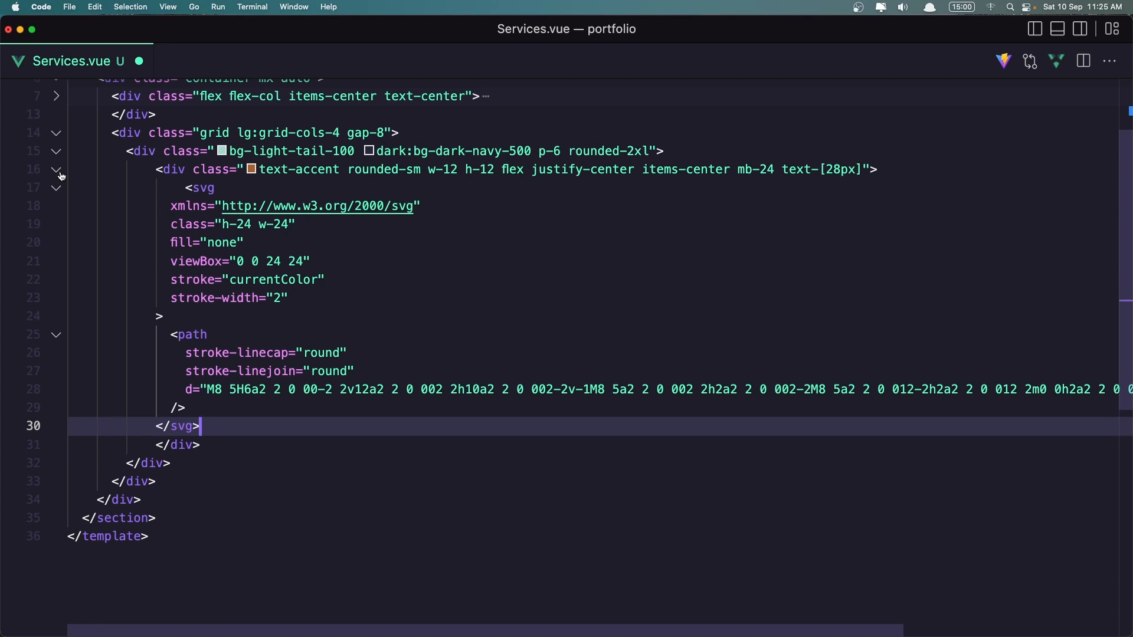
pyautogui.click(56, 170)
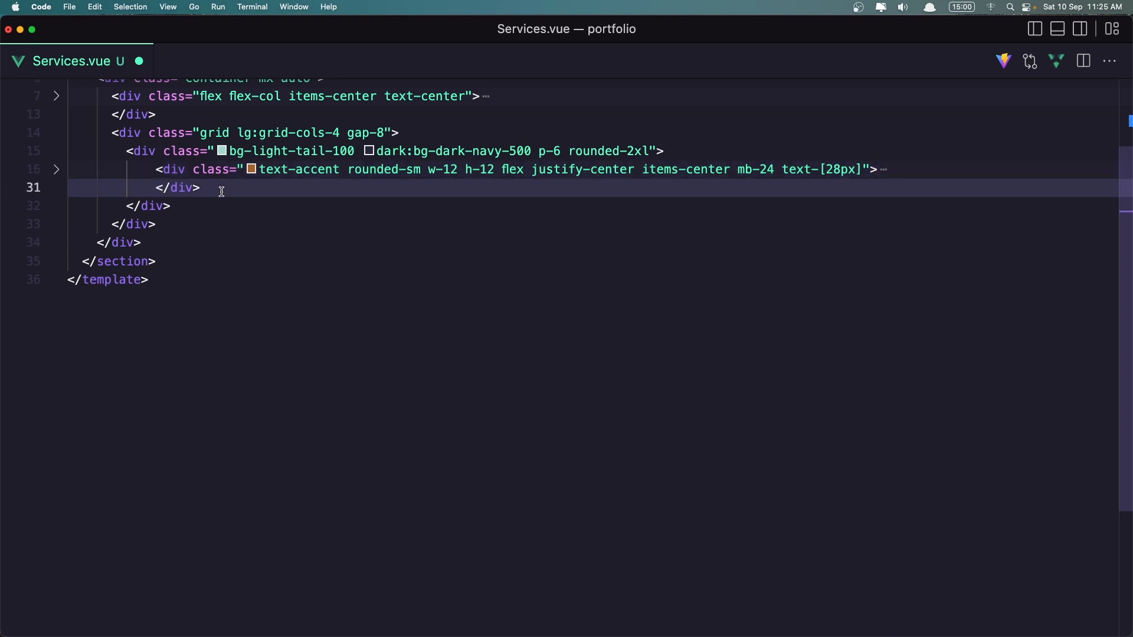
# Add an h4 'Web Design' heading with class text-xl font-medium mb-2 after the icon box.
pyautogui.write('<')
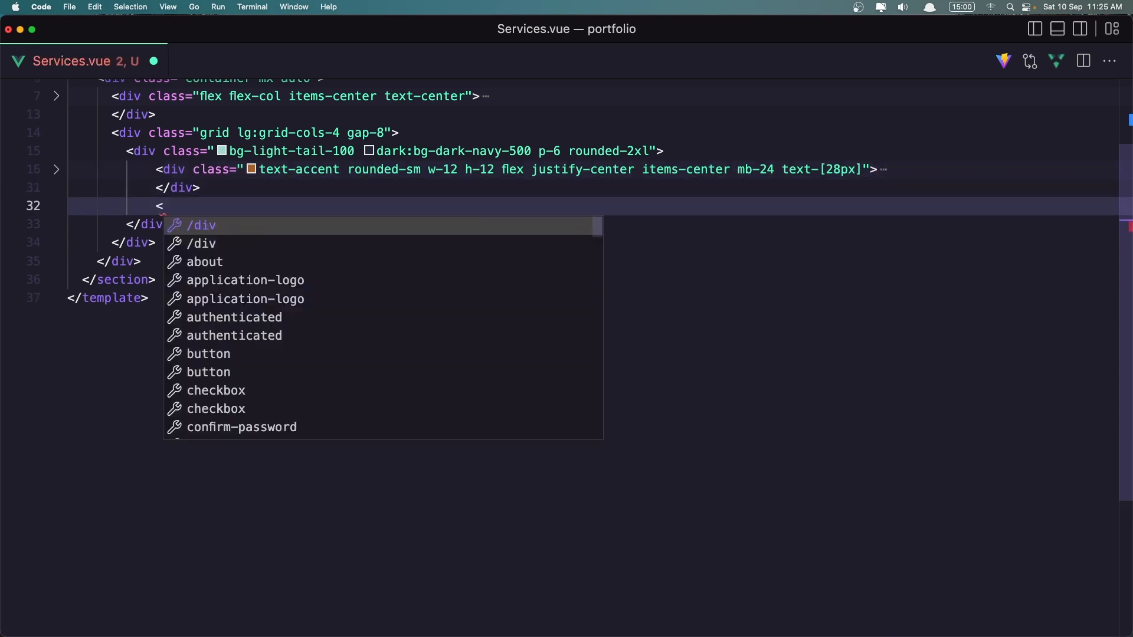
pyautogui.write('4')
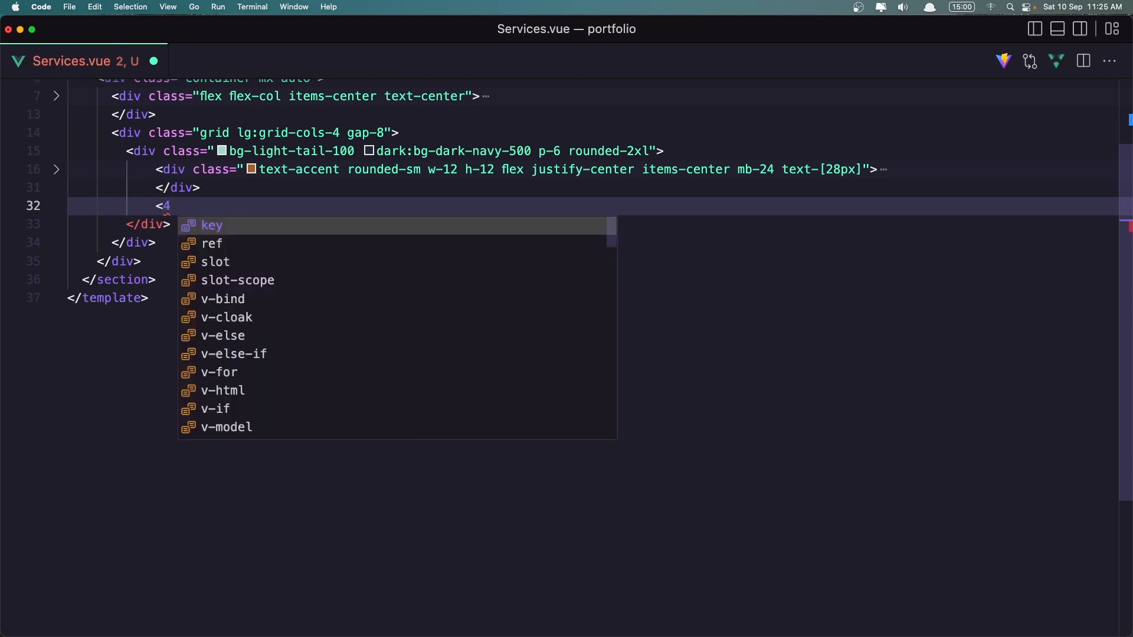
pyautogui.write('class="te')
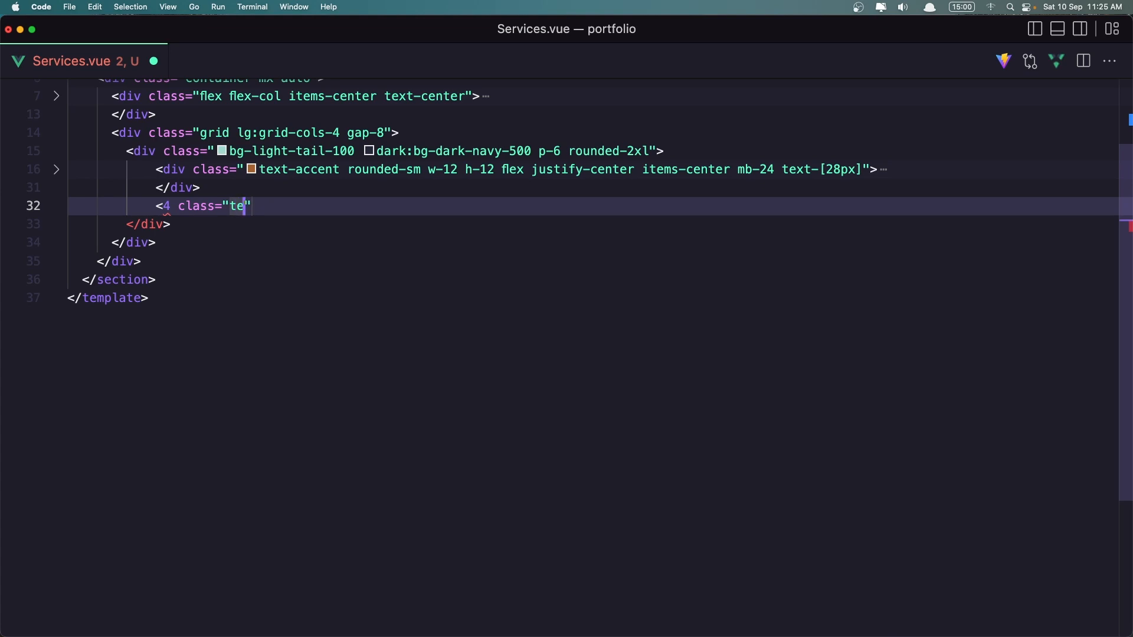
pyautogui.write('xt-')
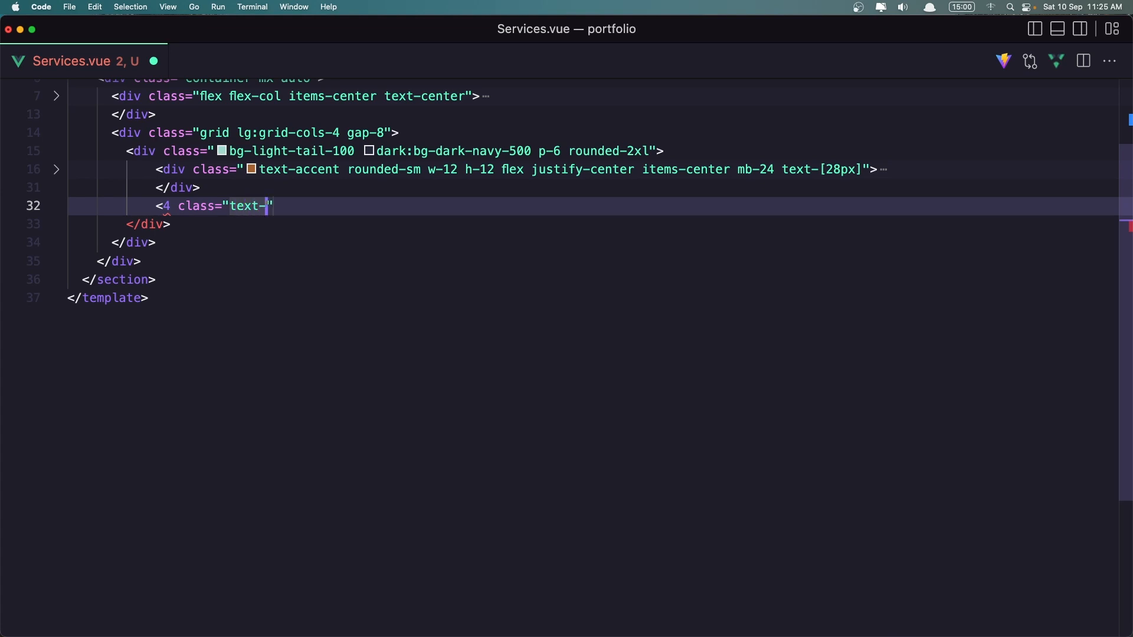
pyautogui.write('xl')
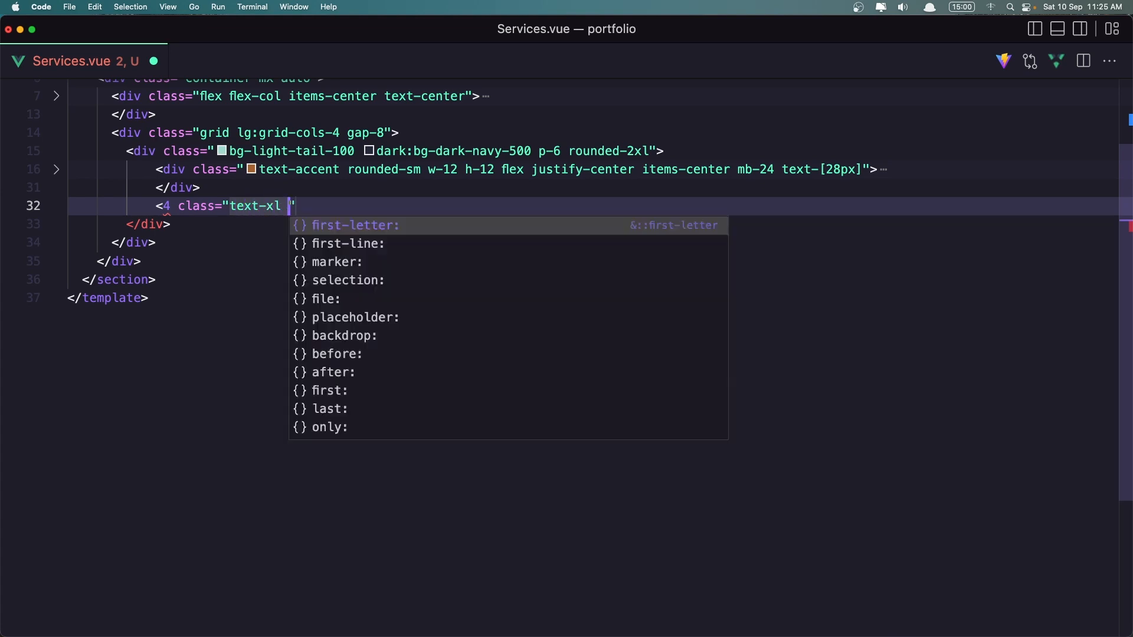
pyautogui.write('font-mediu')
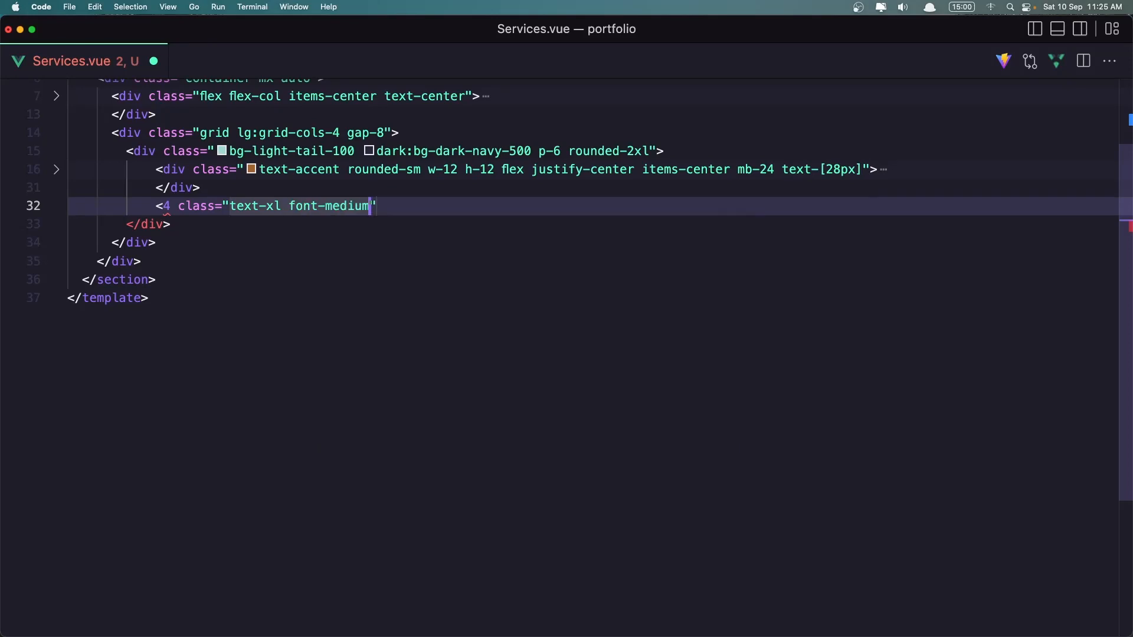
pyautogui.write('mb-2')
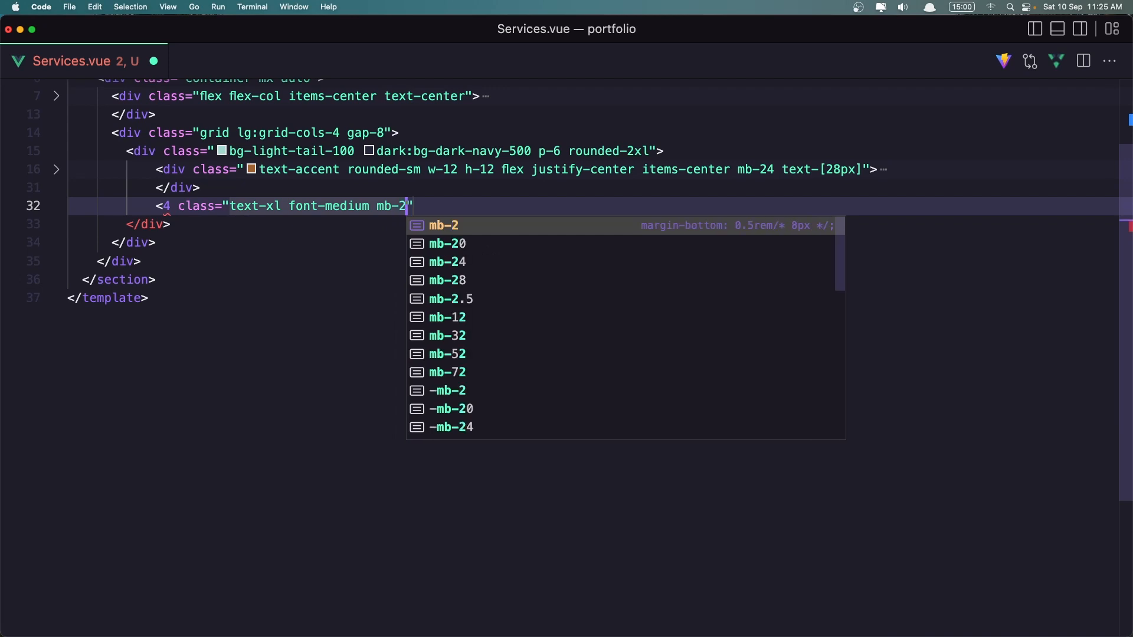
pyautogui.write('></4>')
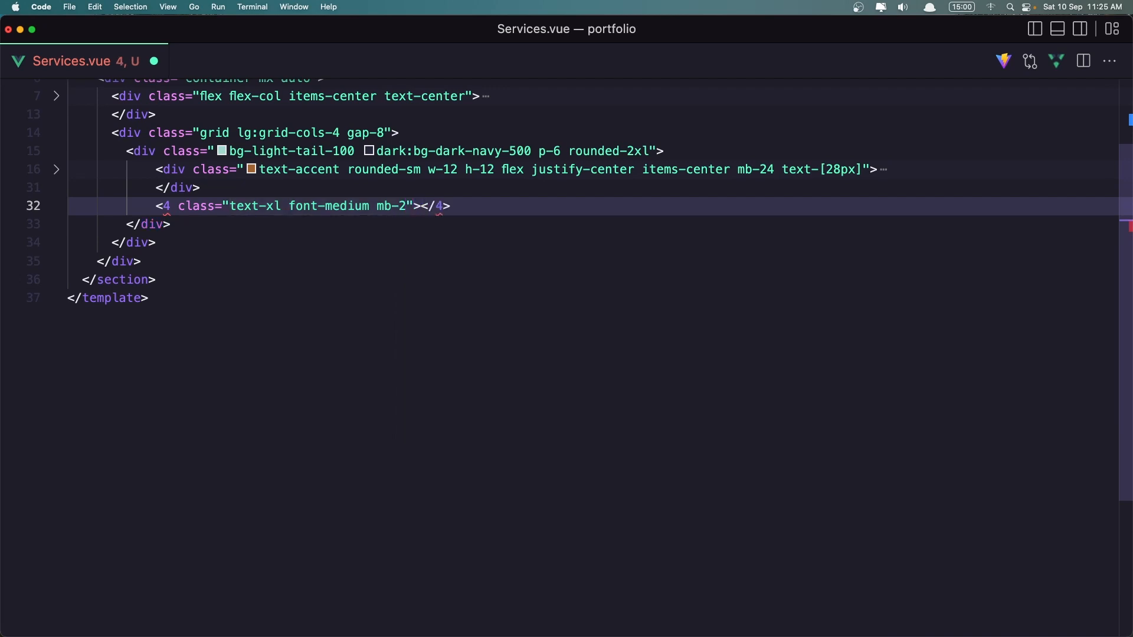
pyautogui.write('Web De')
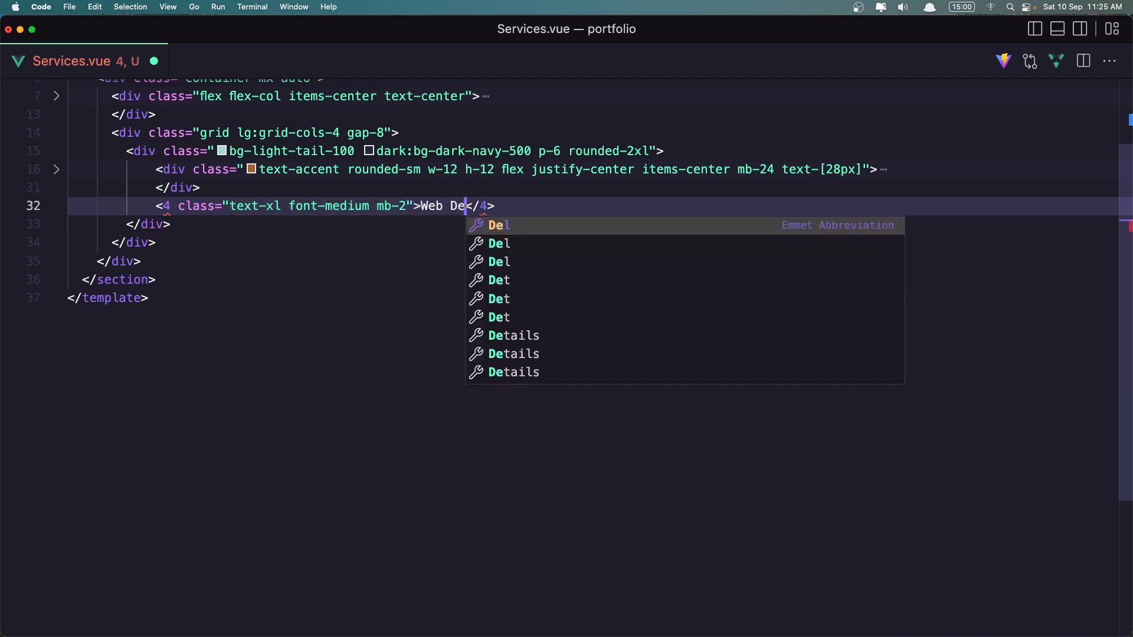
pyautogui.write('sign')
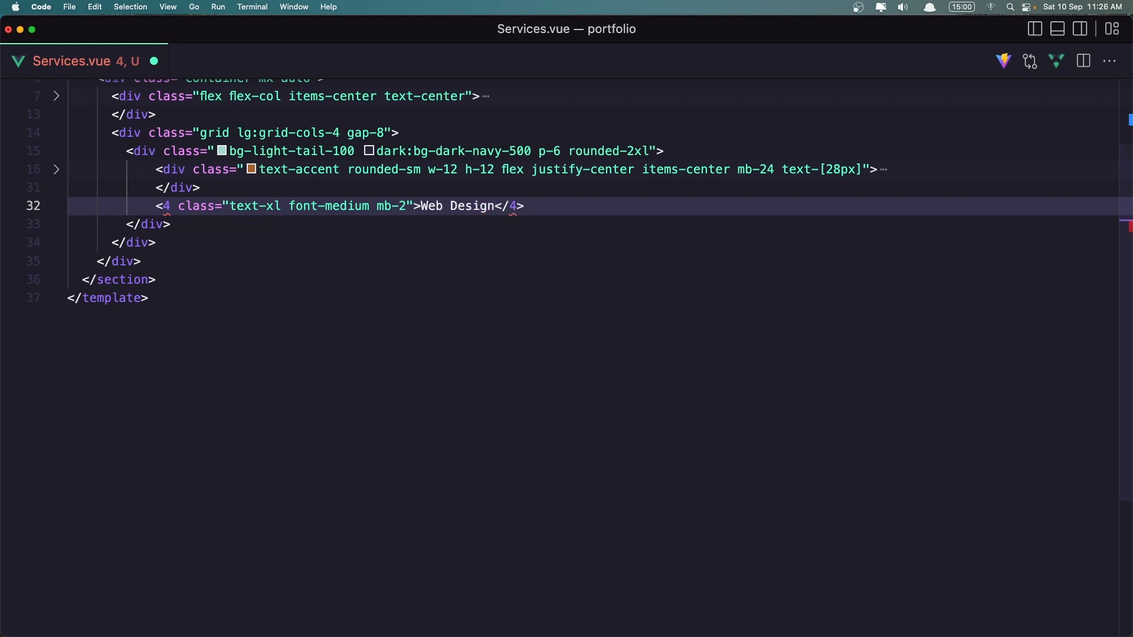
pyautogui.moveTo(167, 208)
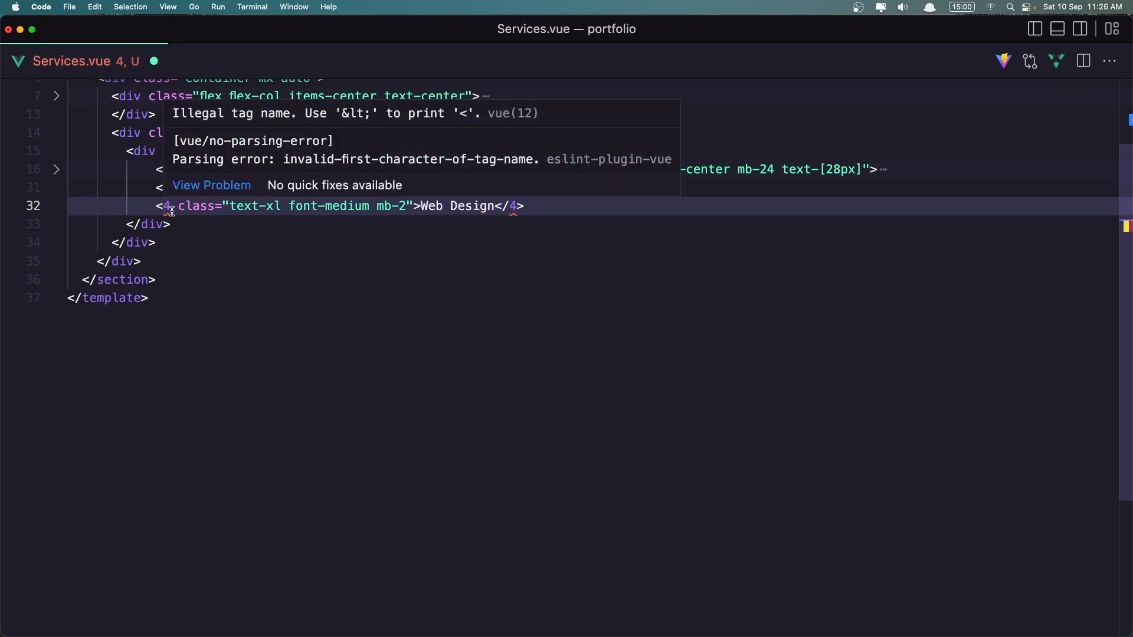
pyautogui.write('h')
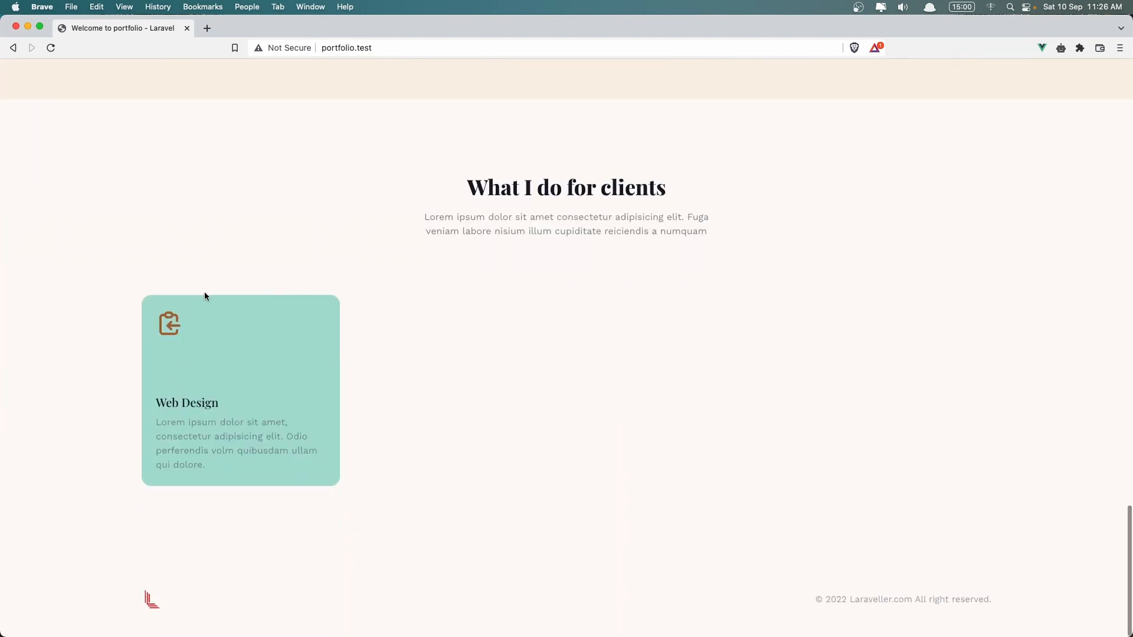
pyautogui.moveTo(91, 433)
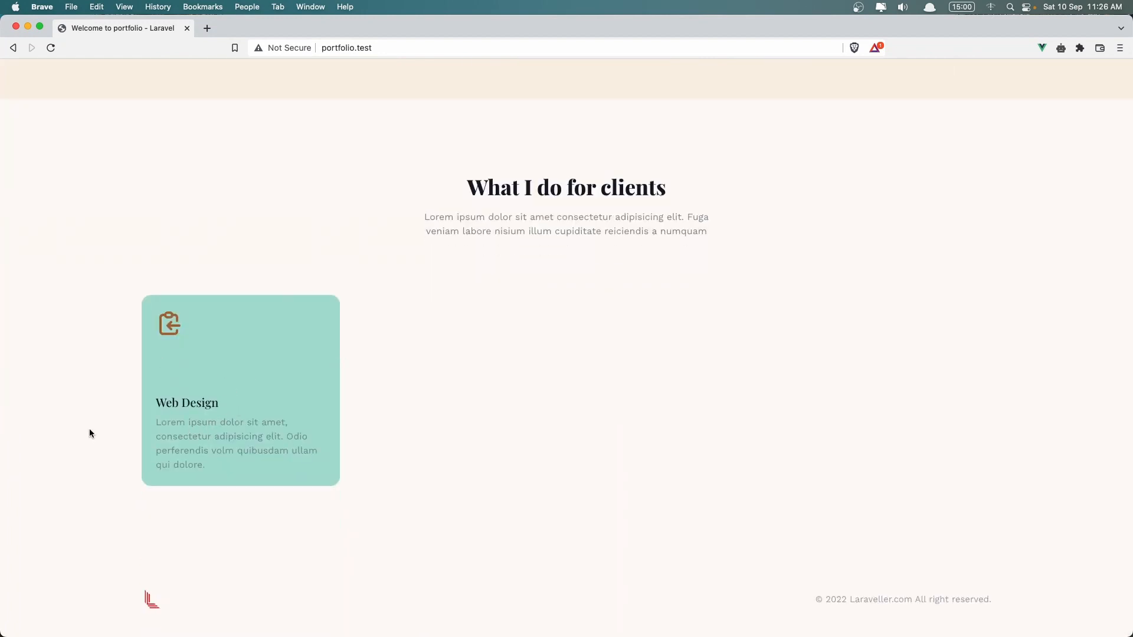
pyautogui.moveTo(102, 437)
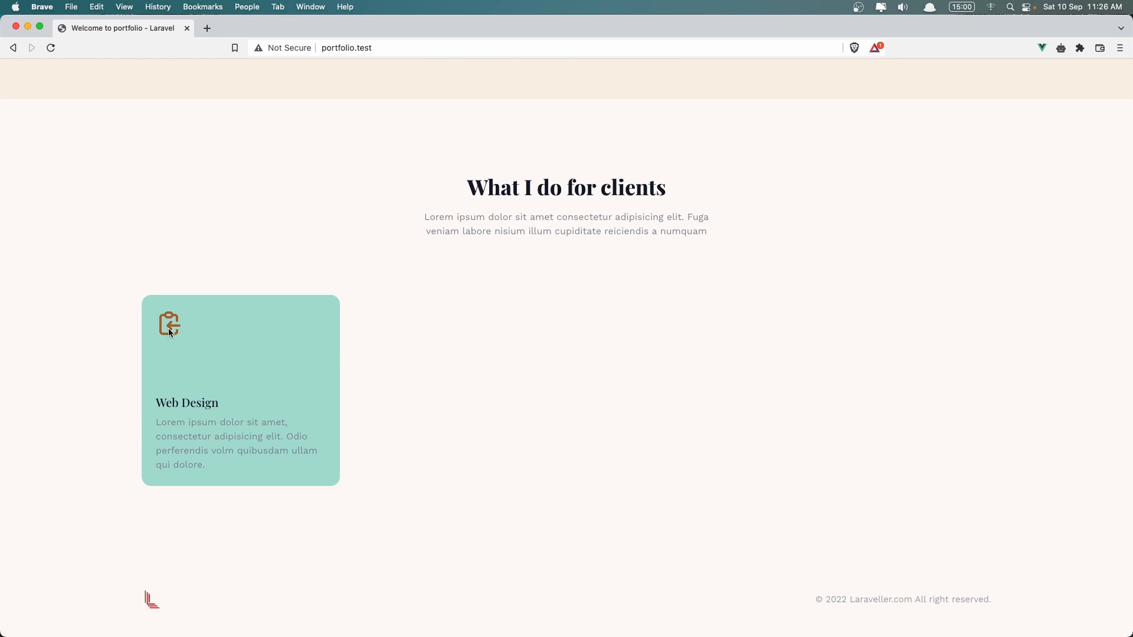
pyautogui.moveTo(166, 340)
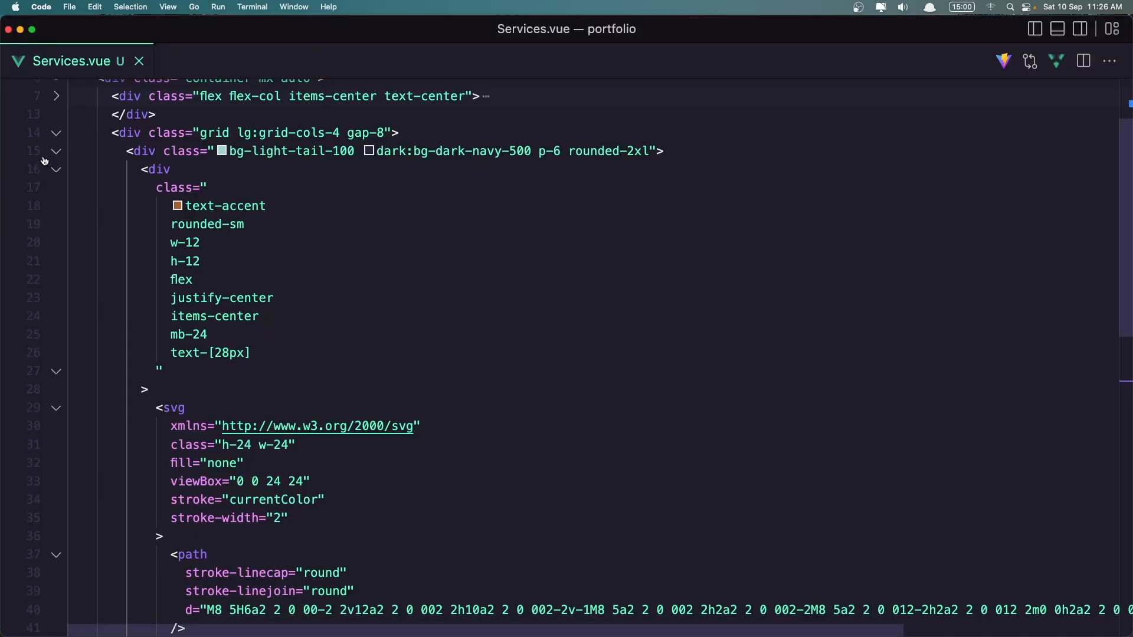
# Fold the service card div so it can be copied three more times into the grid.
pyautogui.click(57, 151)
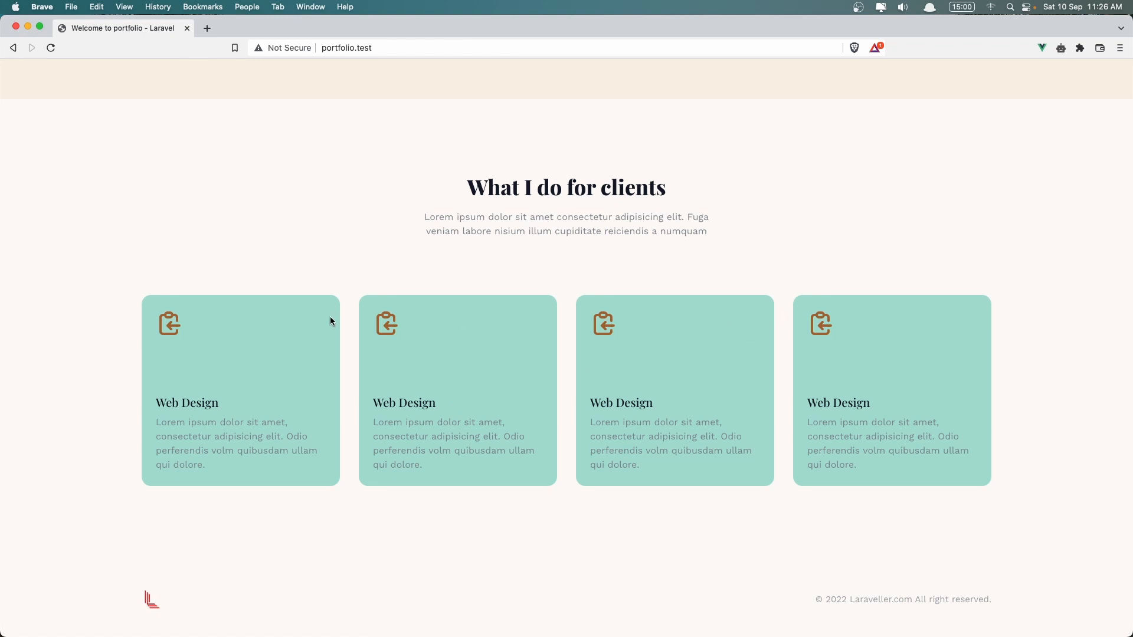
# Scroll to the services grid and select the second card's Web Design title.
pyautogui.scroll(3)
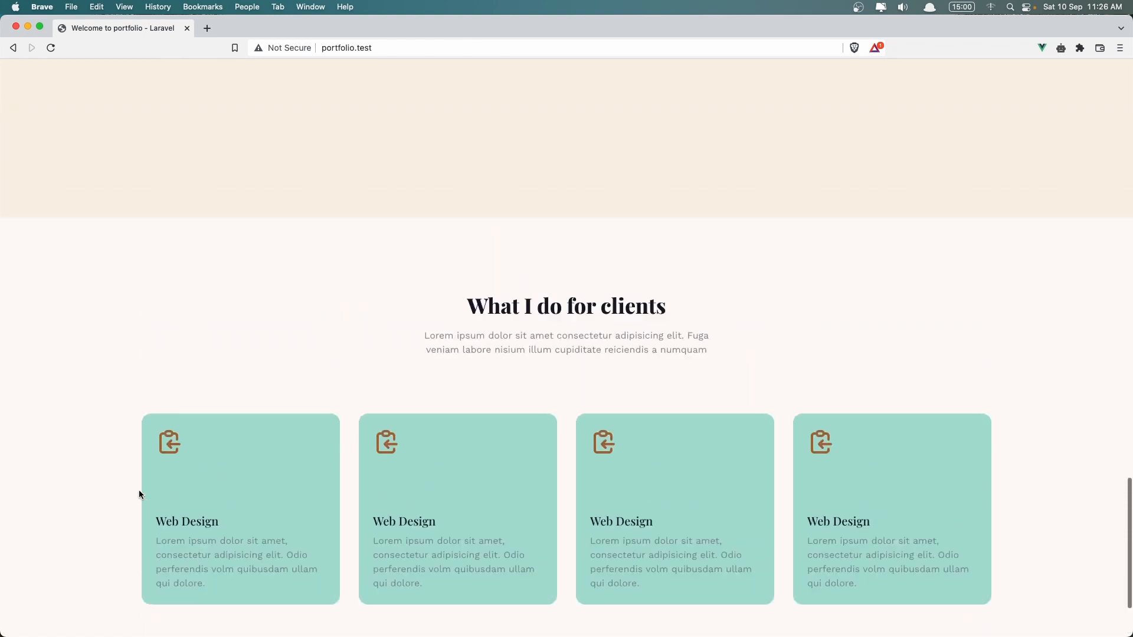
pyautogui.scroll(-3)
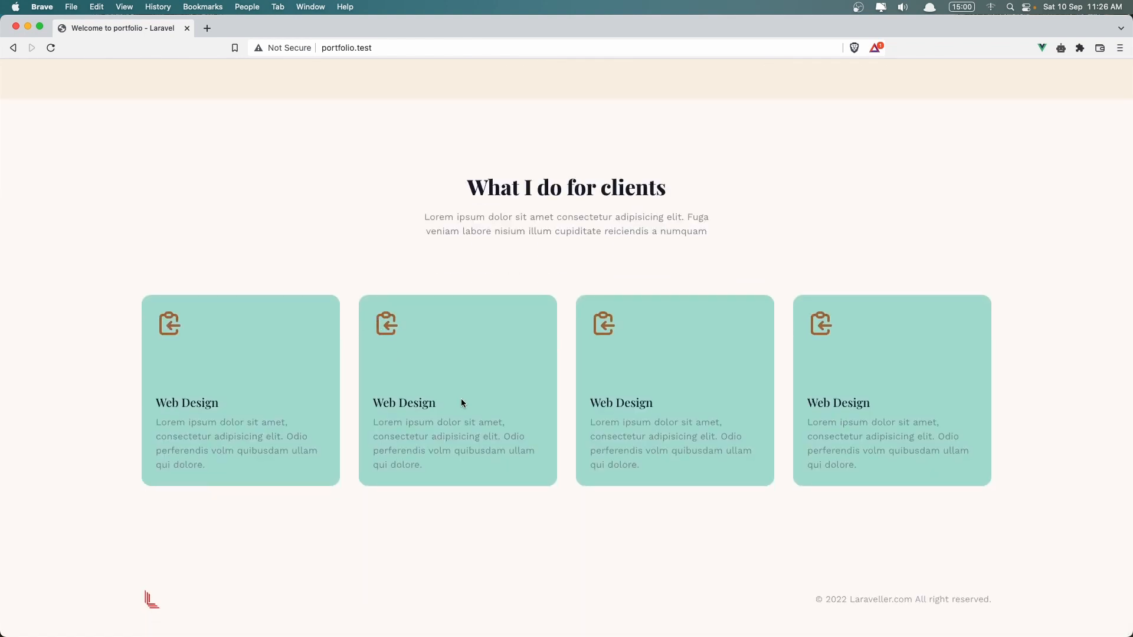
pyautogui.doubleClick(404, 402)
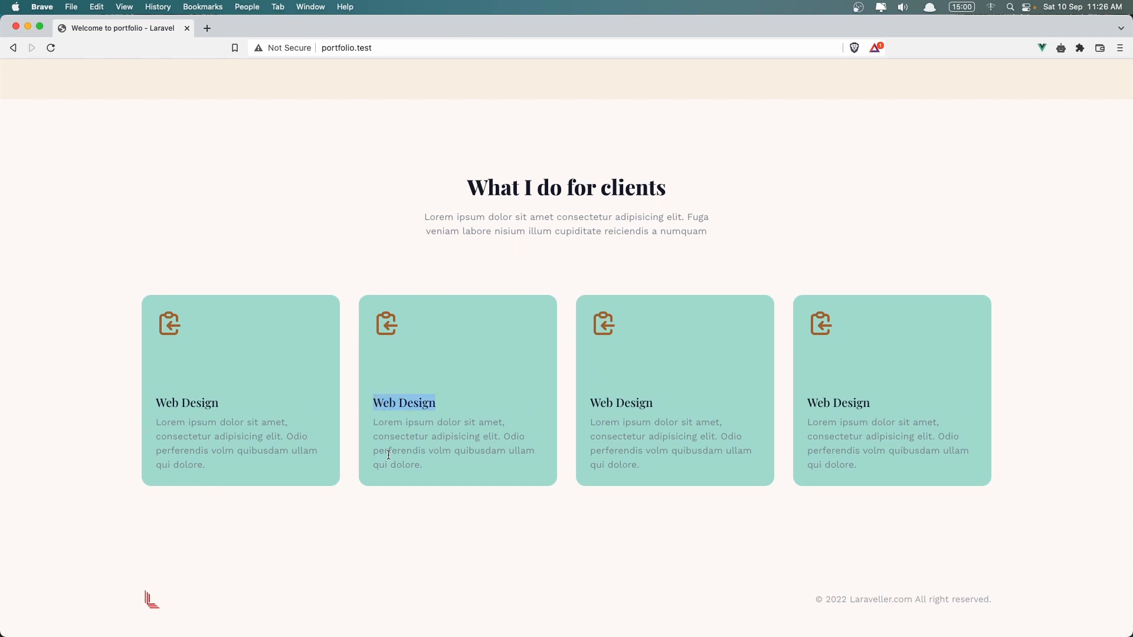
pyautogui.moveTo(139, 484)
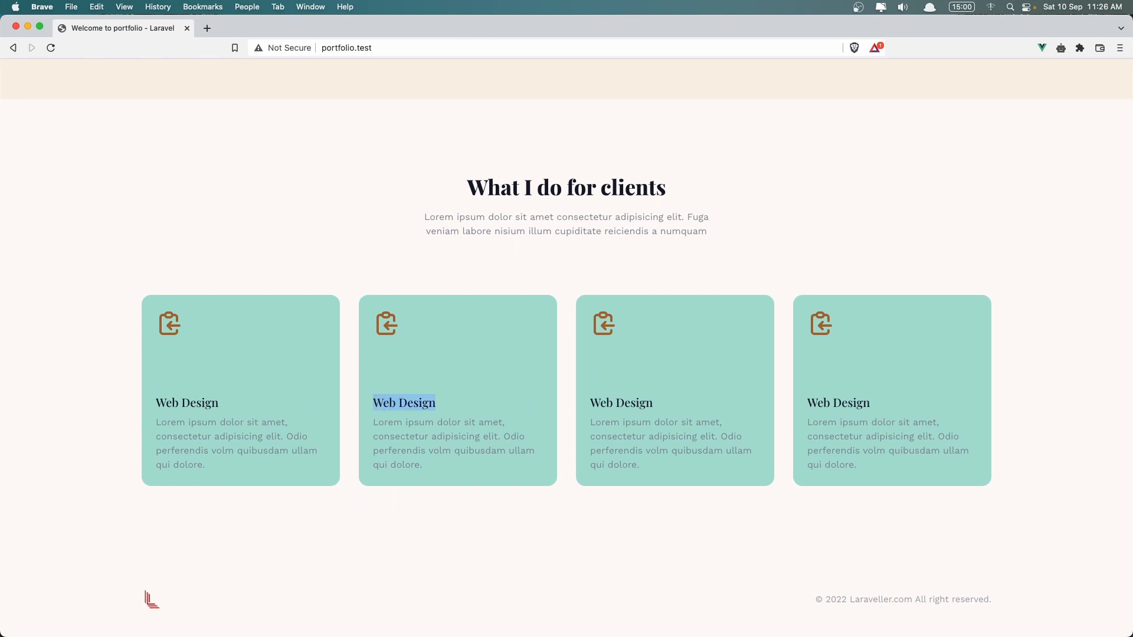
pyautogui.moveTo(422, 417)
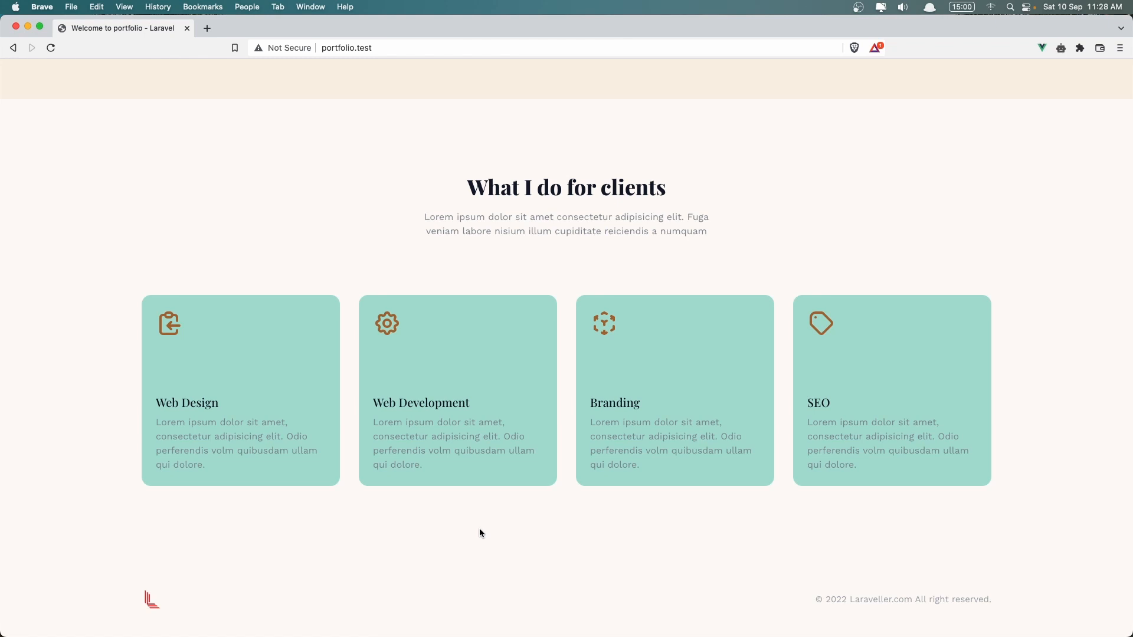
pyautogui.moveTo(206, 394)
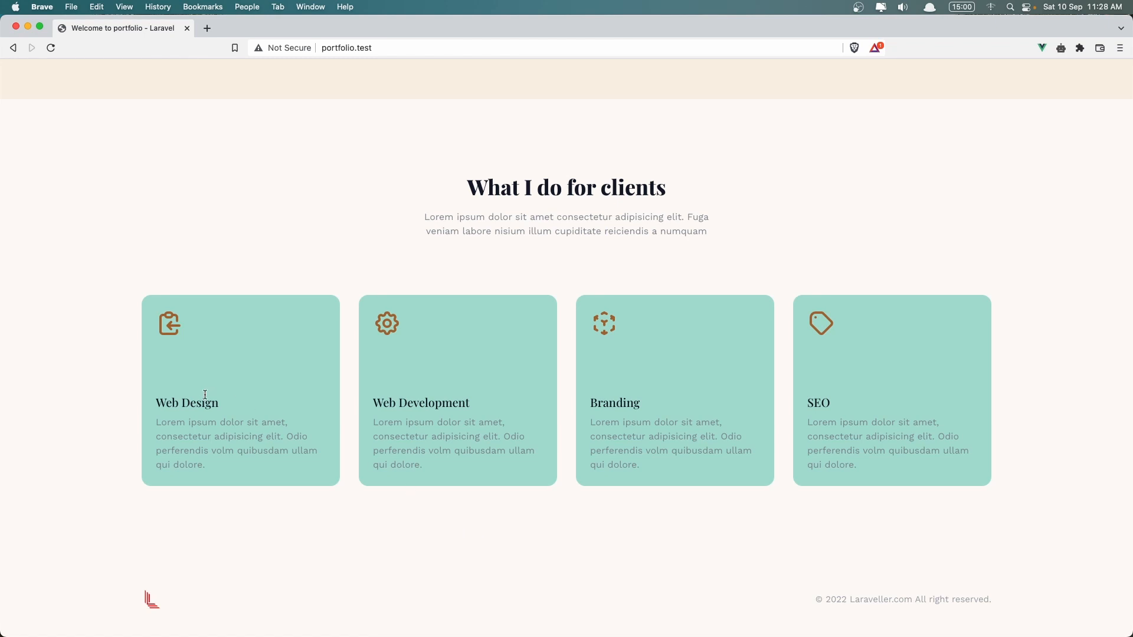
pyautogui.moveTo(672, 411)
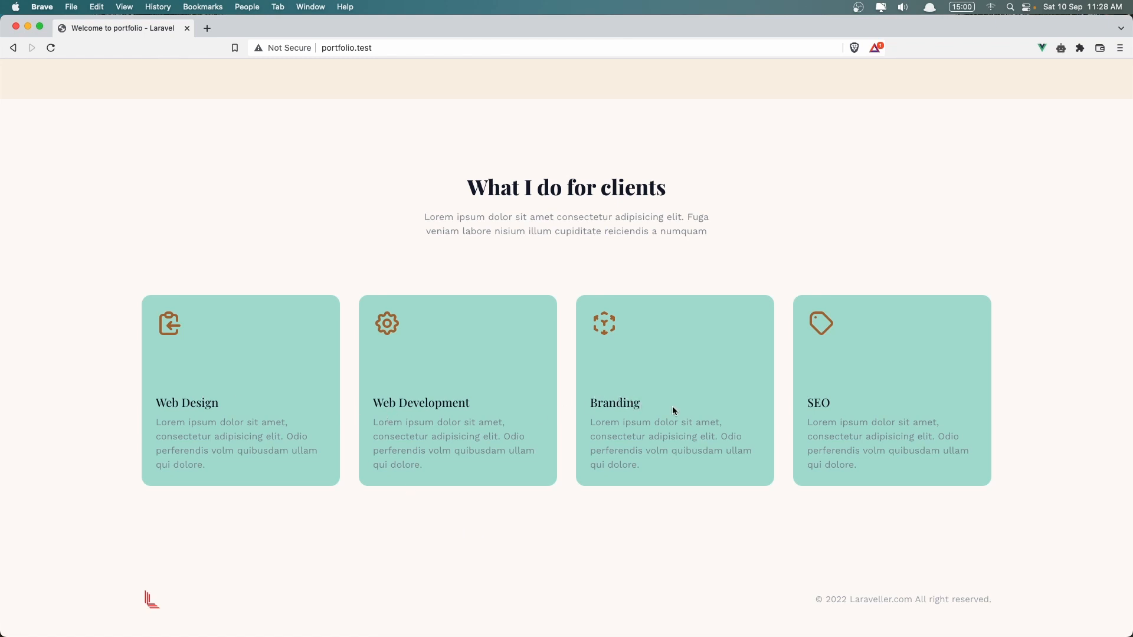
# Check the renamed cards and icons, then bring up the page inspector via Inspect.
pyautogui.doubleClick(818, 404)
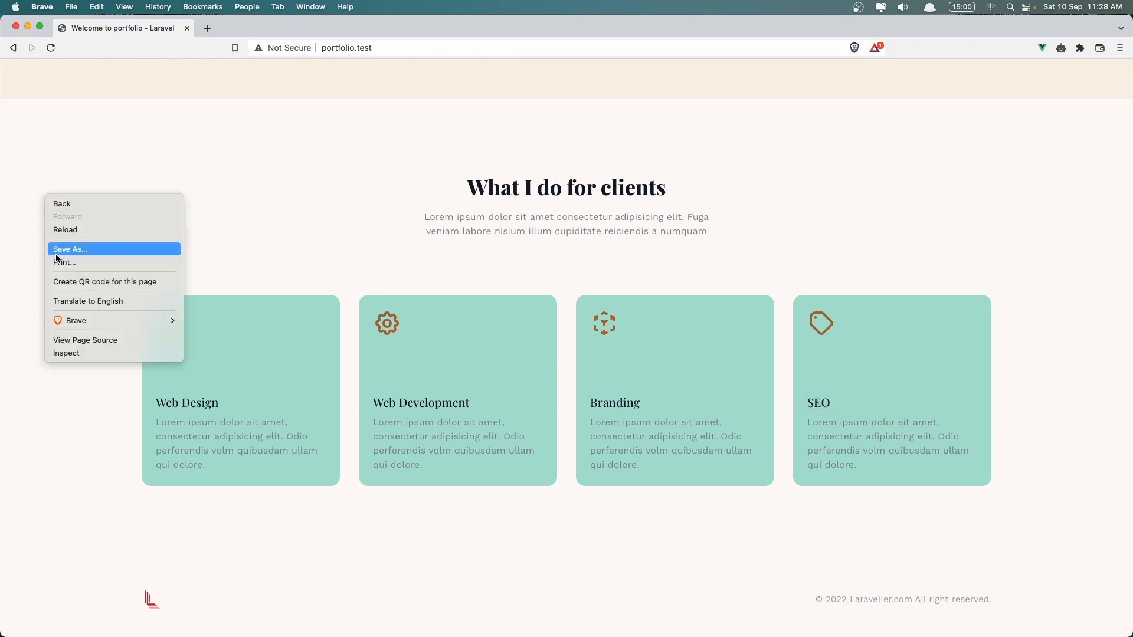
pyautogui.click(65, 353)
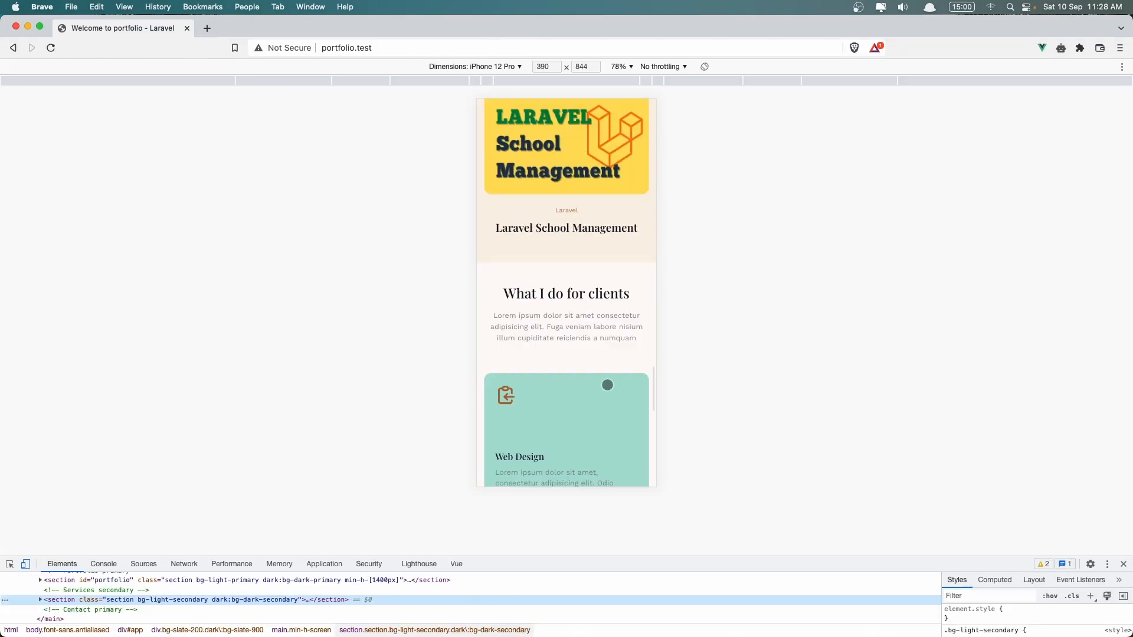
# Scroll the iPhone 12 Pro preview through the service cards stacked one per row.
pyautogui.scroll(-3)
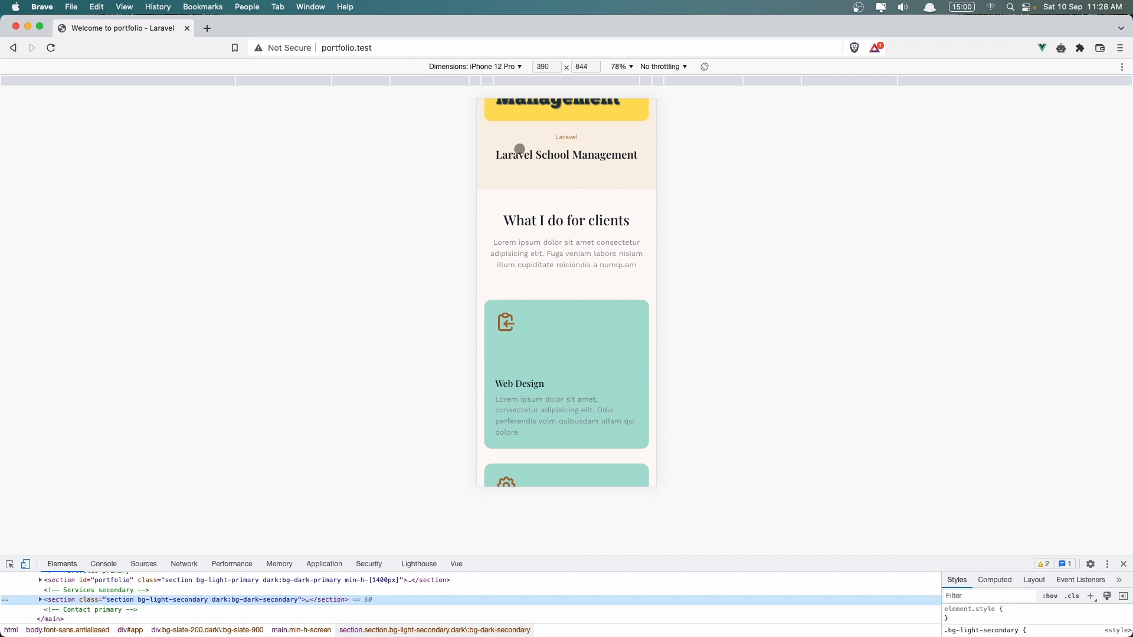
pyautogui.scroll(-3)
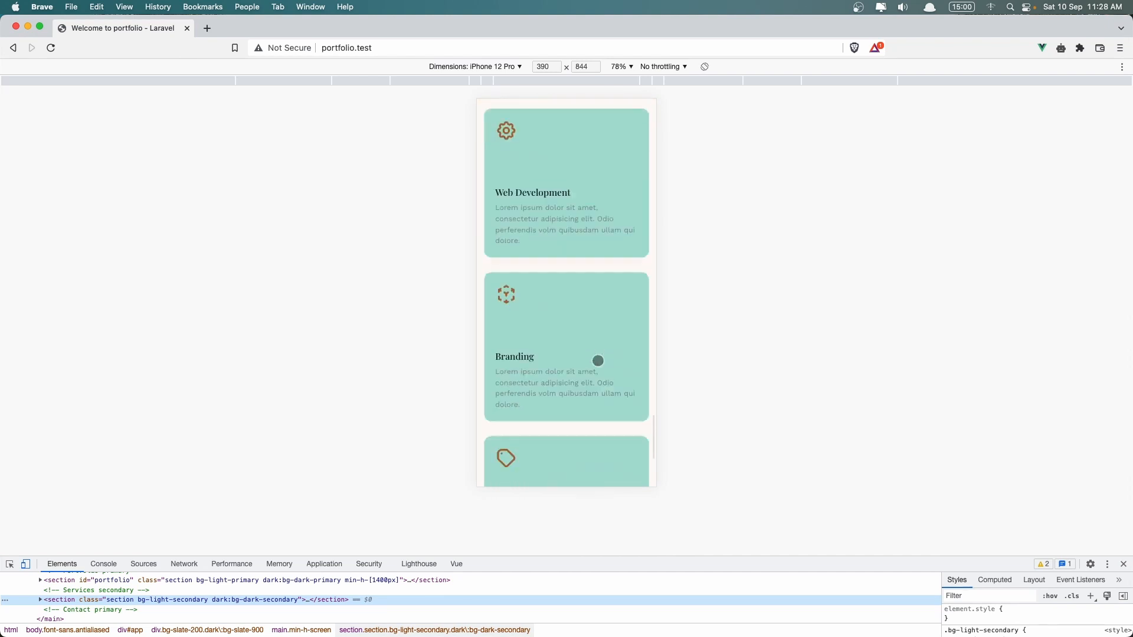
pyautogui.scroll(-3)
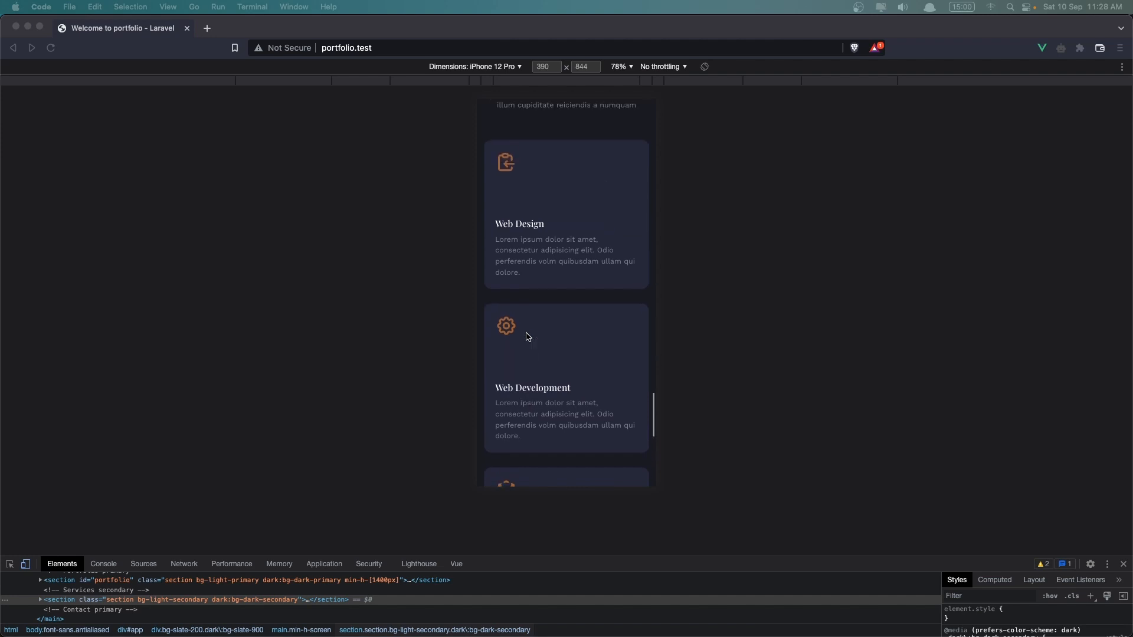
# Scroll the phone preview through the dark navy cards with orange icons.
pyautogui.scroll(3)
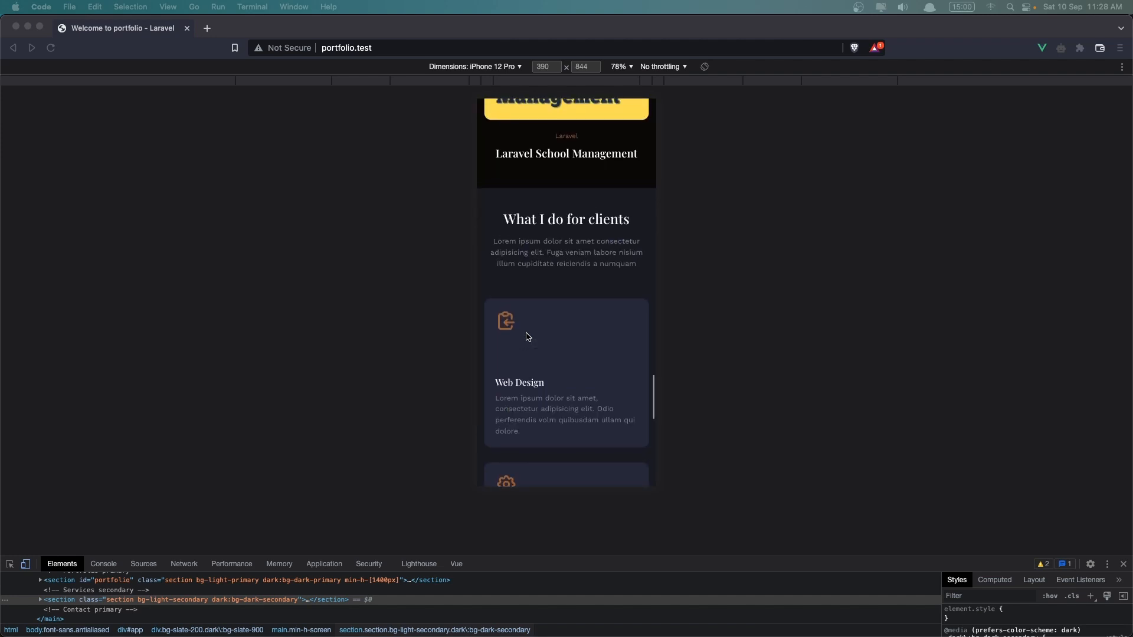
pyautogui.scroll(-3)
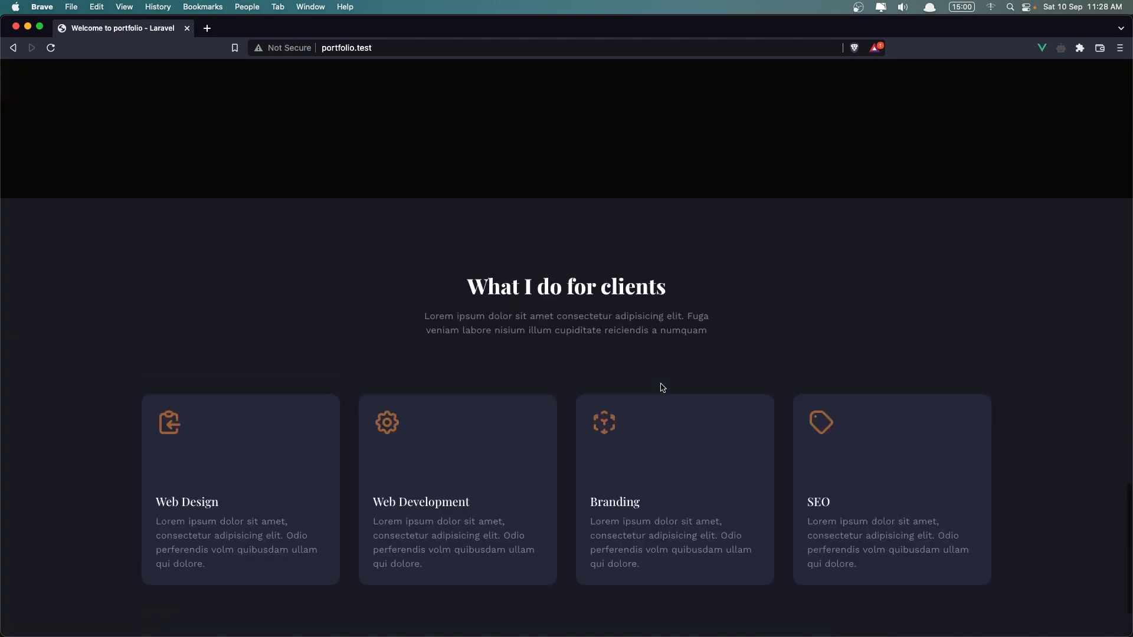
# Scroll down from the hero to the four dark navy service cards above the footer.
pyautogui.scroll(-3)
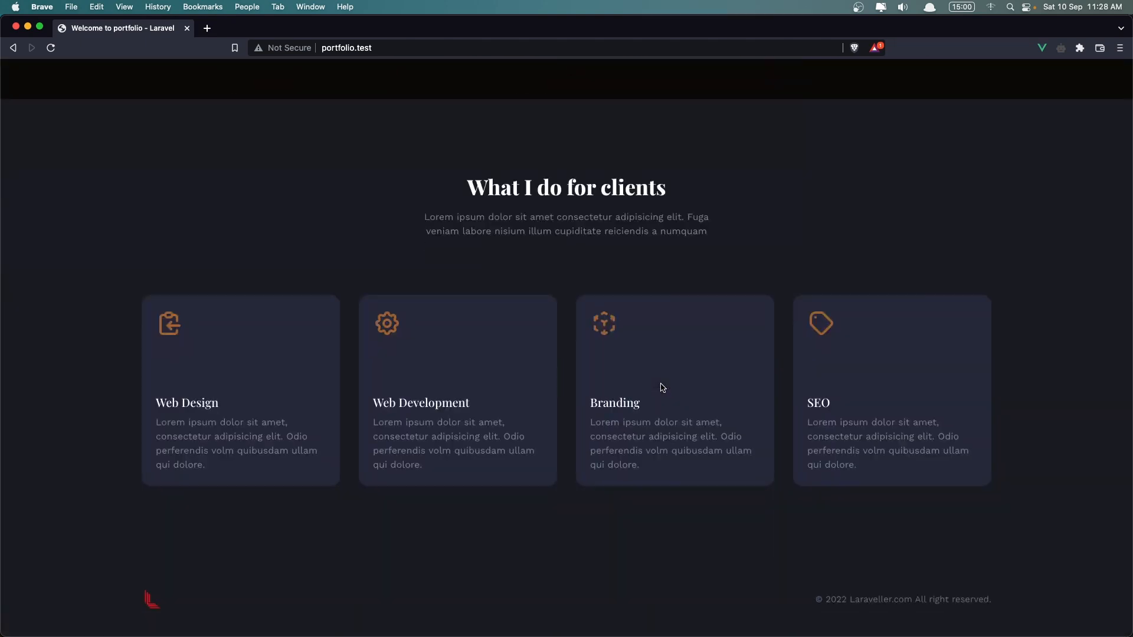
pyautogui.scroll(-3)
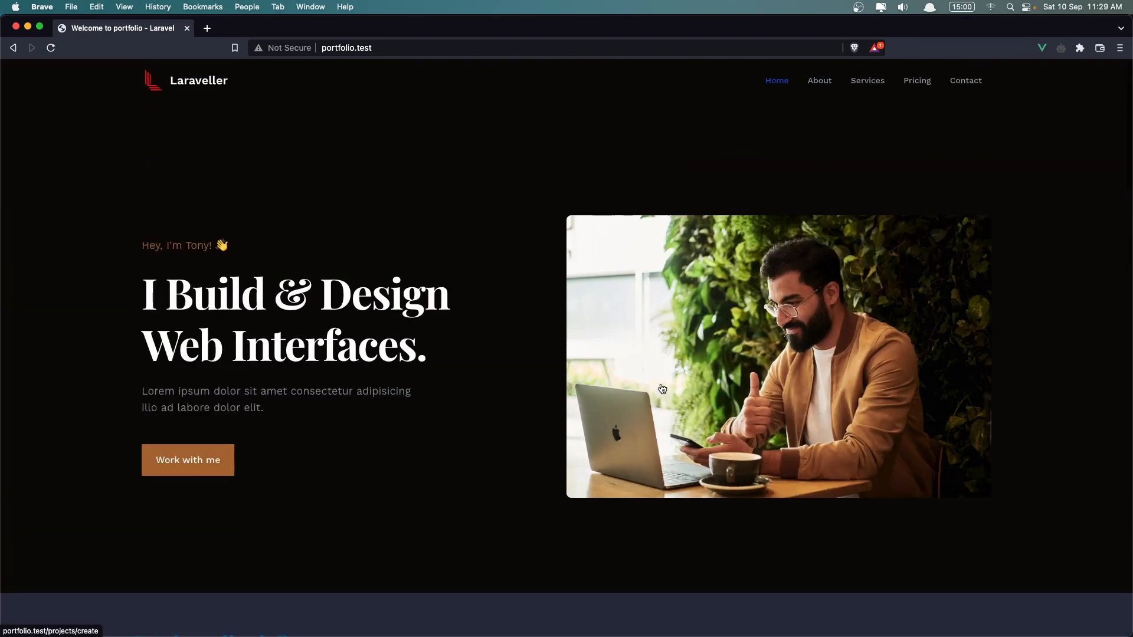
pyautogui.scroll(-3)
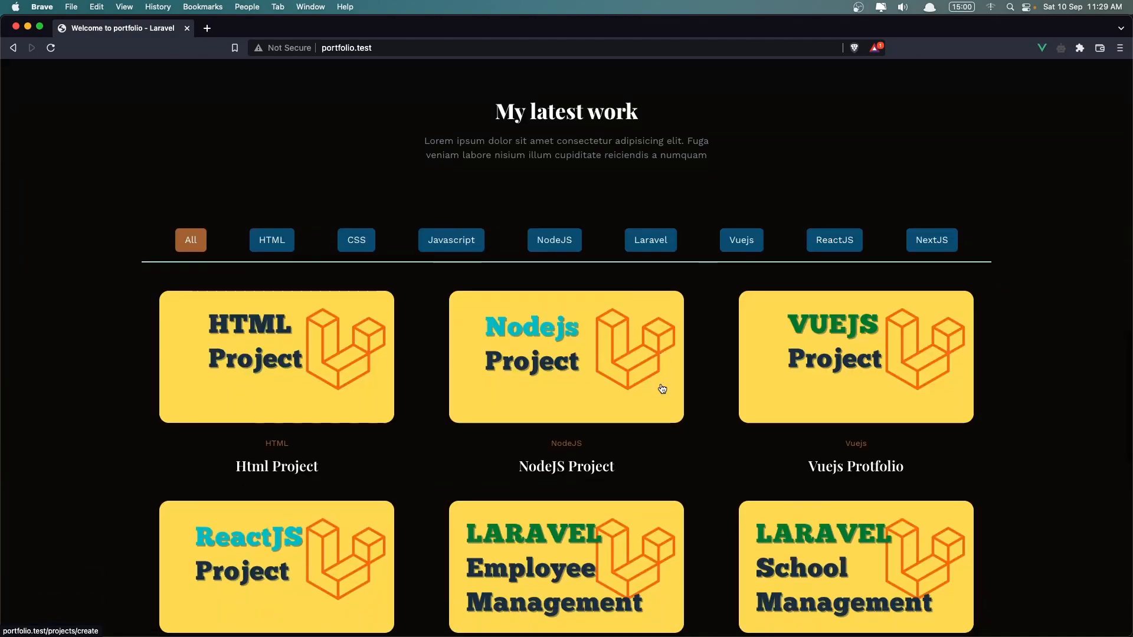
pyautogui.scroll(-3)
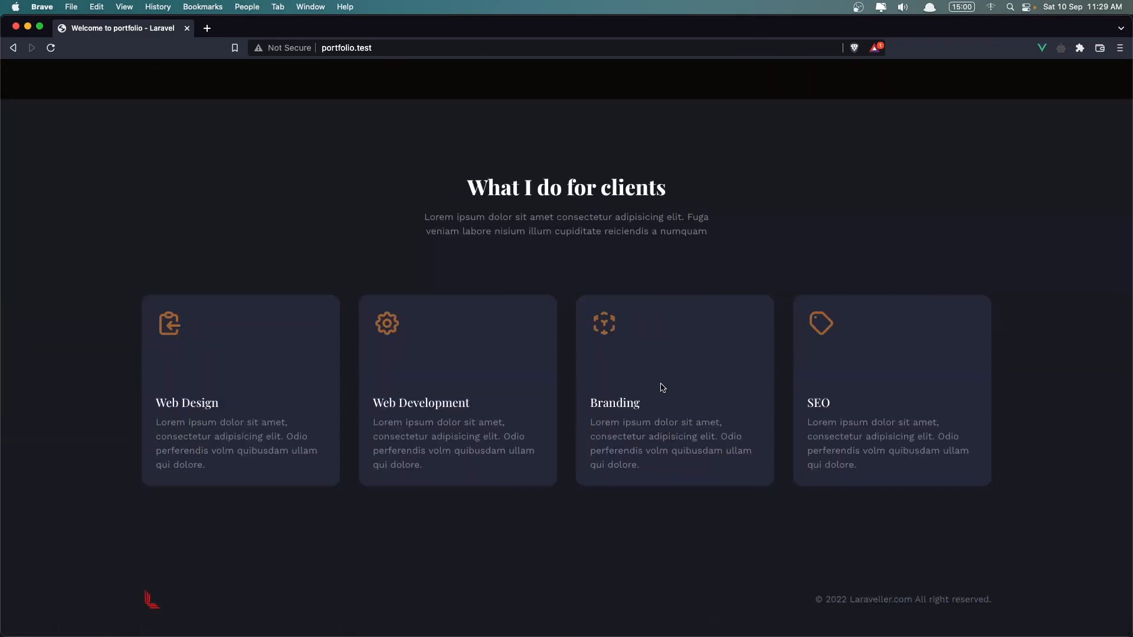